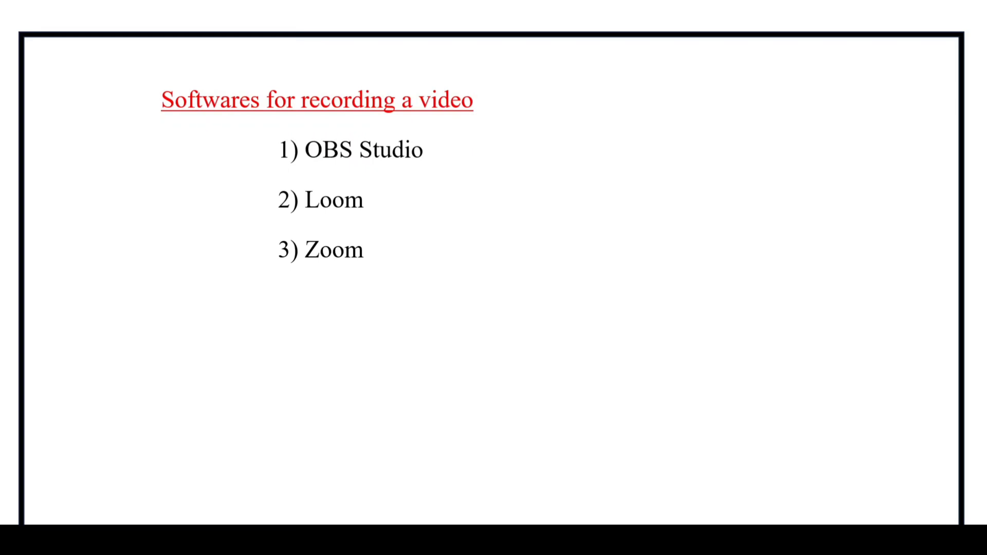
{"action": "mouse_move", "coordinate": [547, 361]}
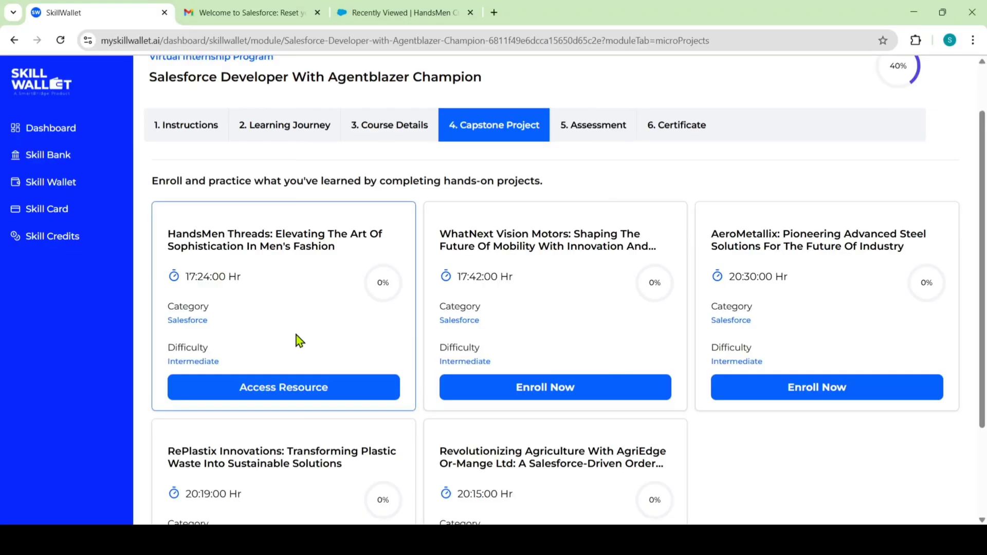
{"action": "mouse_move", "coordinate": [296, 331]}
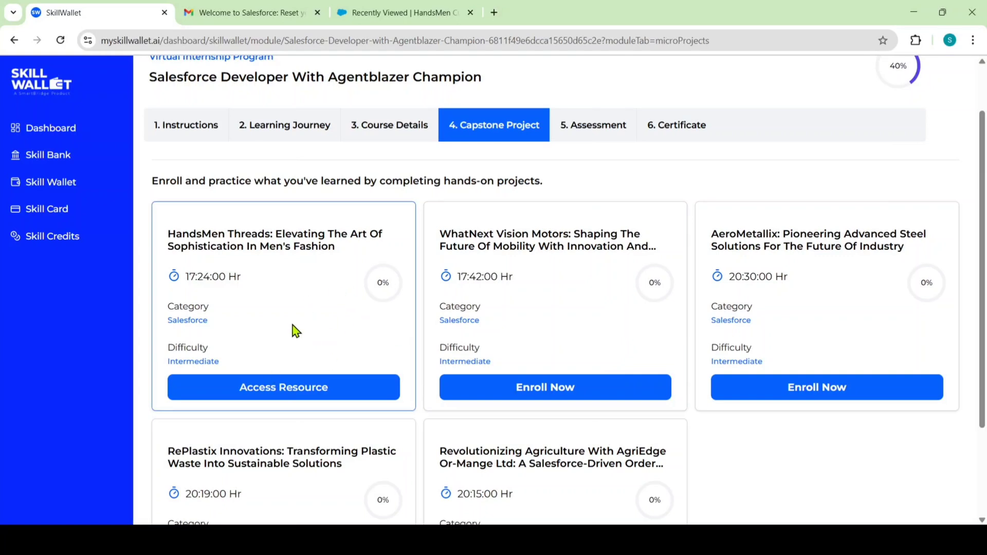
- Review the Salesforce welcome email in Gmail, then return to the HandsMen Threads org
{"action": "left_click", "coordinate": [248, 11]}
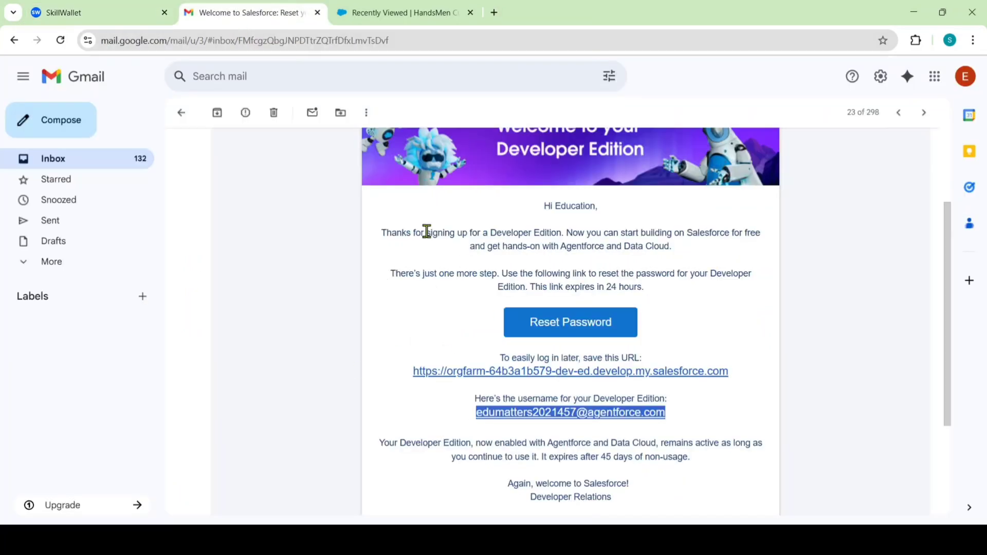
{"action": "mouse_move", "coordinate": [362, 330]}
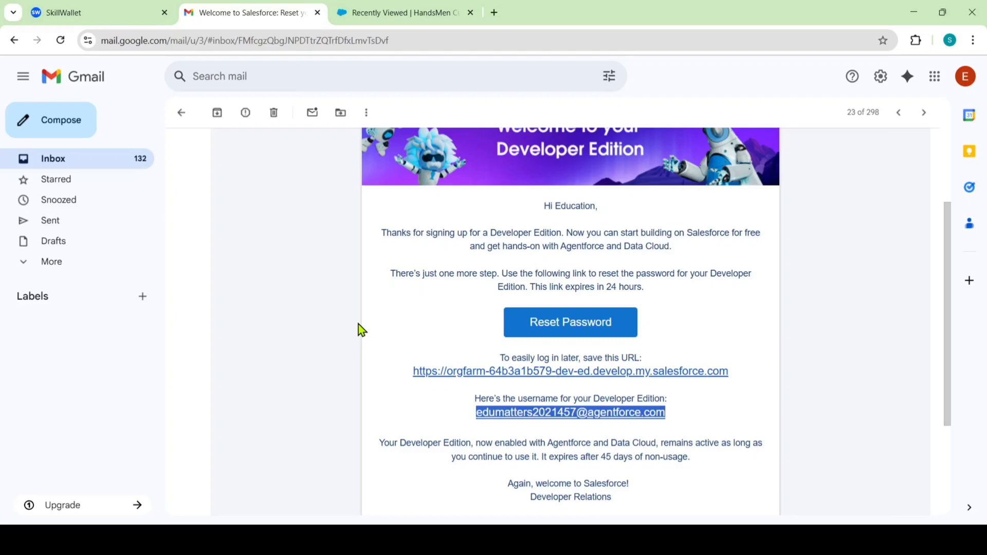
{"action": "left_click", "coordinate": [406, 12]}
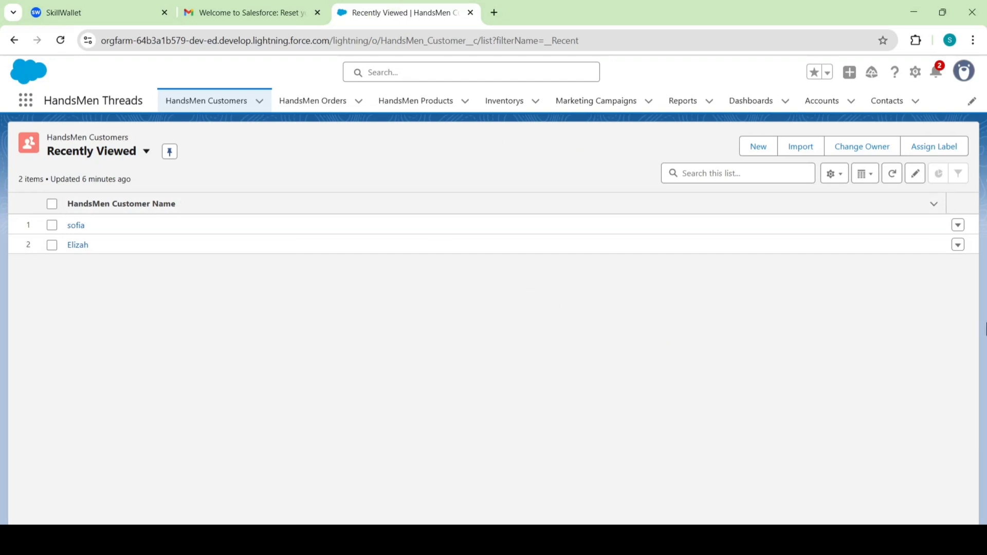
{"action": "mouse_move", "coordinate": [115, 101]}
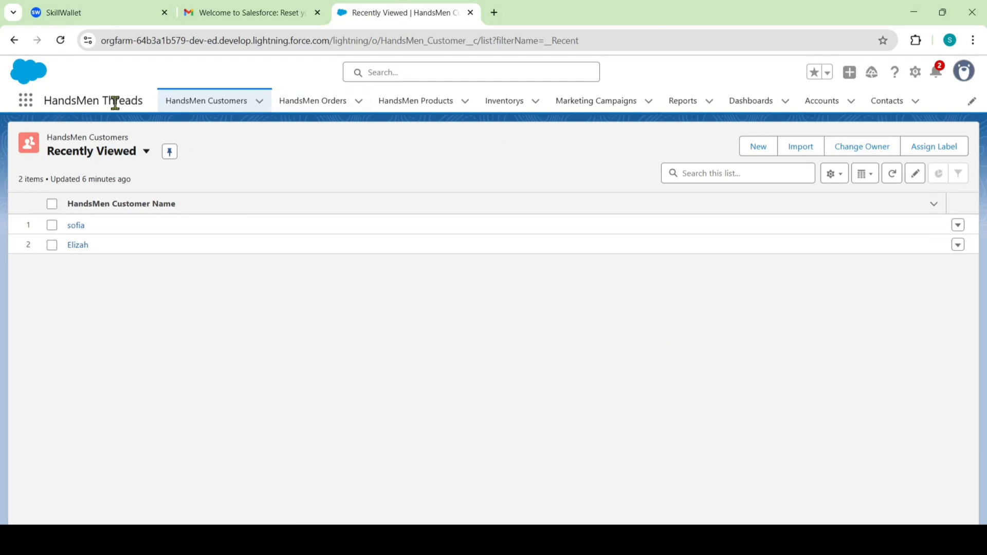
{"action": "mouse_move", "coordinate": [93, 101]}
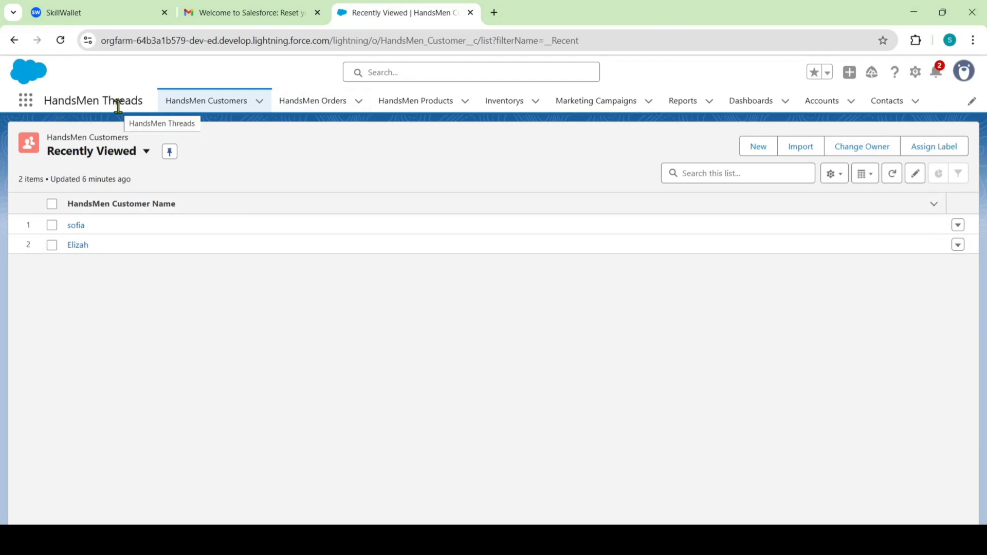
{"action": "mouse_move", "coordinate": [928, 93]}
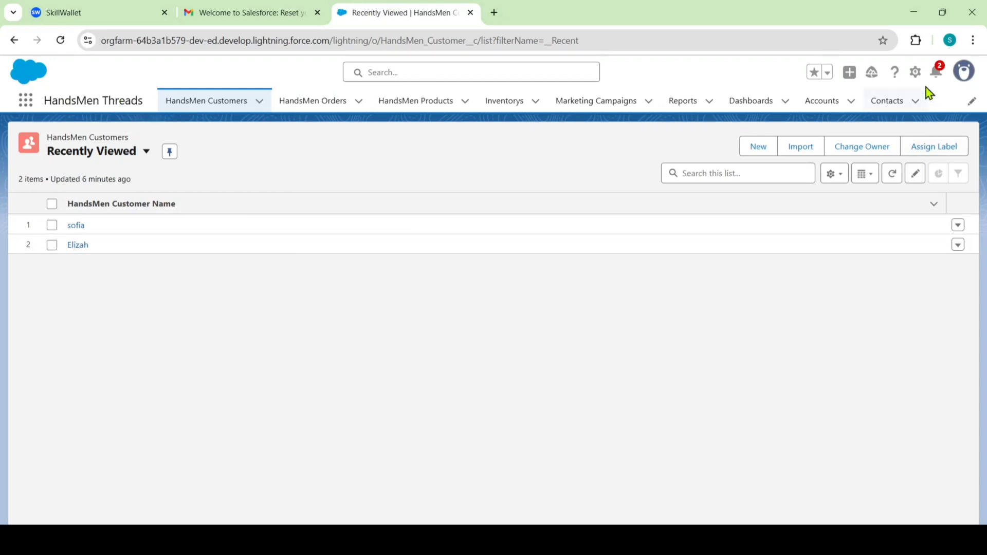
- Open Setup's flow list and open the order confirmation and low stock alert flows
{"action": "left_click", "coordinate": [914, 72]}
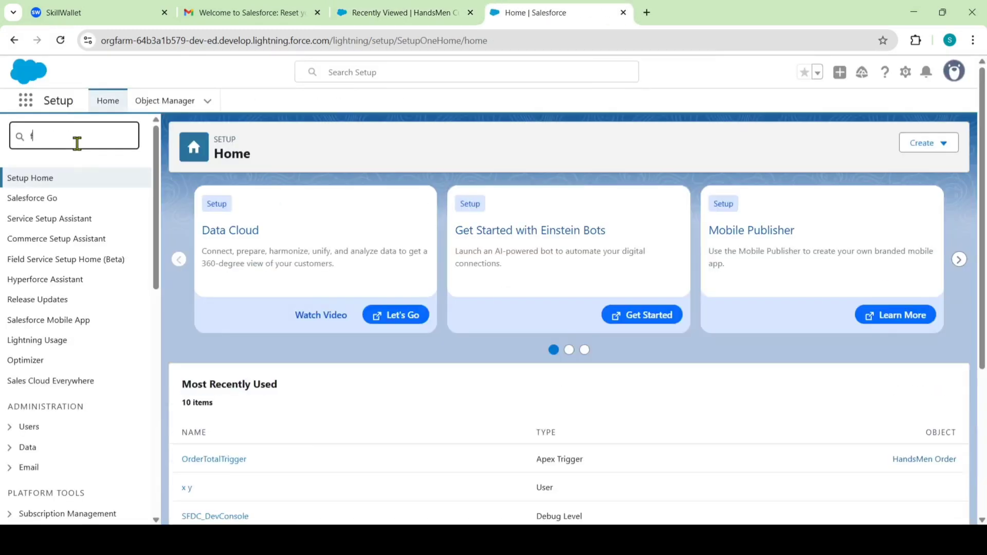
{"action": "left_click", "coordinate": [45, 340]}
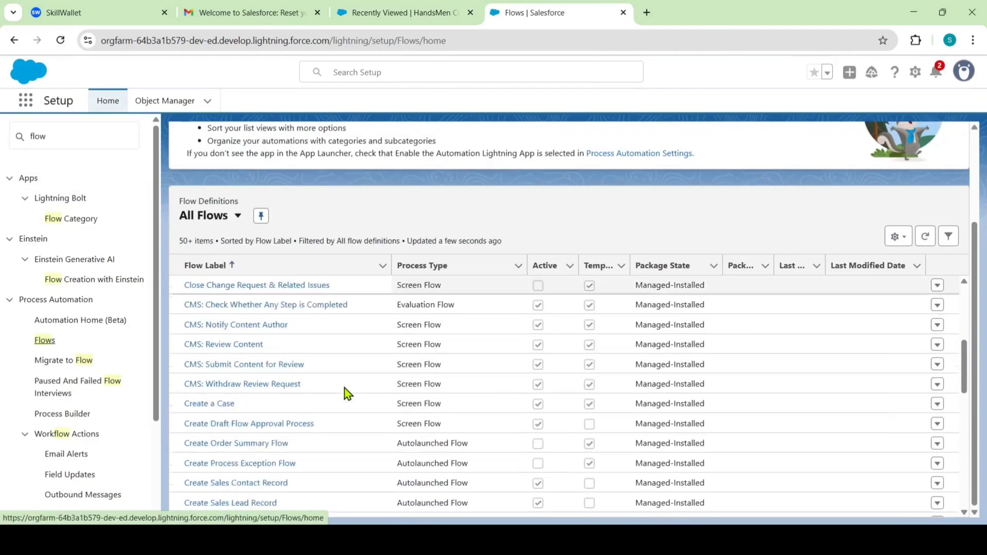
{"action": "scroll", "scroll_direction": "down", "scroll_amount": 3}
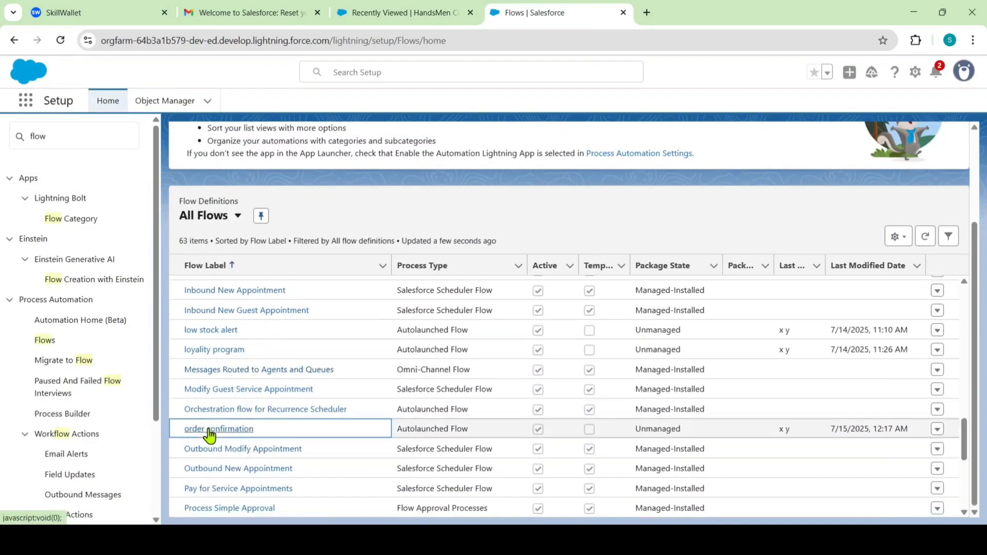
{"action": "left_click", "coordinate": [219, 428]}
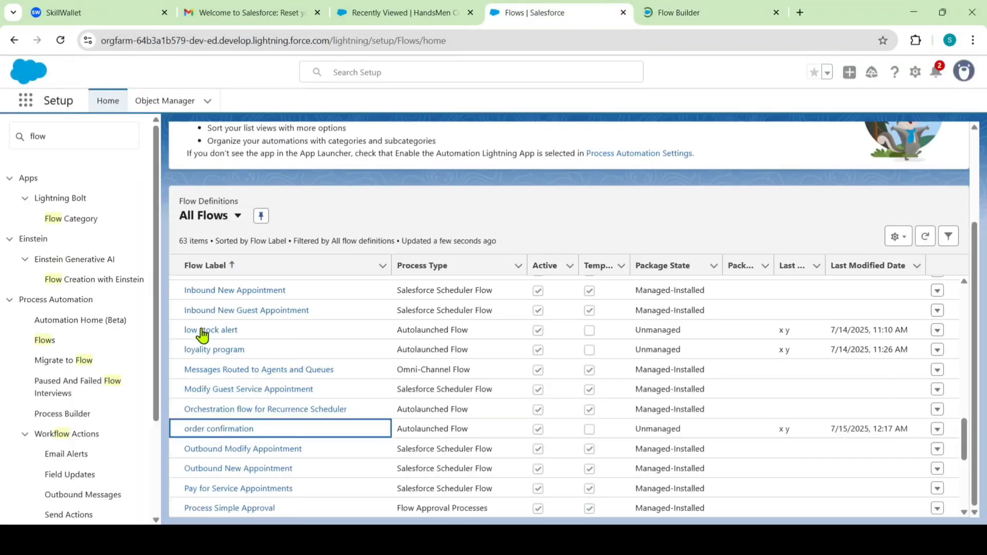
{"action": "left_click", "coordinate": [210, 328]}
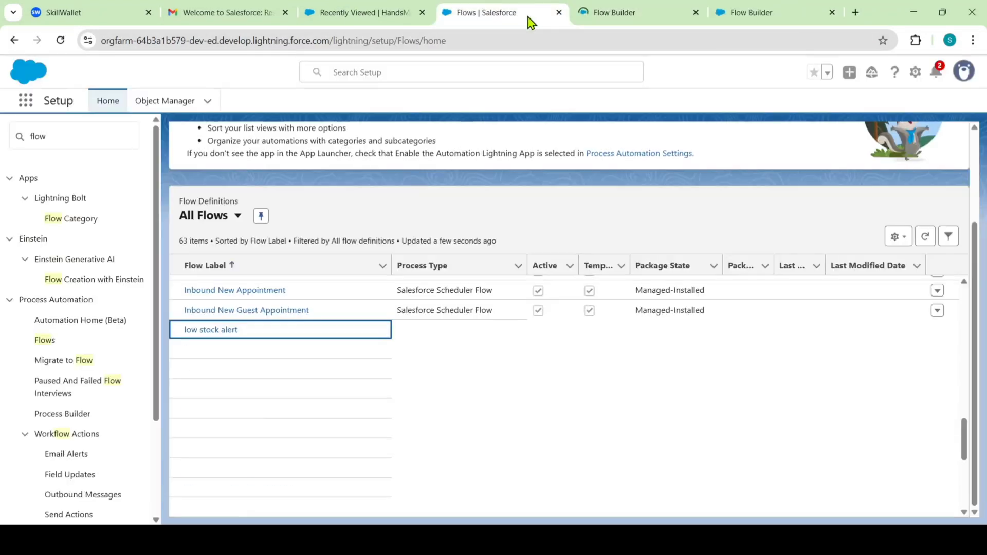
- Open the loyality program flow and view the low stock alert flow's email alert
{"action": "left_click", "coordinate": [210, 329]}
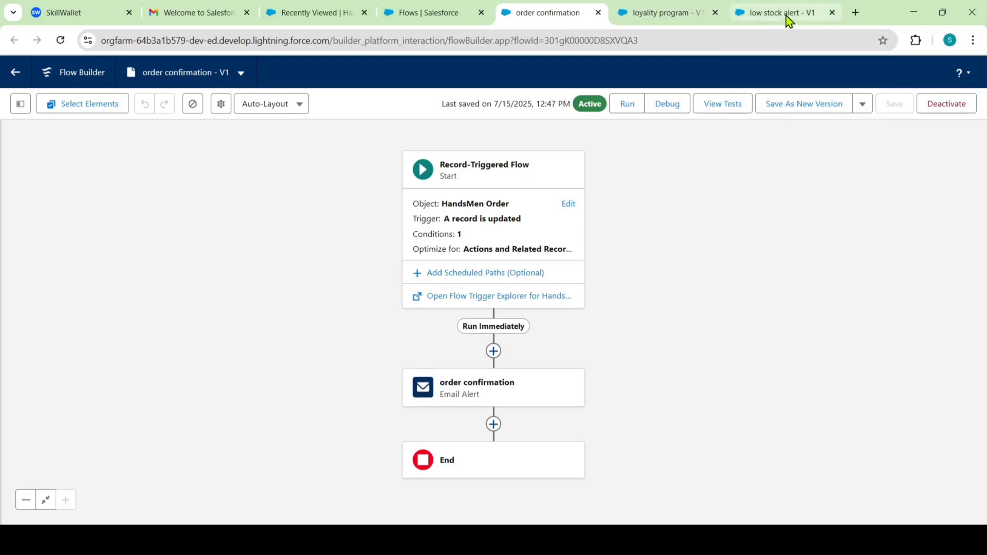
{"action": "left_click", "coordinate": [780, 11]}
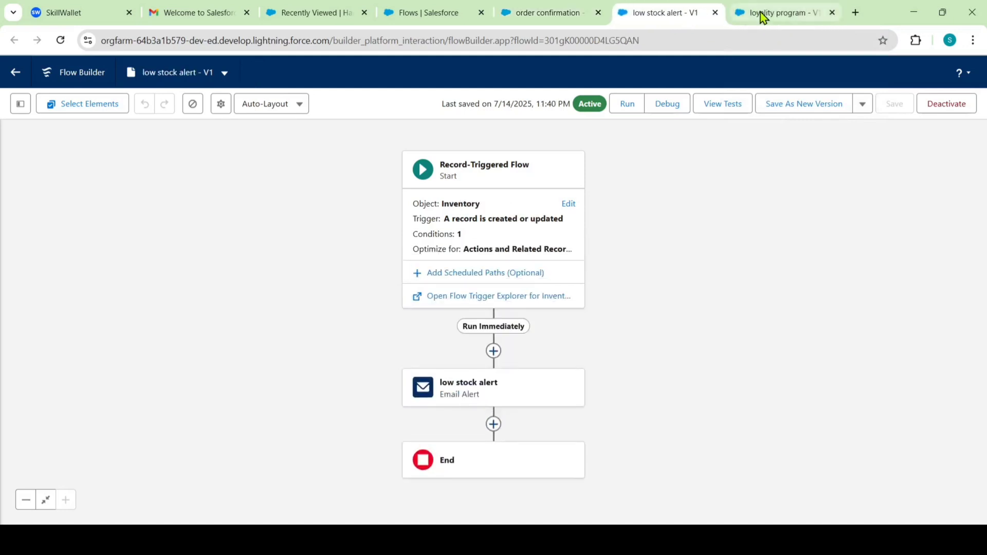
{"action": "mouse_move", "coordinate": [544, 12]}
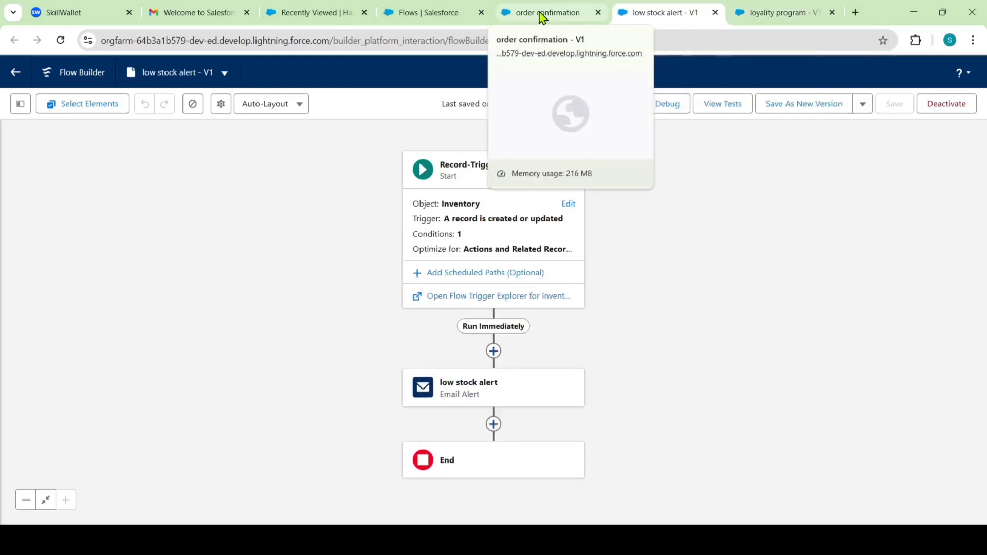
{"action": "mouse_move", "coordinate": [780, 11]}
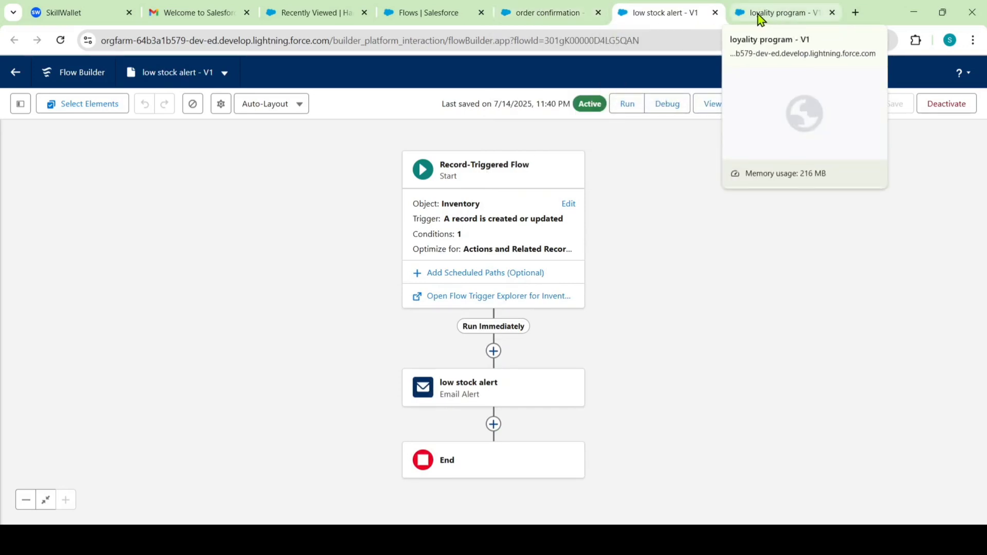
{"action": "mouse_move", "coordinate": [434, 12]}
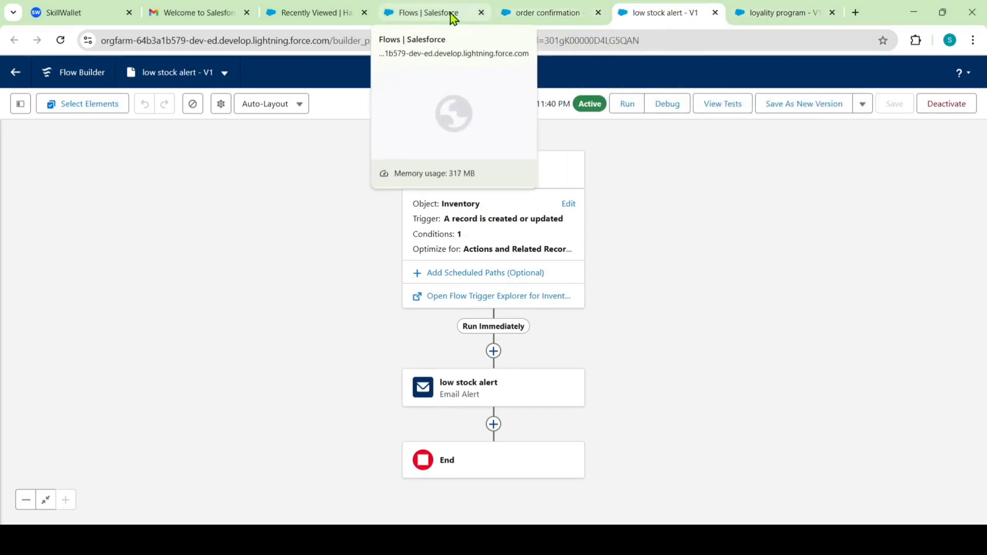
- Return to the Setup flow list and launch the Developer Console from the gear menu
{"action": "left_click", "coordinate": [427, 12]}
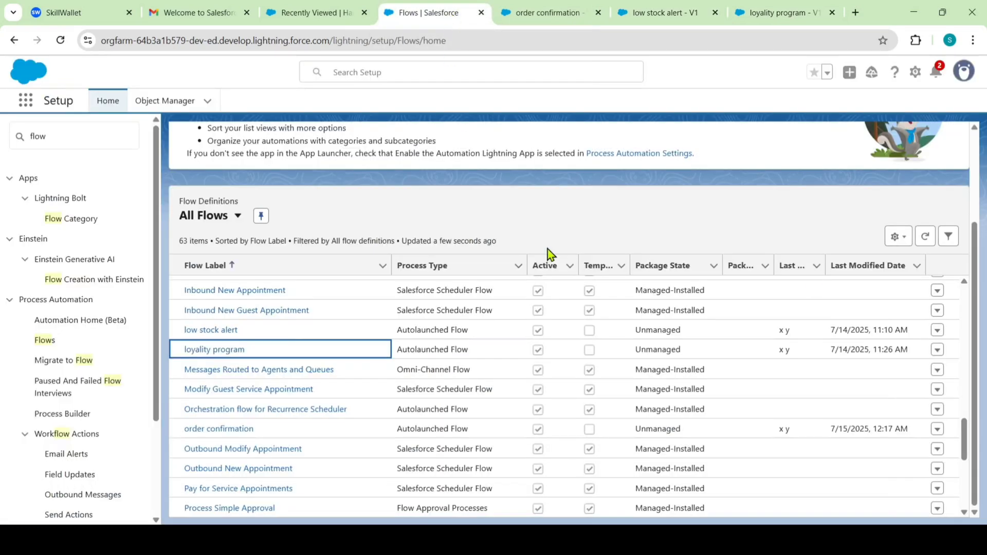
{"action": "left_click", "coordinate": [915, 72]}
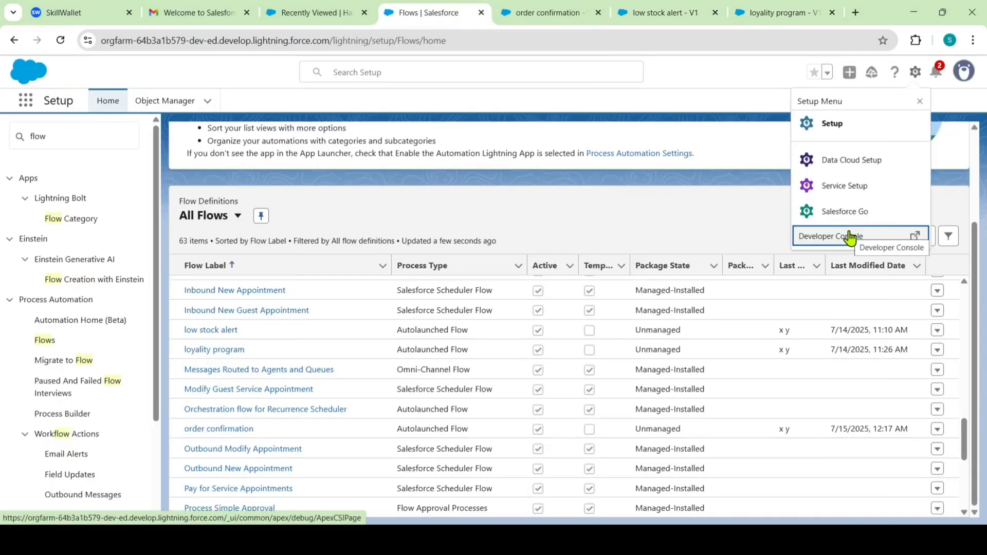
{"action": "left_click", "coordinate": [843, 236]}
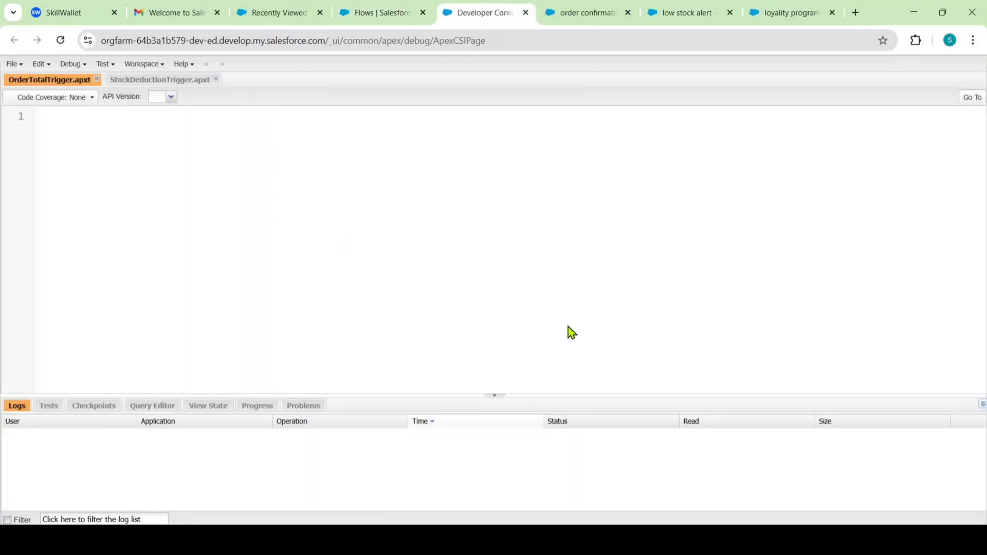
{"action": "left_click", "coordinate": [49, 79]}
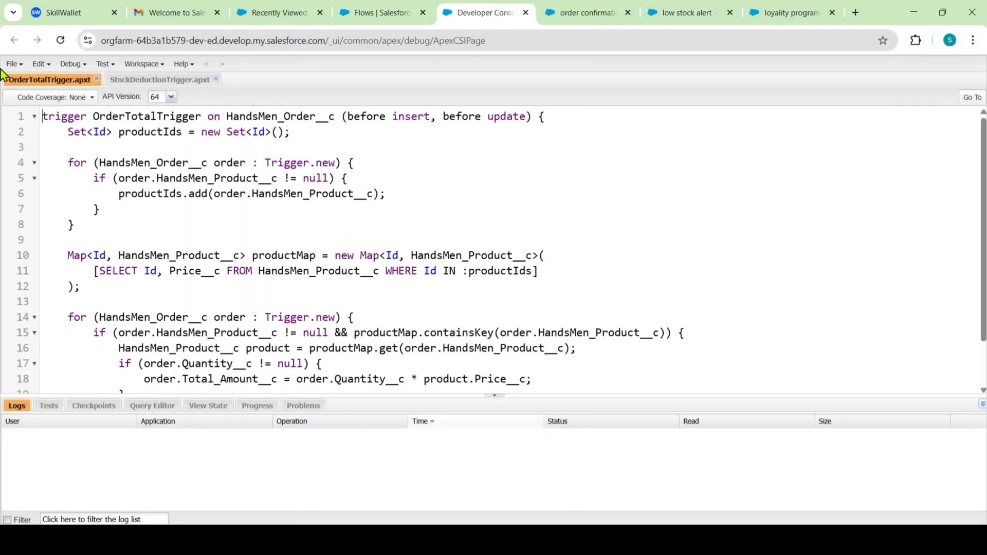
{"action": "mouse_move", "coordinate": [54, 88]}
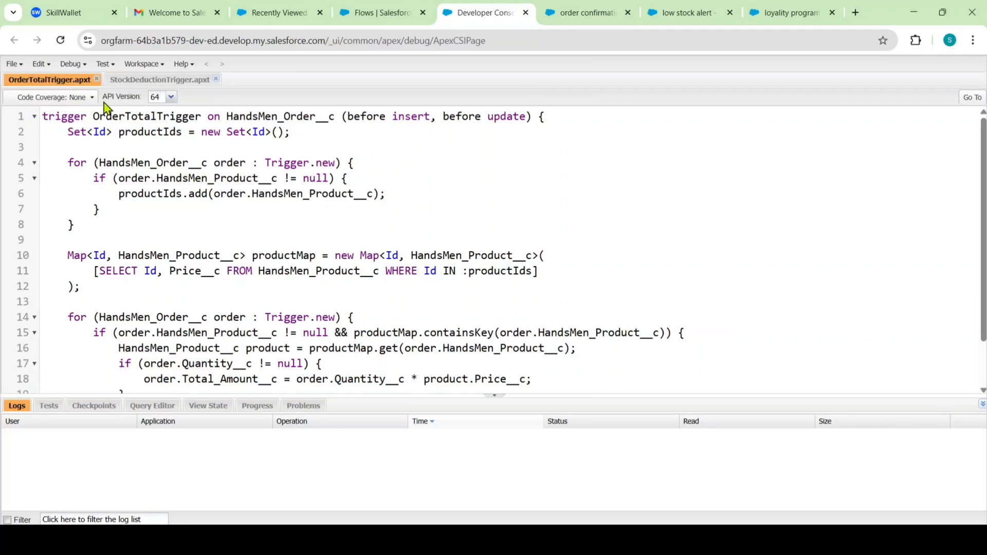
- Browse the org's Apex triggers, OrderTotalTrigger and StockDeductionTrigger, then return to the Flows page
{"action": "left_click", "coordinate": [10, 63]}
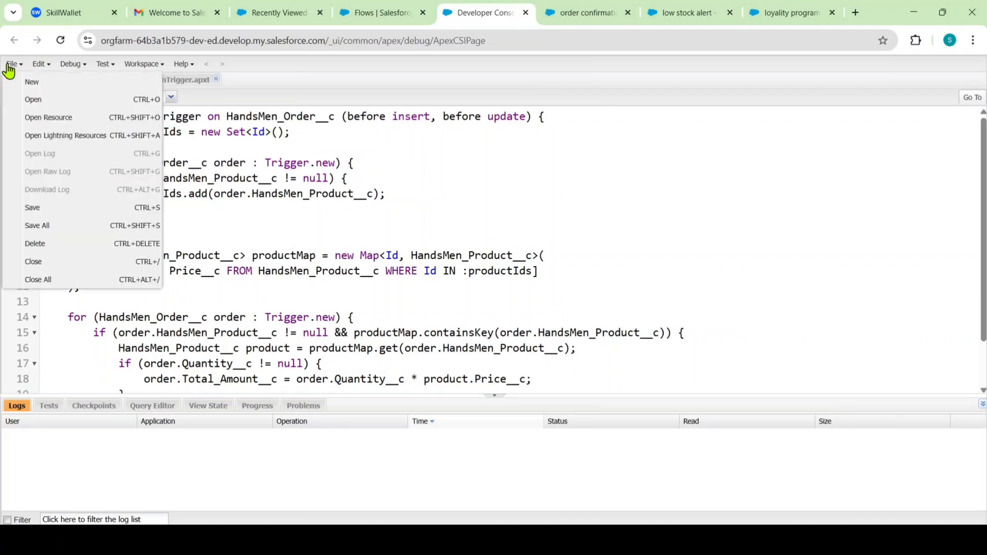
{"action": "left_click", "coordinate": [33, 99]}
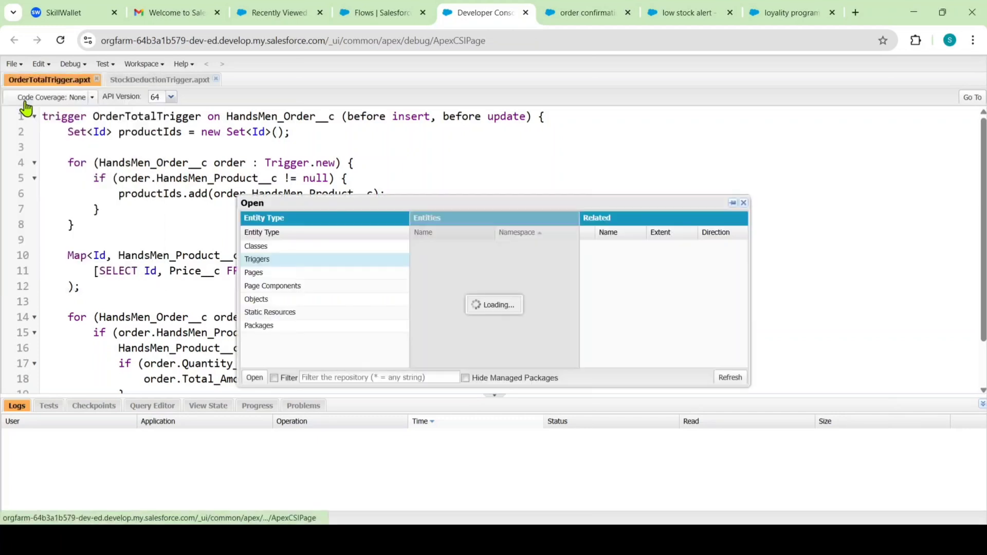
{"action": "left_click", "coordinate": [257, 259]}
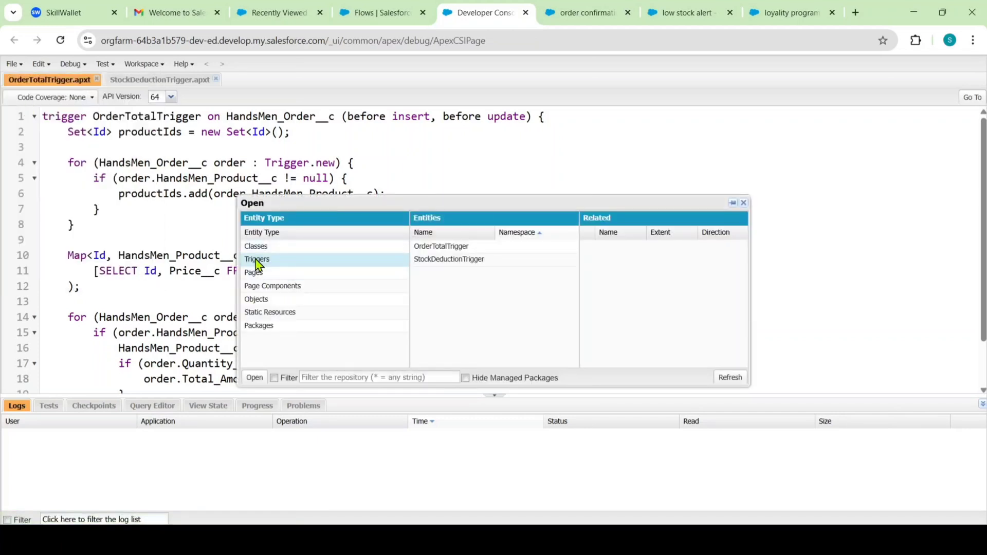
{"action": "mouse_move", "coordinate": [445, 281]}
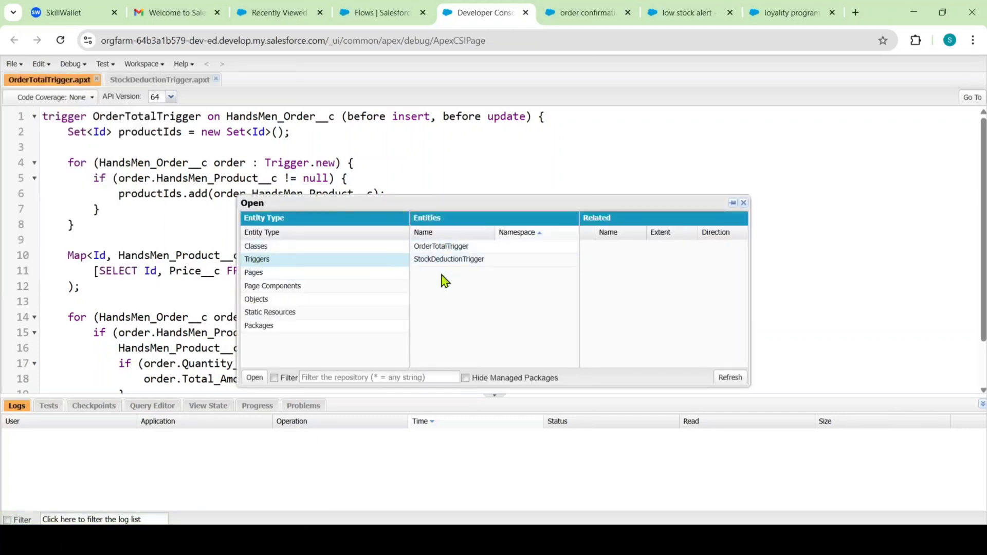
{"action": "left_click", "coordinate": [743, 202]}
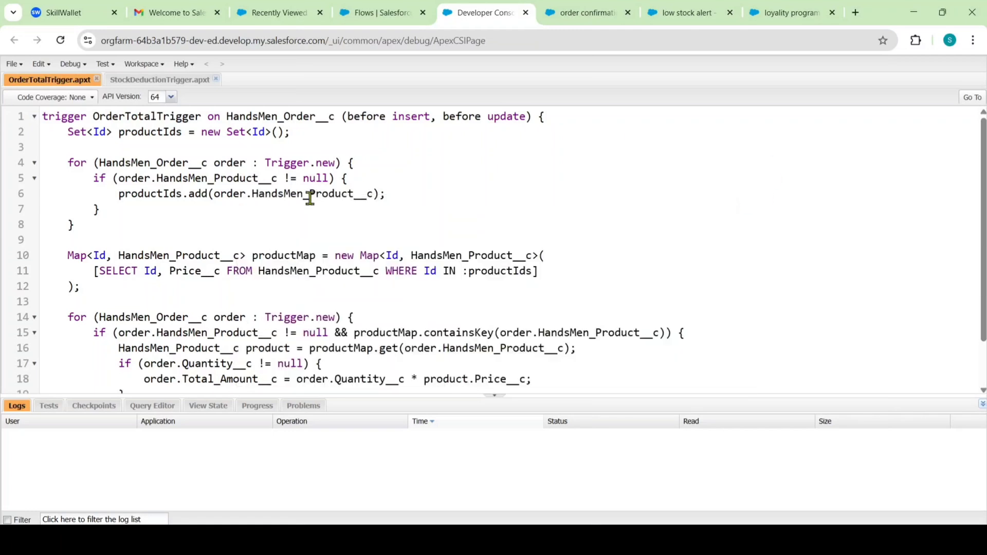
{"action": "mouse_move", "coordinate": [406, 193]}
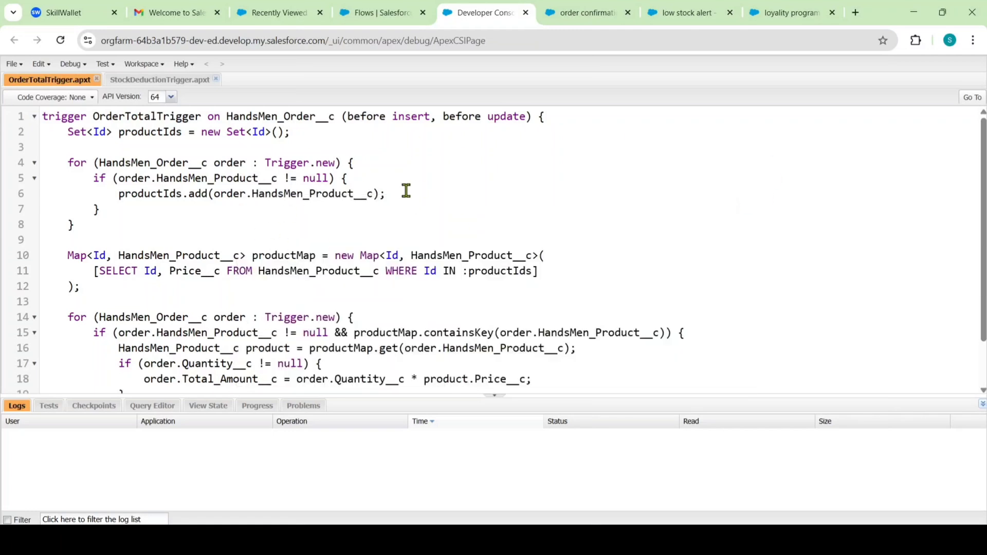
{"action": "left_click", "coordinate": [378, 12]}
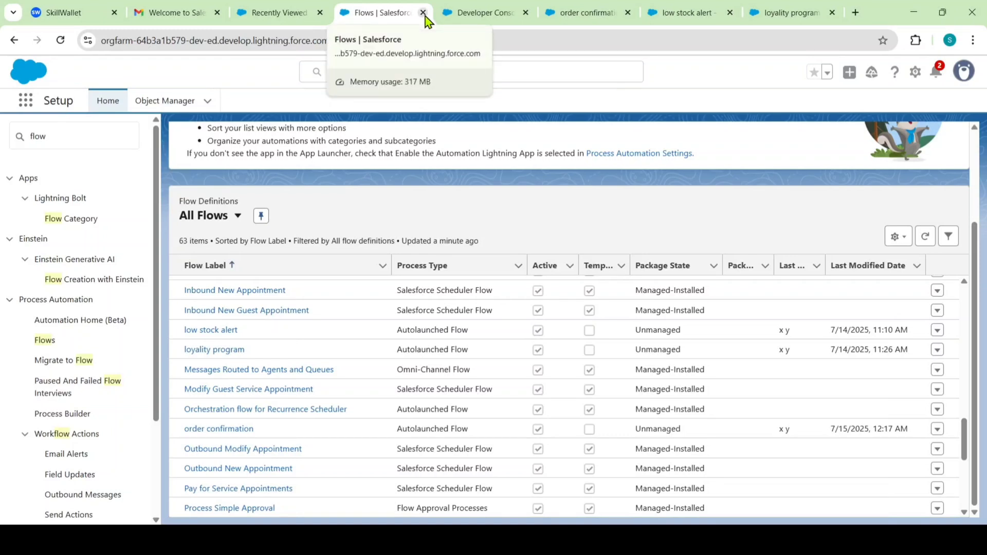
- Close the Flows setup browser tab to get back to OrderTotalTrigger
{"action": "left_click", "coordinate": [423, 12]}
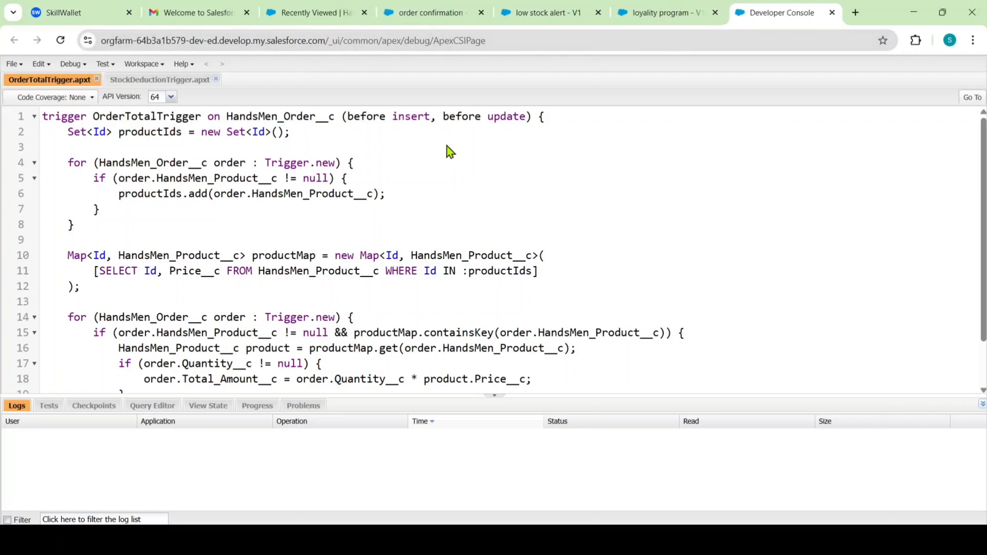
{"action": "mouse_move", "coordinate": [592, 278]}
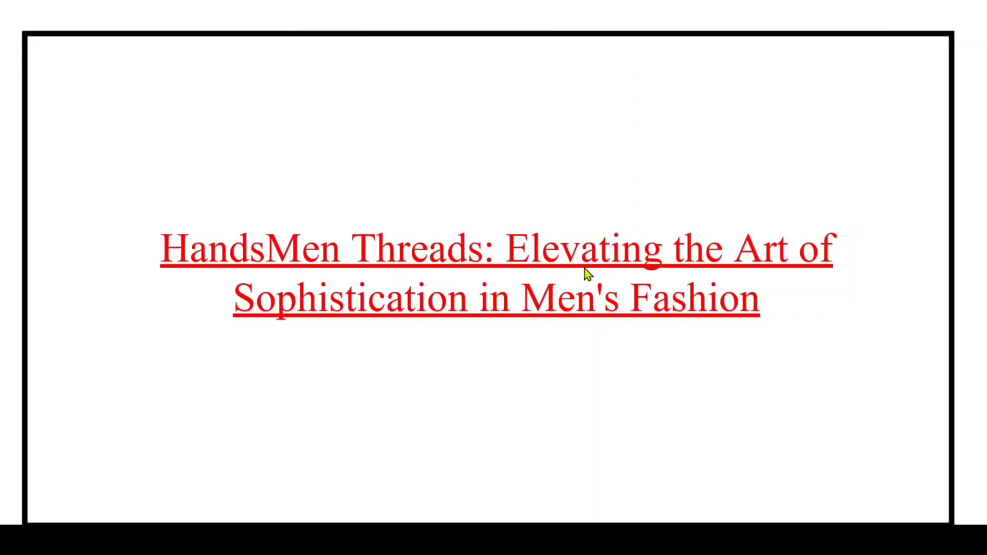
{"action": "mouse_move", "coordinate": [745, 252]}
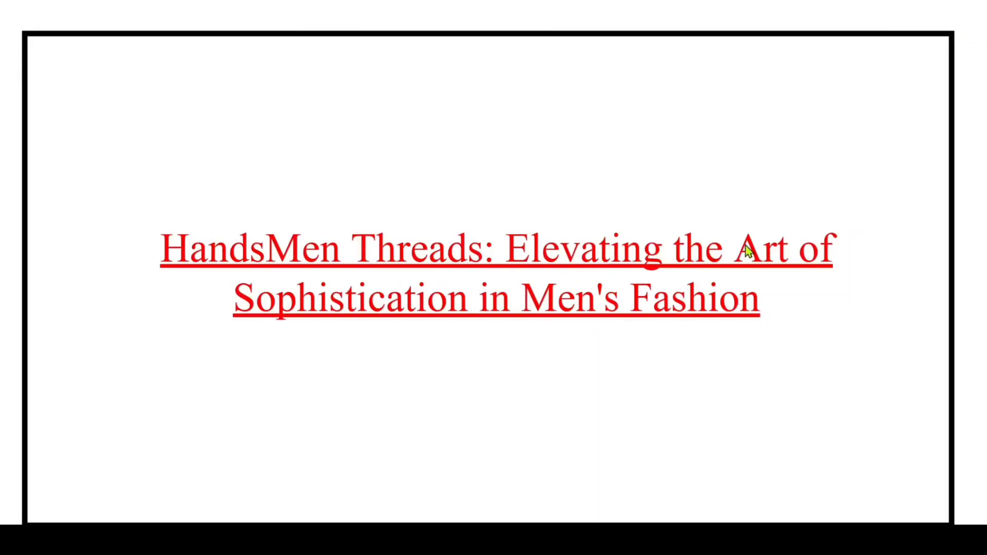
{"action": "mouse_move", "coordinate": [559, 309]}
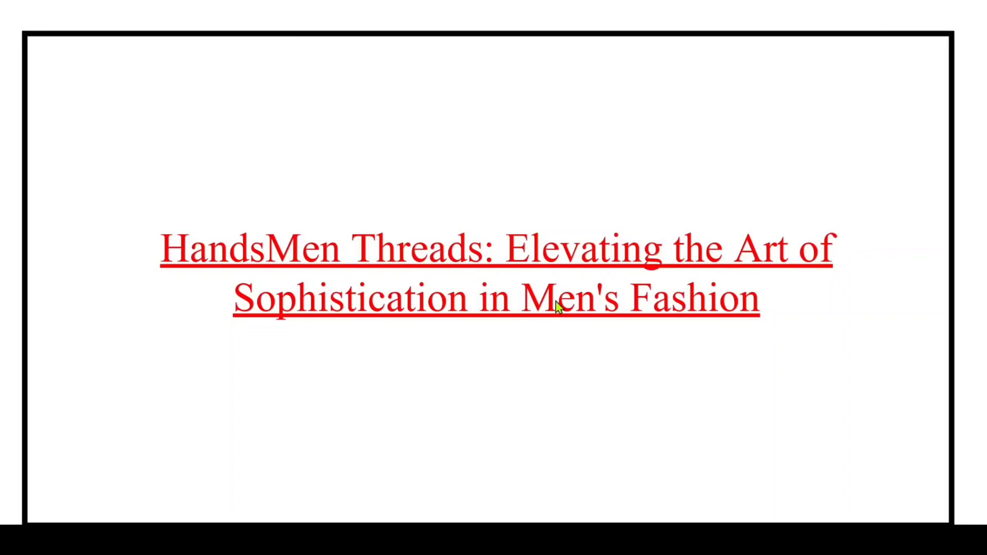
{"action": "mouse_move", "coordinate": [611, 304]}
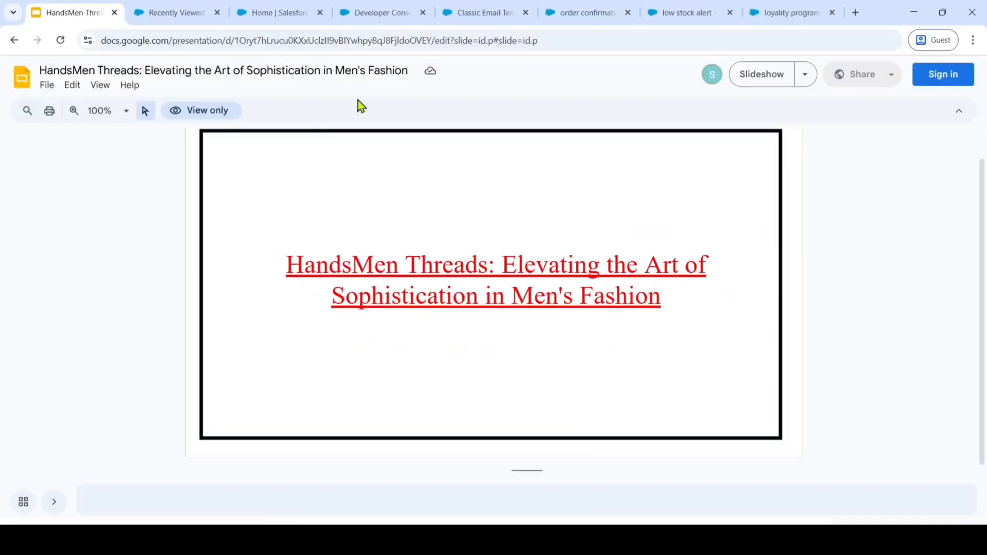
- Search the App Launcher for 'hands' to find the HandsMen Threads app
{"action": "left_click", "coordinate": [176, 11]}
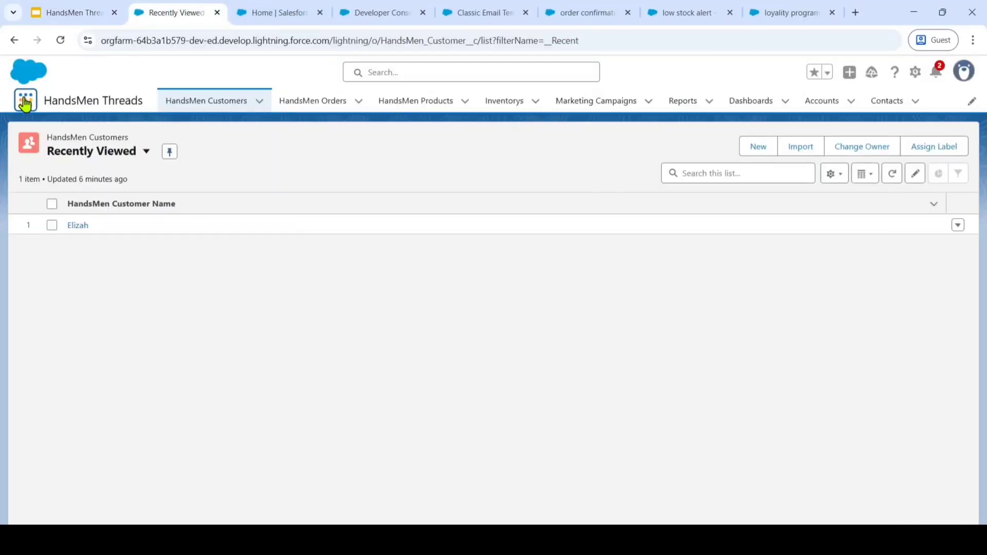
{"action": "left_click", "coordinate": [25, 100]}
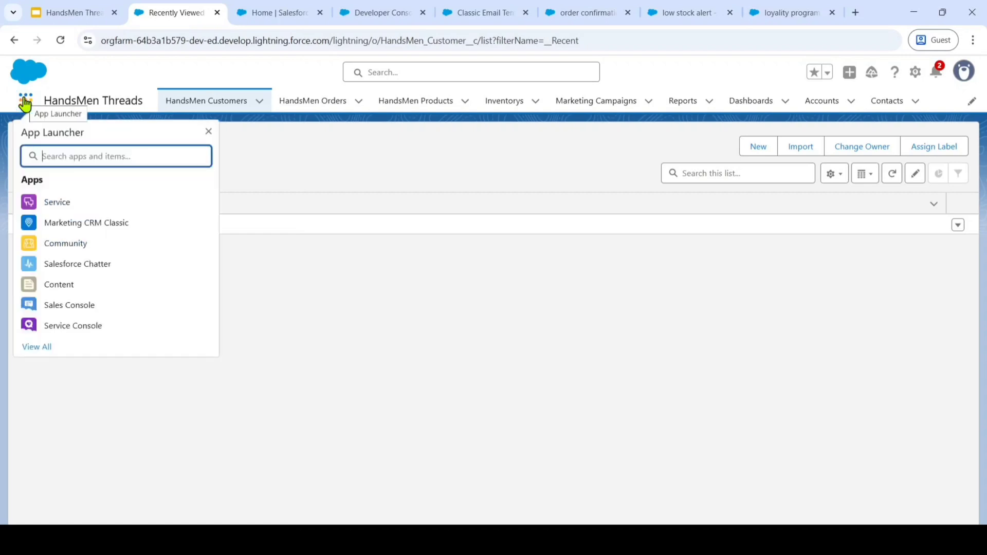
{"action": "type", "text": "hands"}
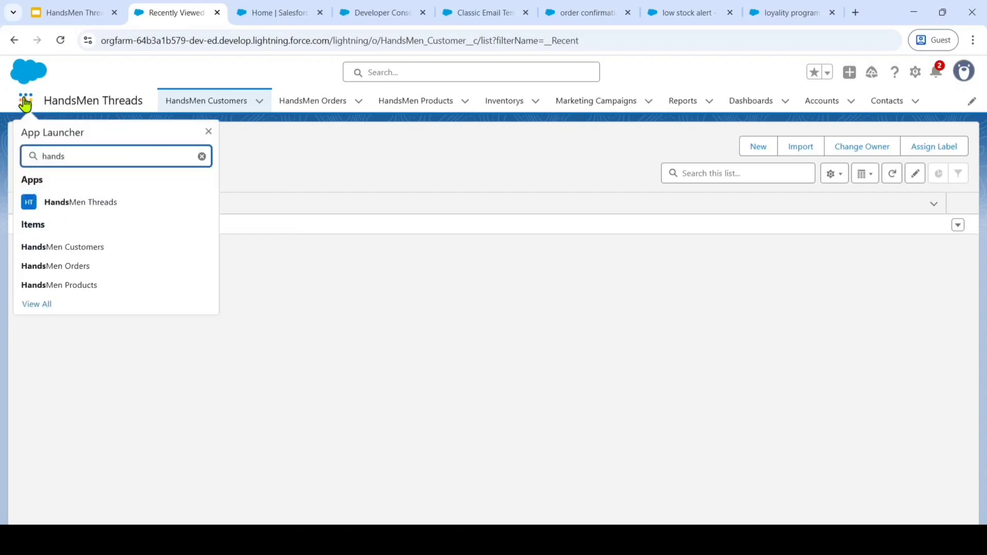
{"action": "mouse_move", "coordinate": [81, 202]}
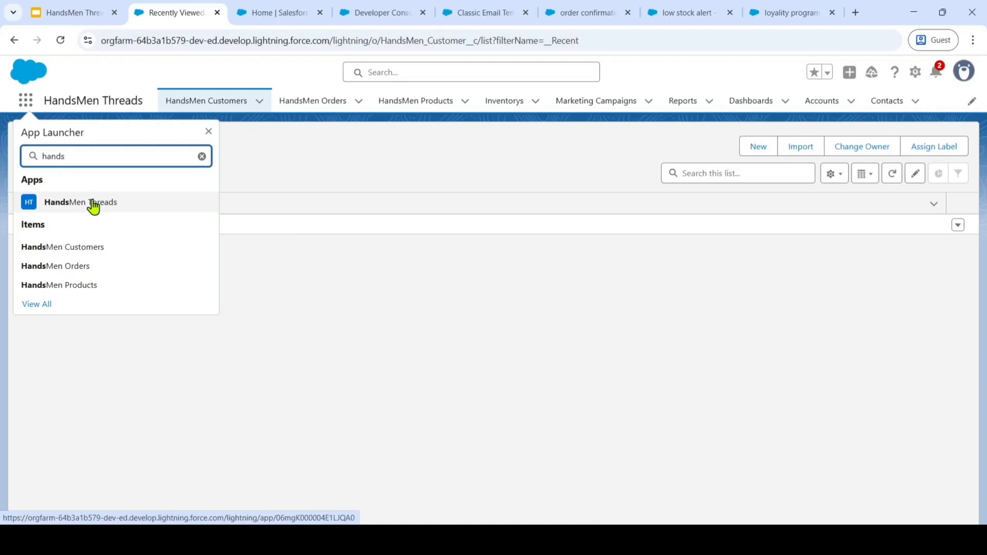
{"action": "mouse_move", "coordinate": [202, 156]}
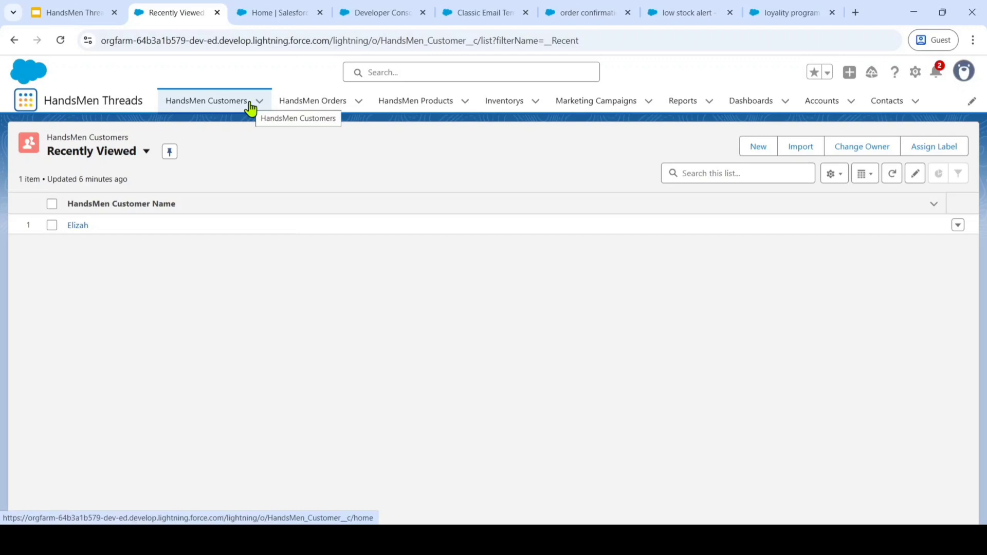
{"action": "mouse_move", "coordinate": [313, 100]}
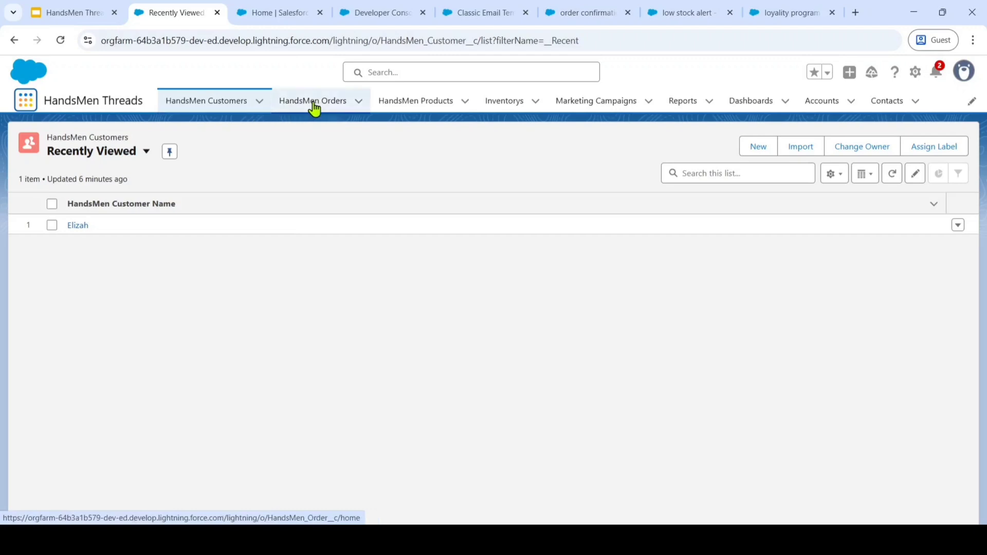
{"action": "mouse_move", "coordinate": [313, 101]}
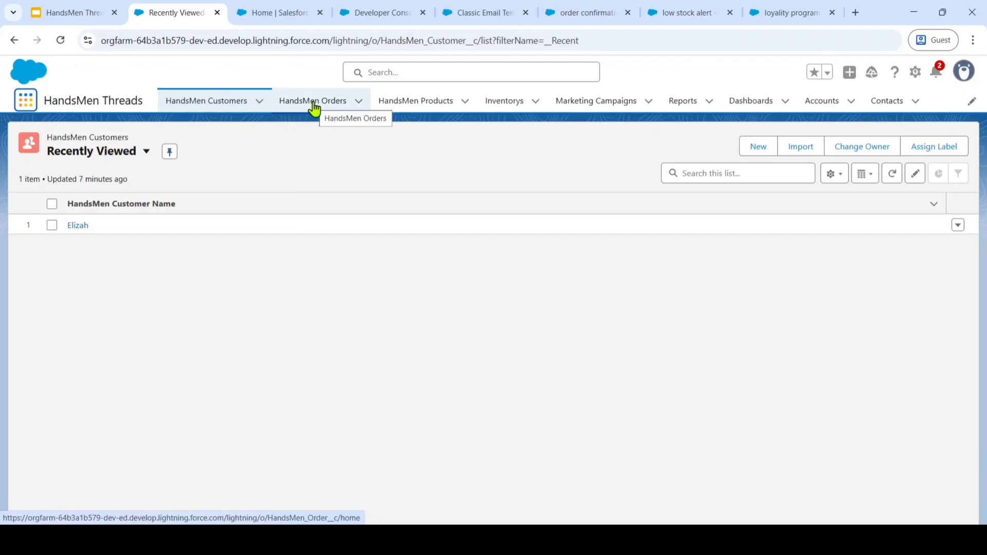
{"action": "mouse_move", "coordinate": [416, 101]}
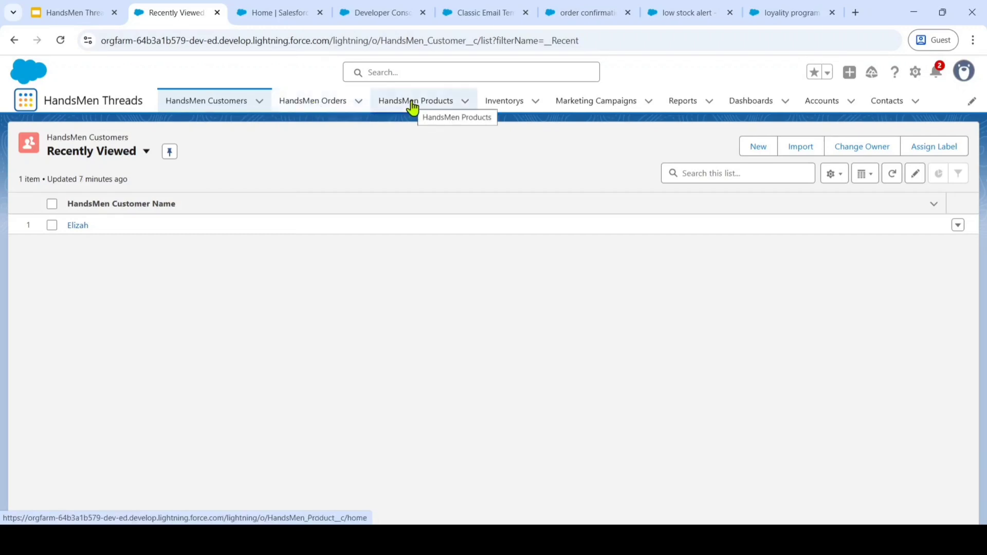
{"action": "mouse_move", "coordinate": [504, 101]}
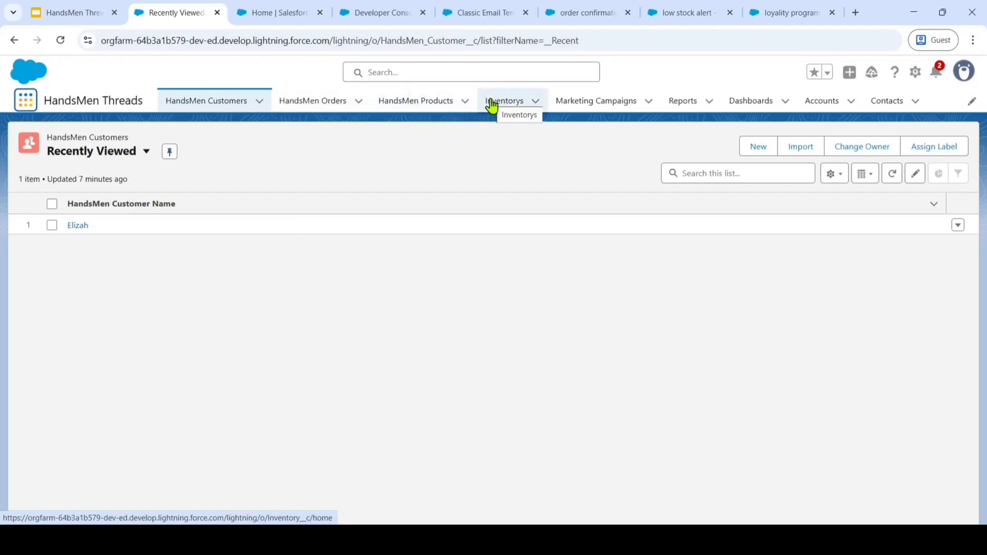
{"action": "mouse_move", "coordinate": [594, 101]}
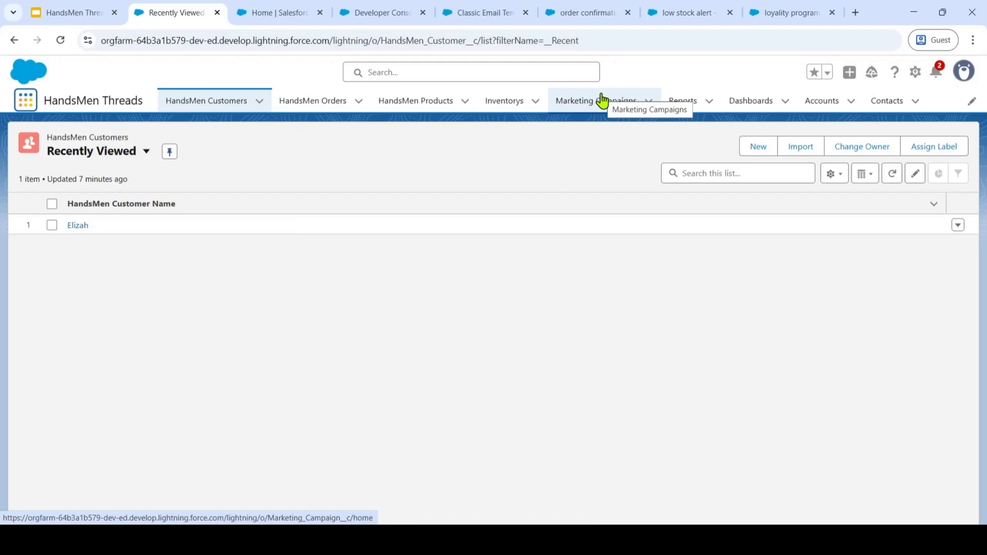
{"action": "mouse_move", "coordinate": [603, 101]}
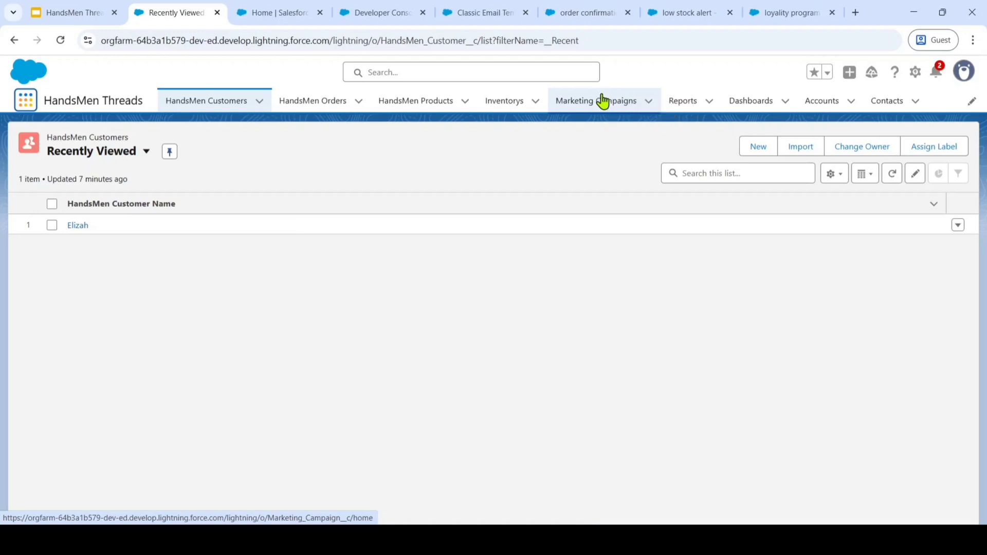
{"action": "mouse_move", "coordinate": [746, 100]}
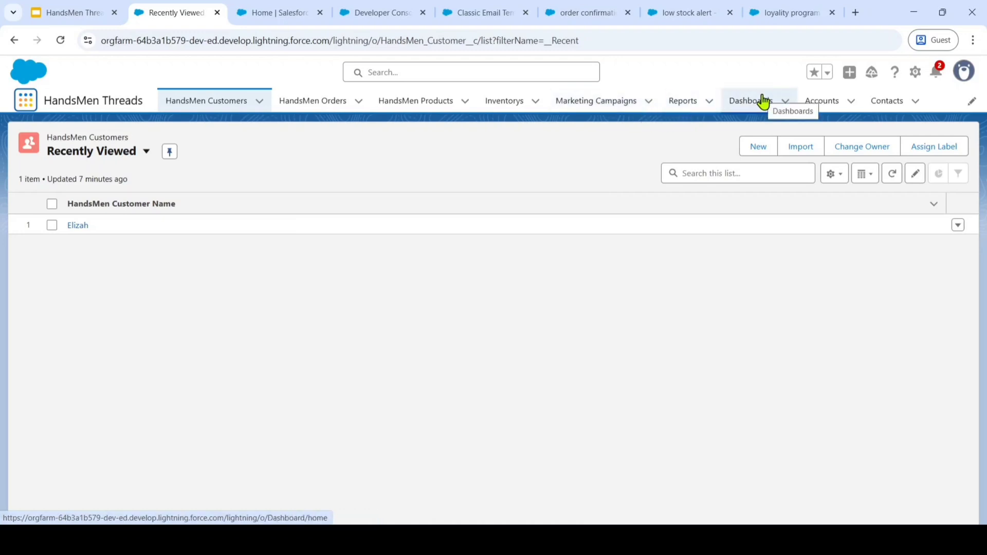
{"action": "mouse_move", "coordinate": [887, 101]}
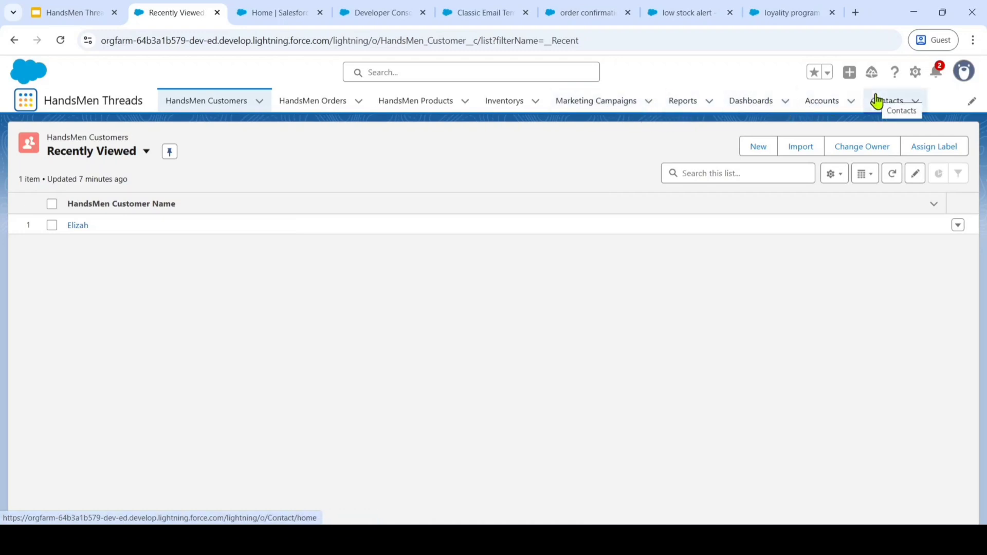
{"action": "mouse_move", "coordinate": [888, 101]}
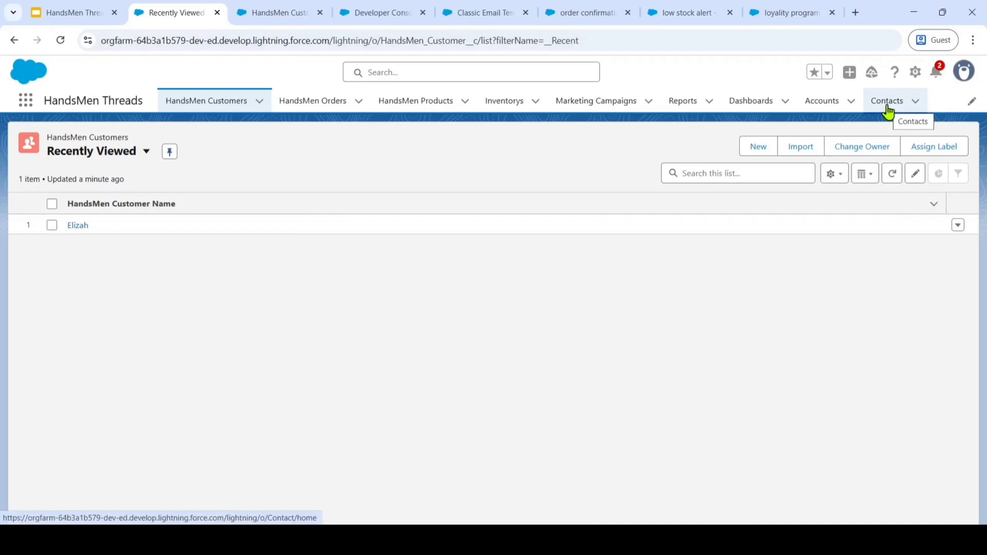
{"action": "mouse_move", "coordinate": [207, 101]}
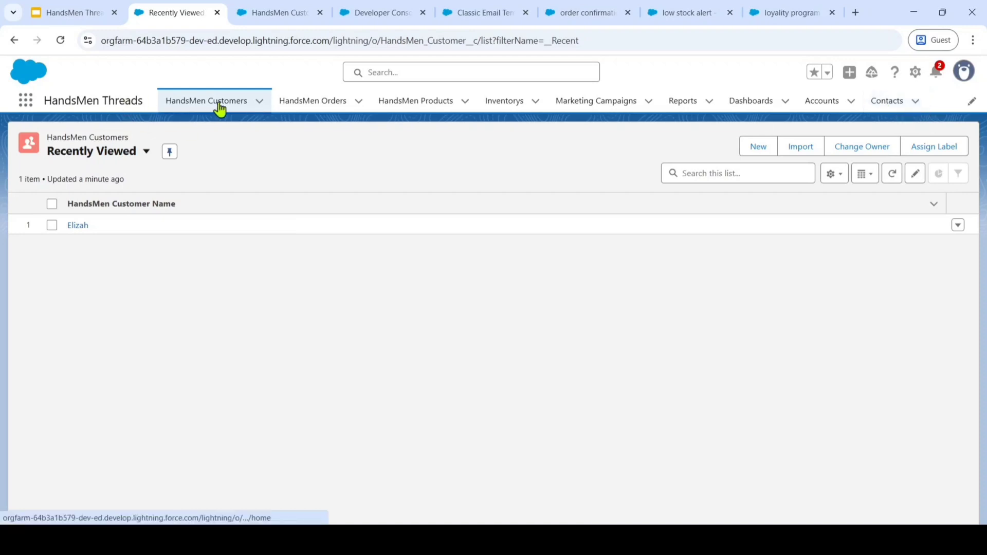
{"action": "mouse_move", "coordinate": [206, 101]}
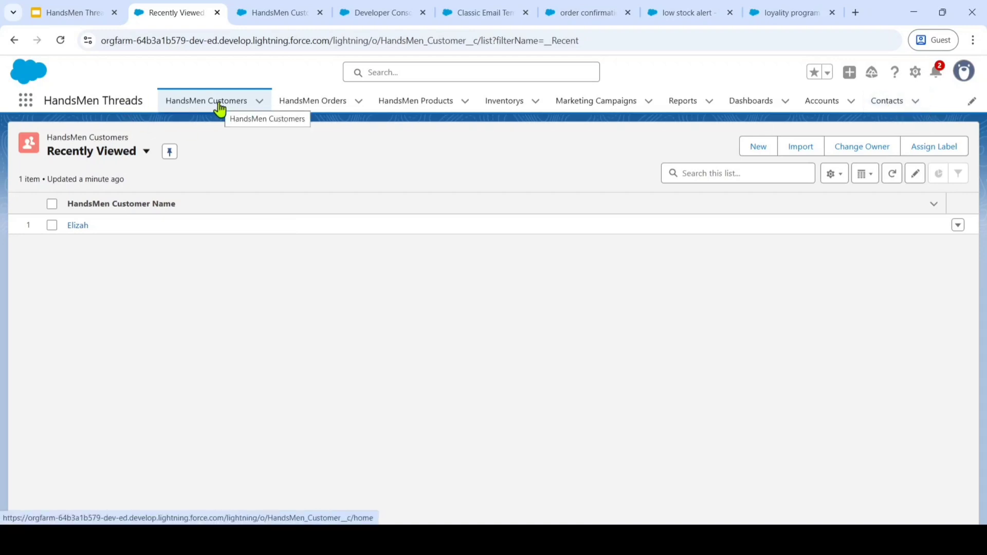
{"action": "mouse_move", "coordinate": [235, 109]}
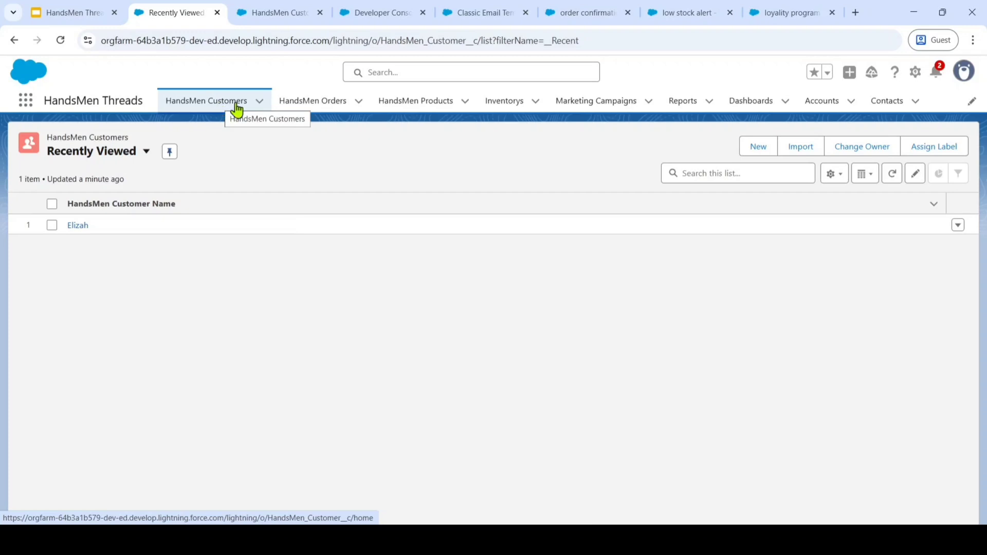
{"action": "left_click", "coordinate": [758, 146]}
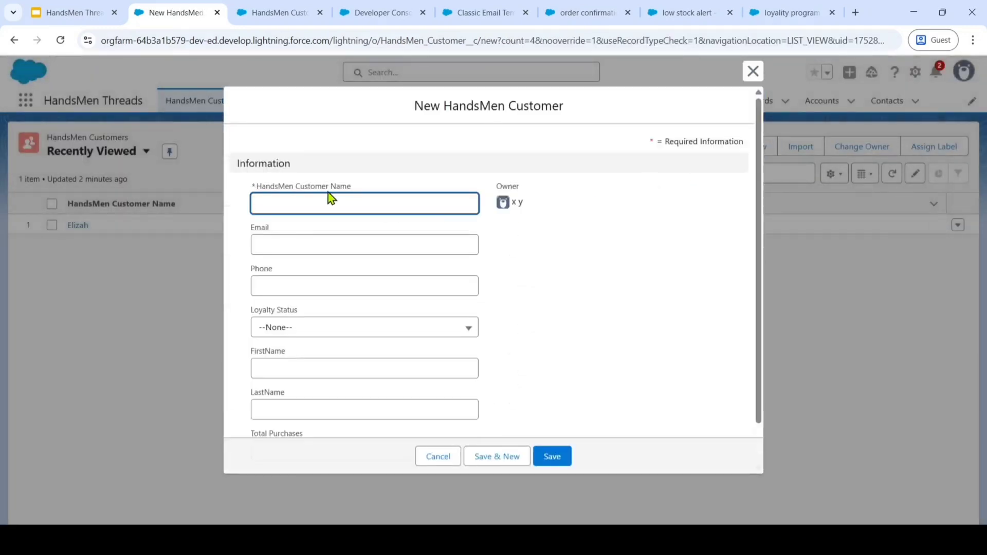
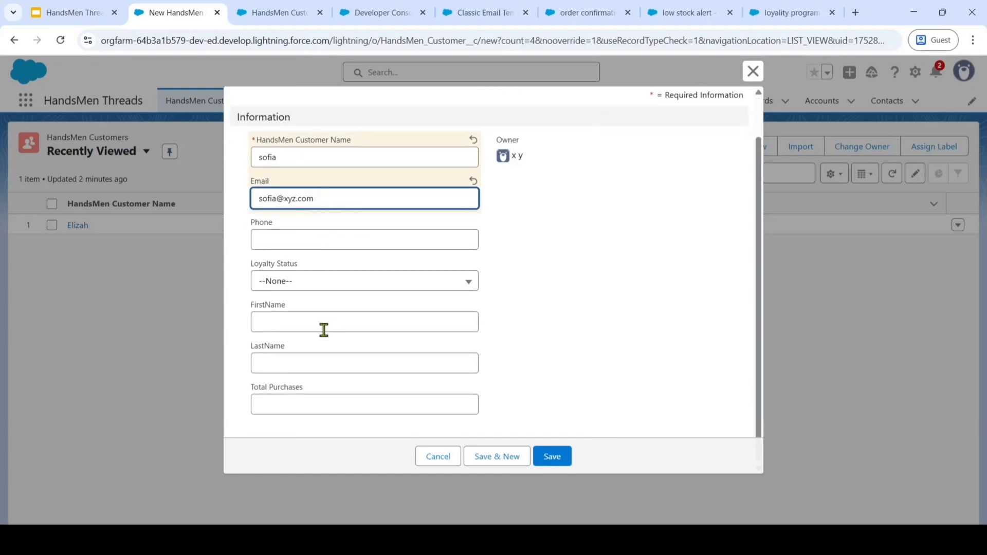
{"action": "type", "text": "M"}
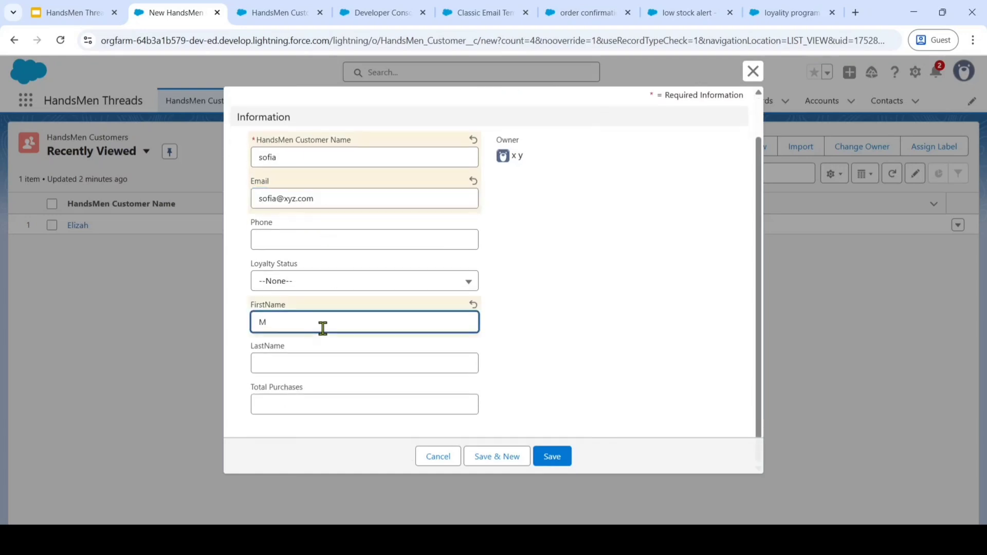
{"action": "type", "text": "sofi"}
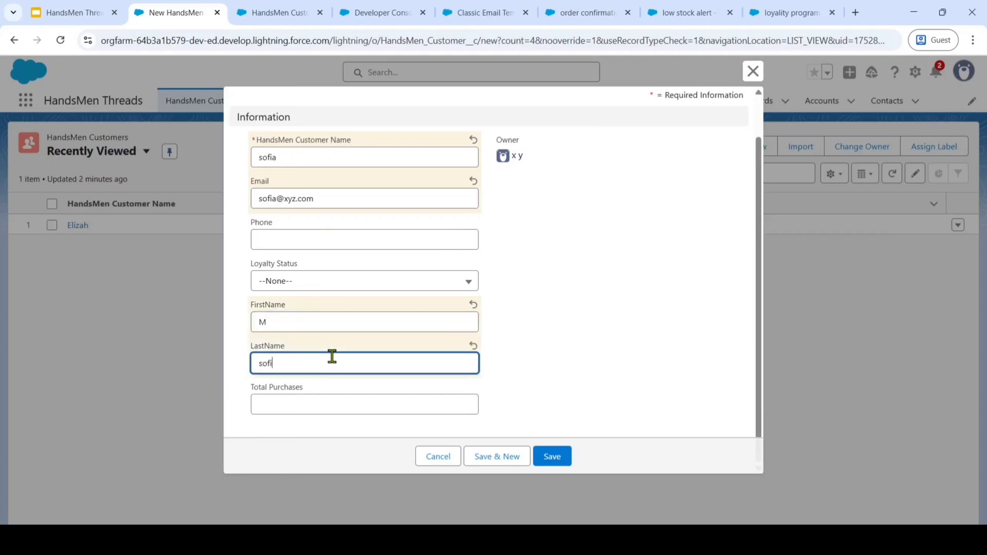
{"action": "type", "text": "a"}
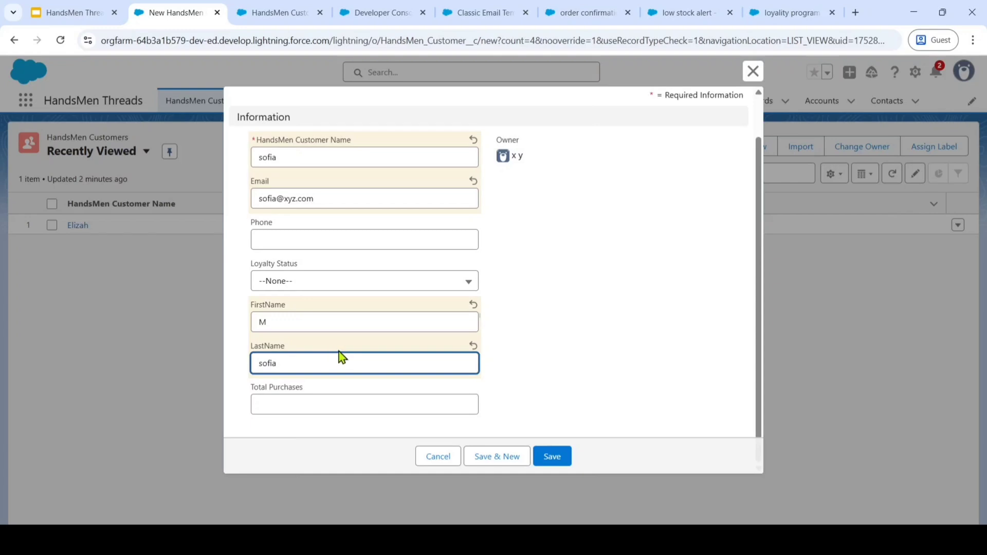
{"action": "mouse_move", "coordinate": [256, 280]}
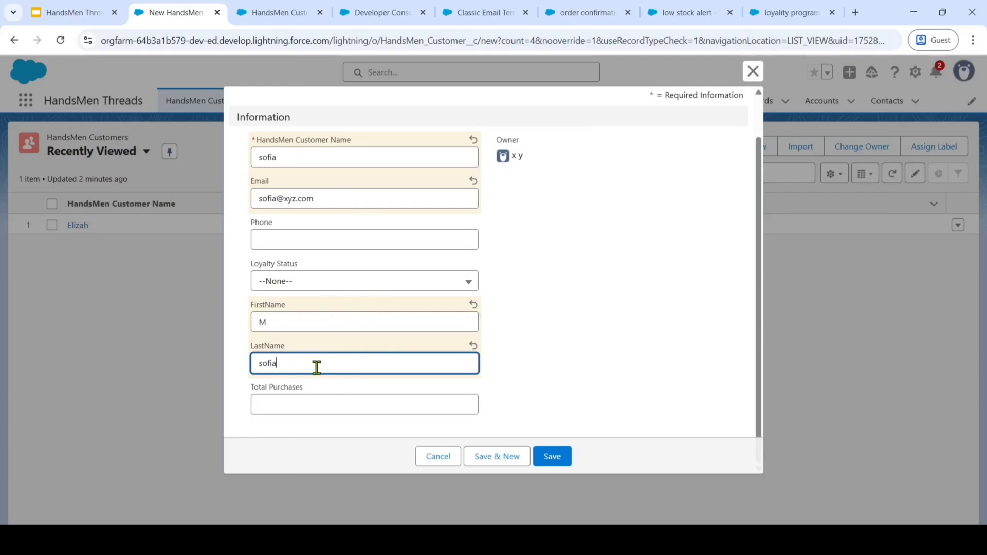
{"action": "left_click", "coordinate": [551, 456]}
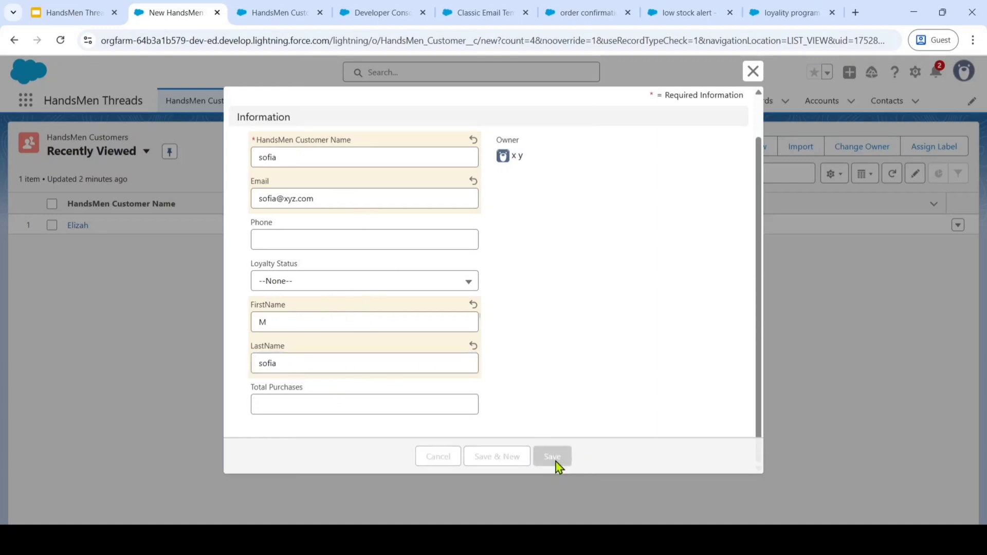
{"action": "left_click", "coordinate": [552, 456]}
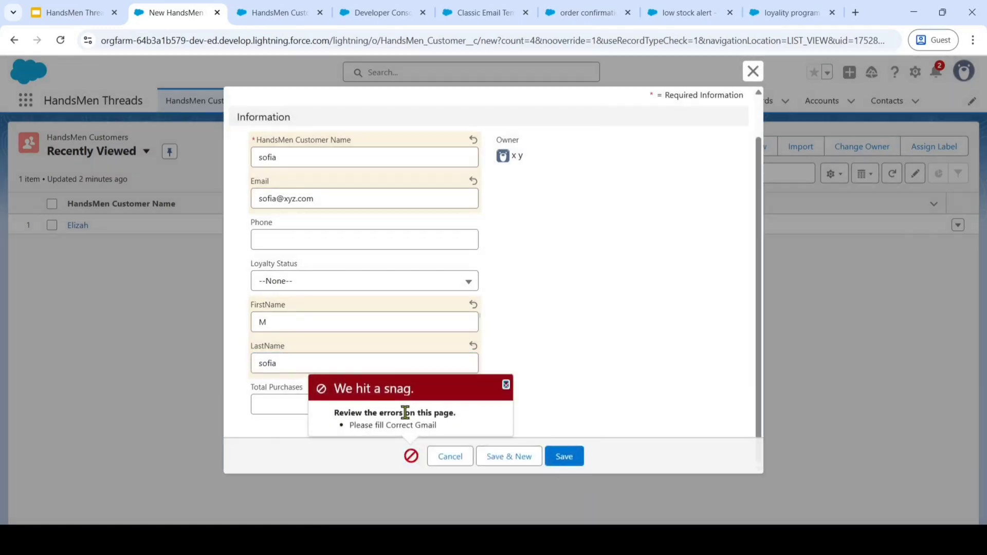
{"action": "mouse_move", "coordinate": [351, 437]}
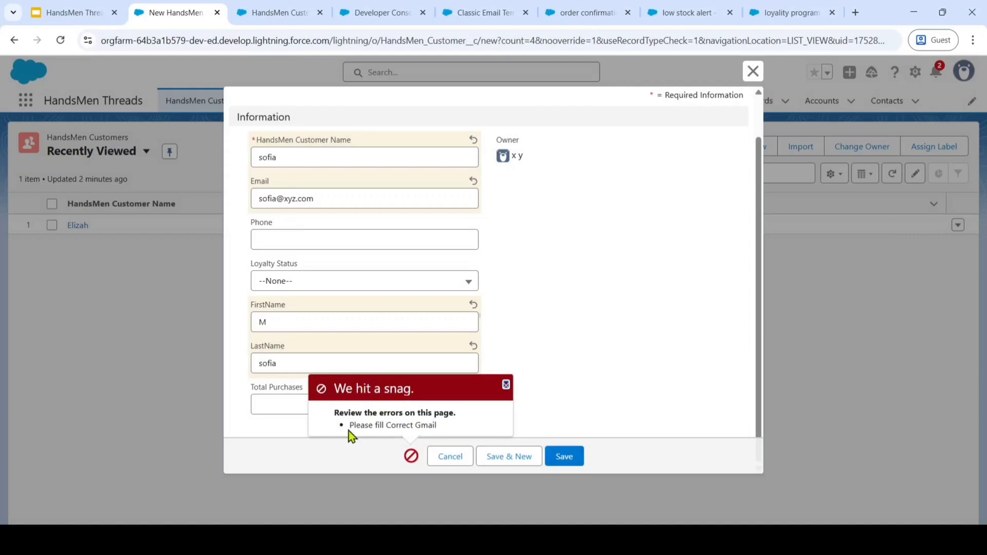
{"action": "mouse_move", "coordinate": [437, 439]}
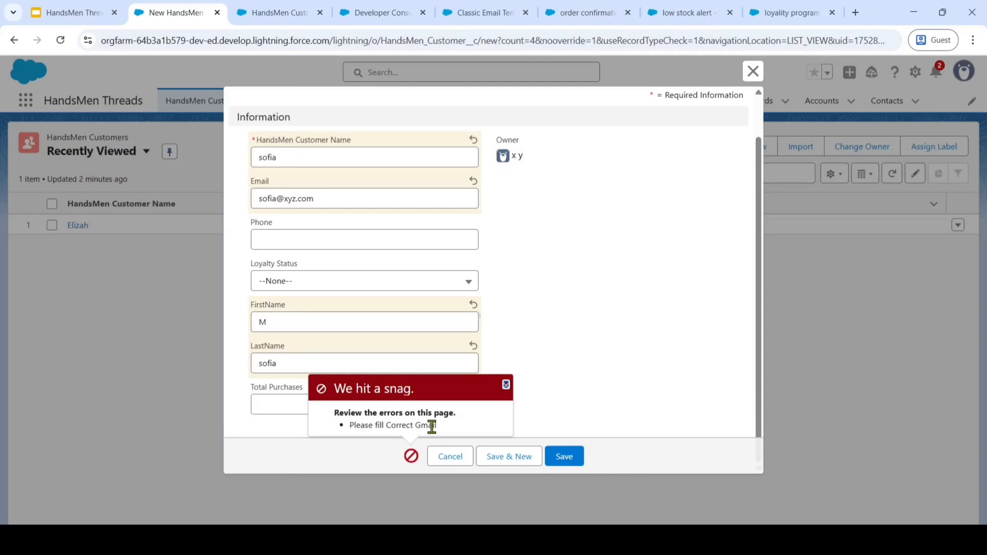
{"action": "mouse_move", "coordinate": [443, 408]}
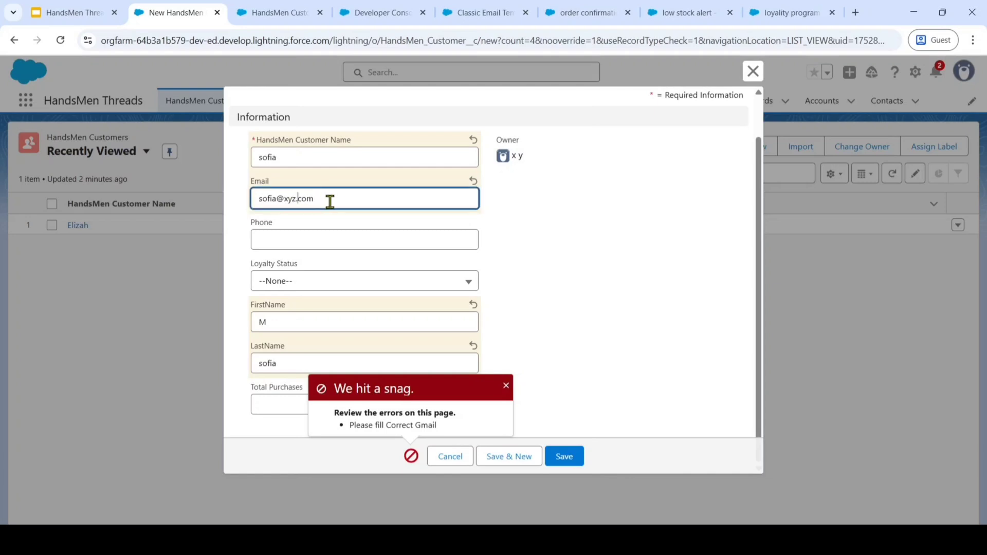
{"action": "key", "text": "Backspace"}
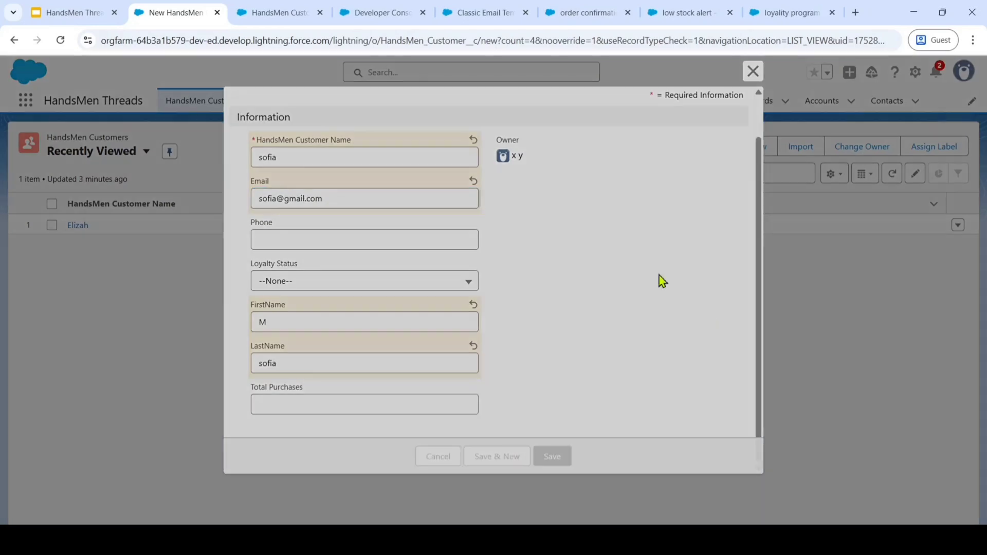
- Save the sofia customer record and open the HandsMen Products list
{"action": "left_click", "coordinate": [550, 456]}
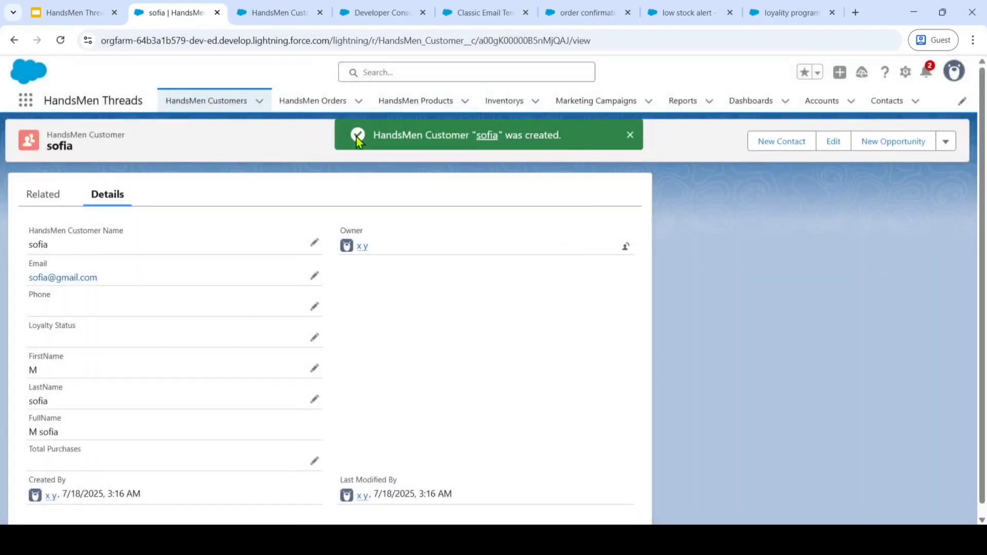
{"action": "mouse_move", "coordinate": [562, 157]}
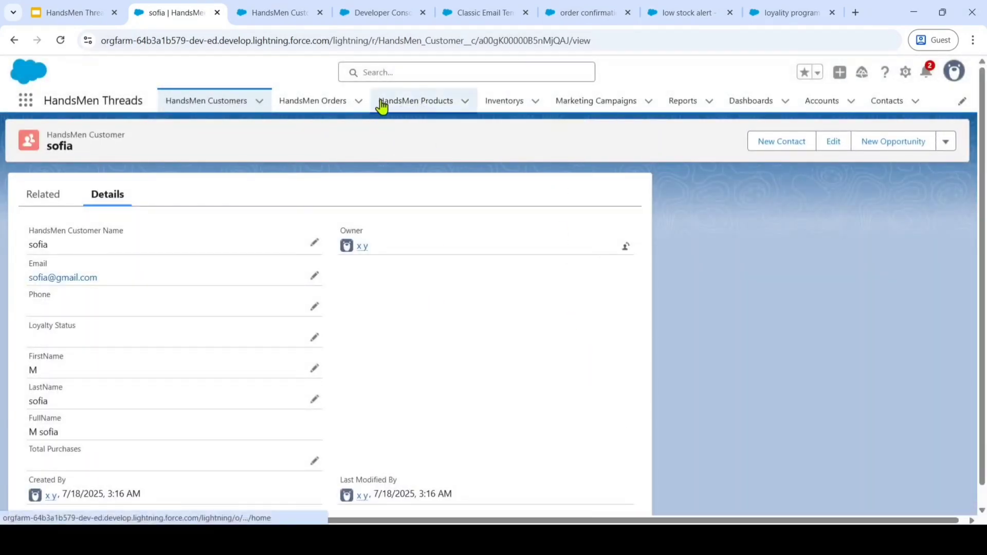
{"action": "left_click", "coordinate": [415, 101]}
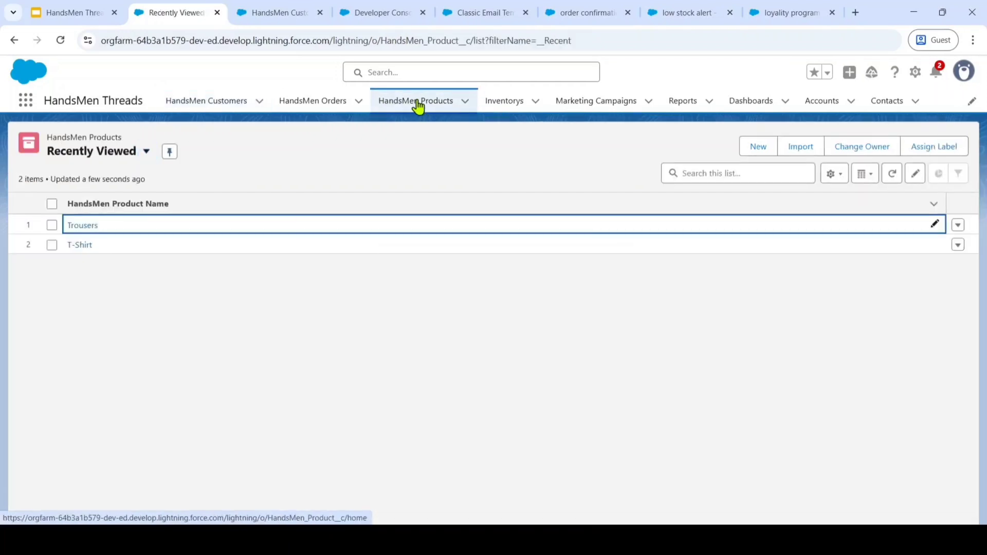
{"action": "mouse_move", "coordinate": [438, 261]}
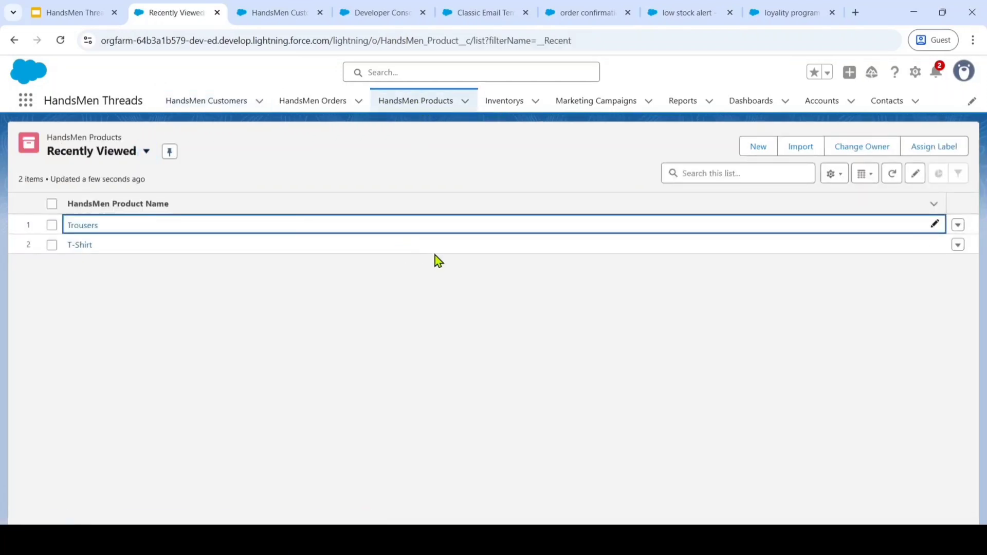
- Fill in a new Shirt product with SKU 0001, price 3, stock 200, and save it
{"action": "left_click", "coordinate": [756, 146]}
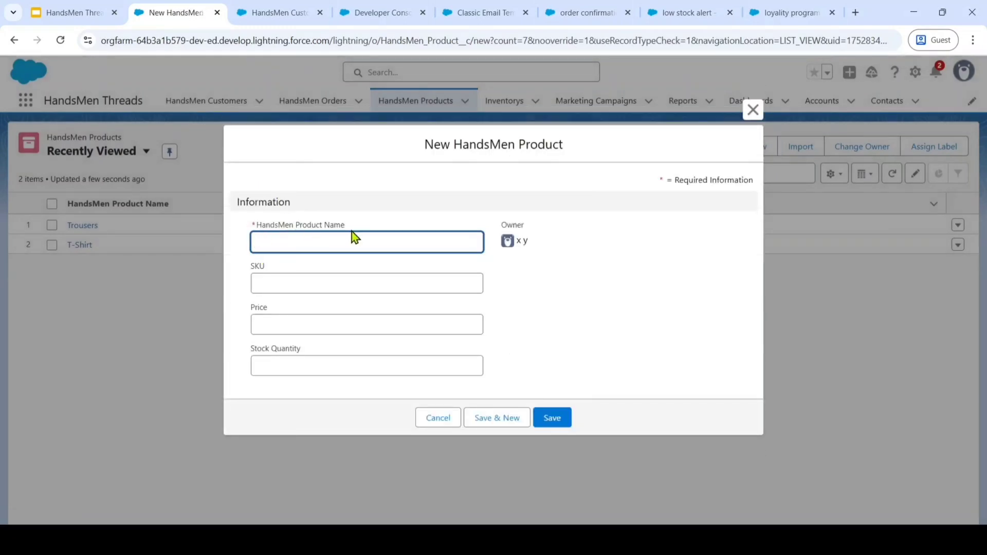
{"action": "mouse_move", "coordinate": [282, 318]}
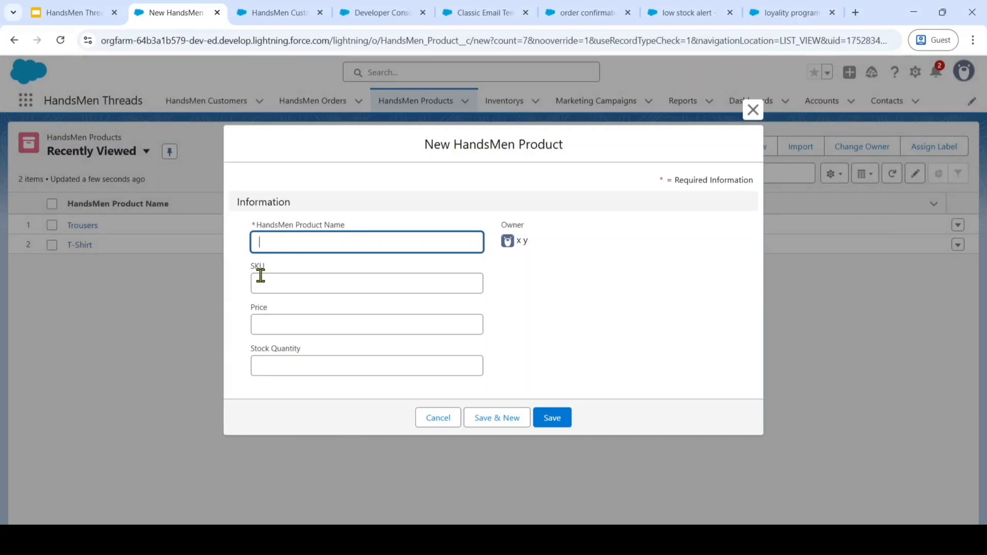
{"action": "mouse_move", "coordinate": [275, 274]}
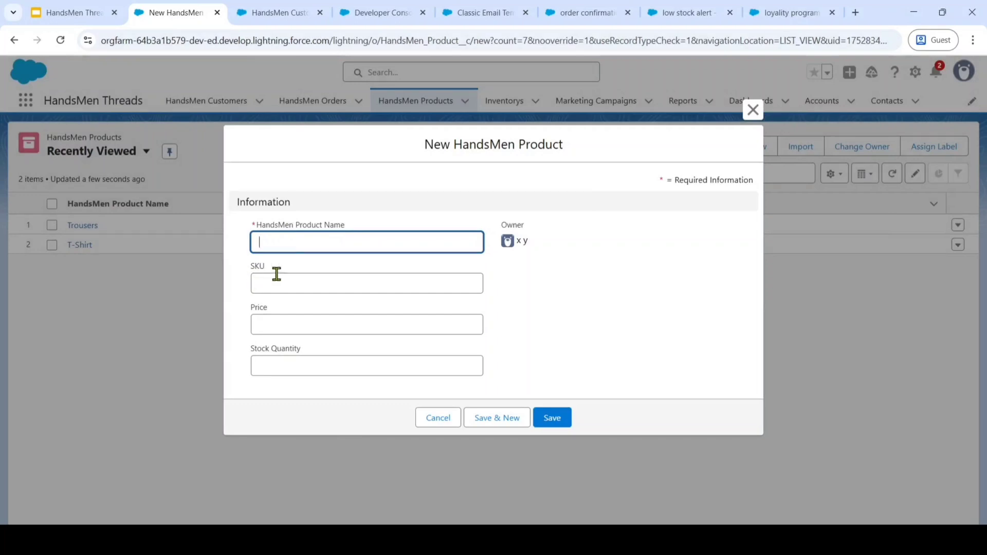
{"action": "mouse_move", "coordinate": [288, 245]}
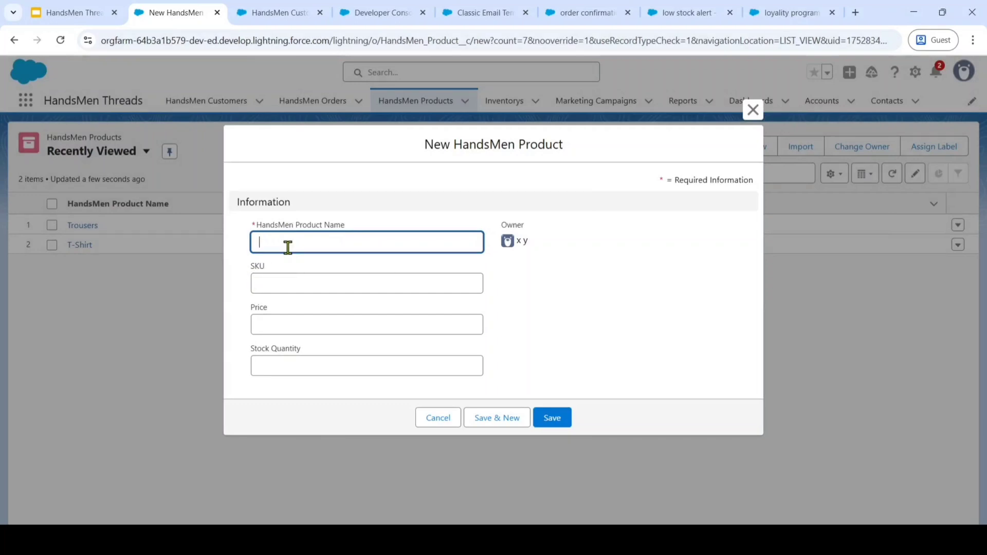
{"action": "type", "text": "Shirt"}
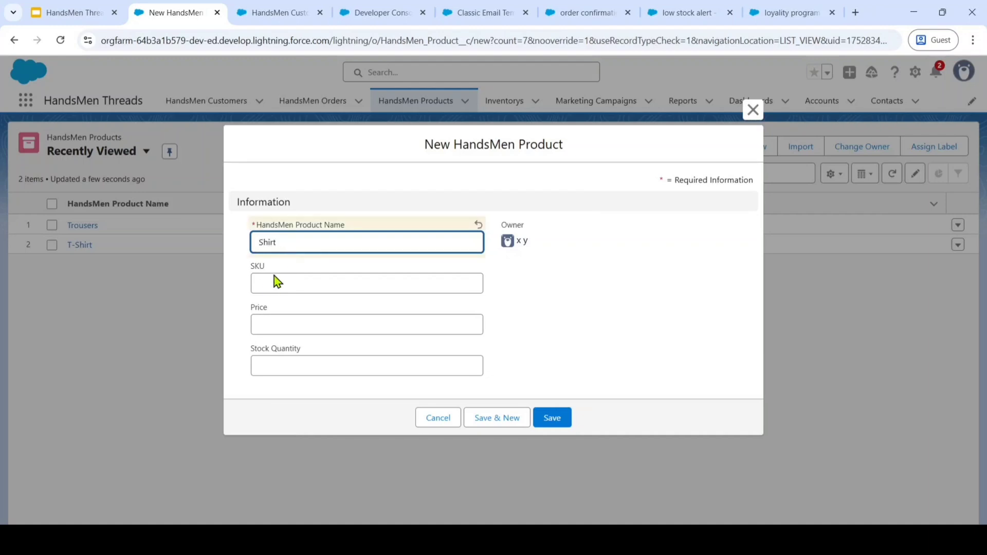
{"action": "type", "text": "006"}
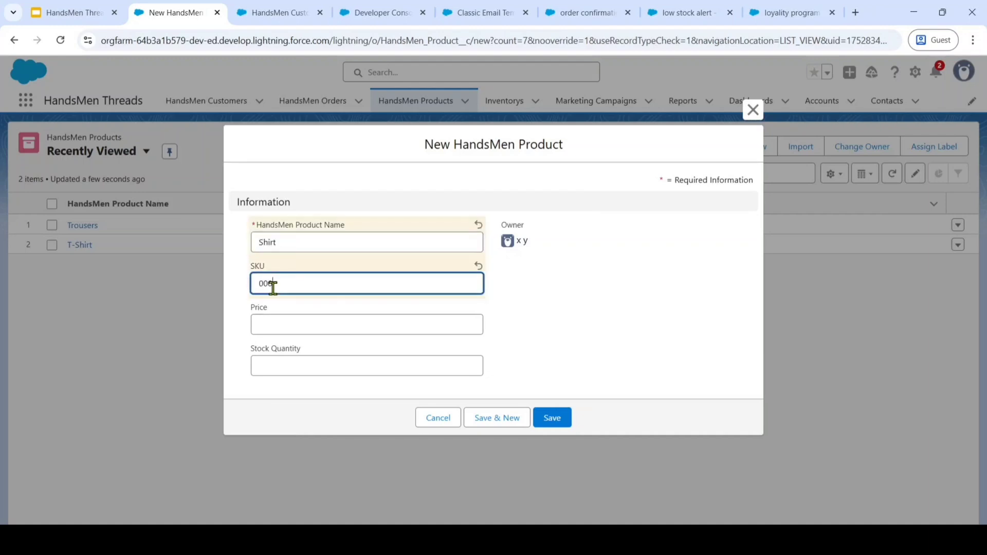
{"action": "type", "text": "3"}
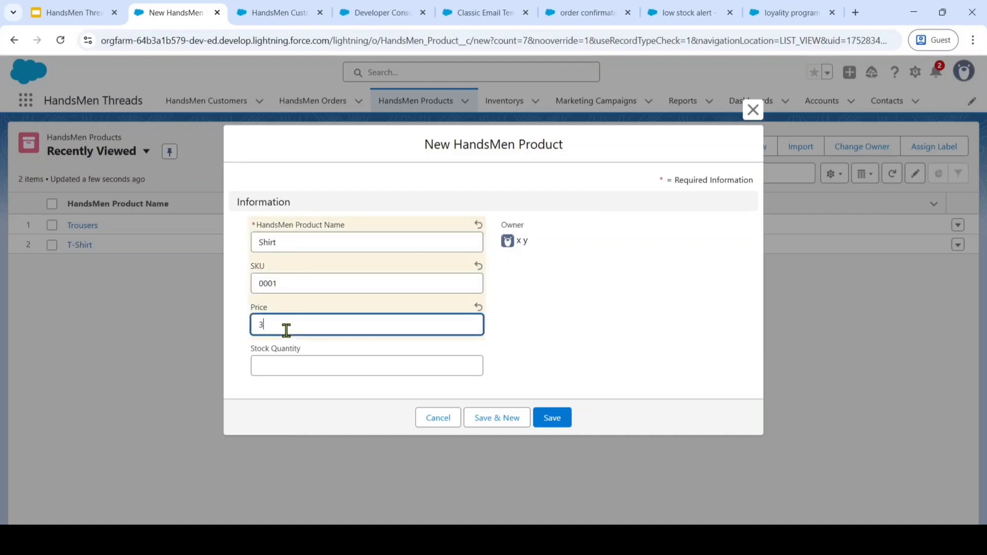
{"action": "left_click", "coordinate": [366, 365]}
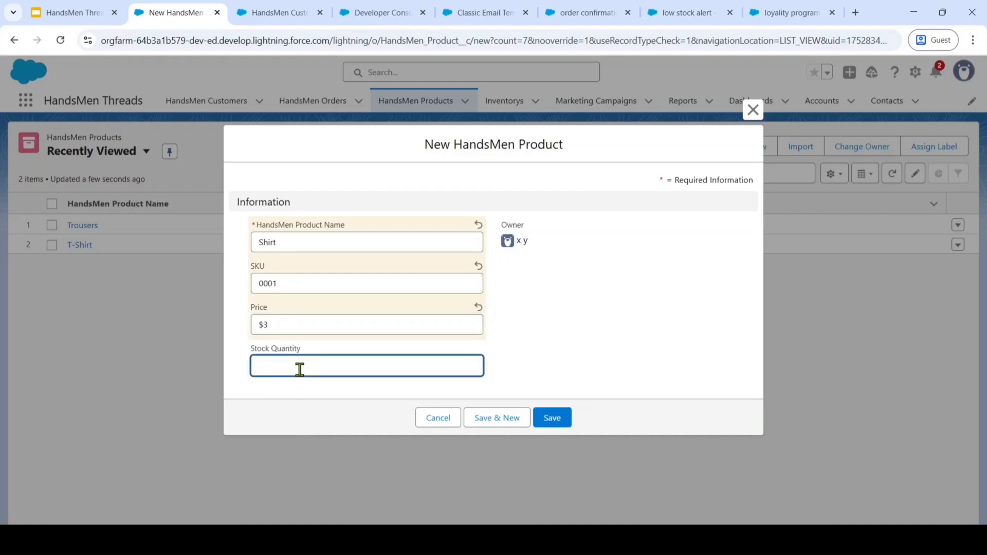
{"action": "type", "text": "200"}
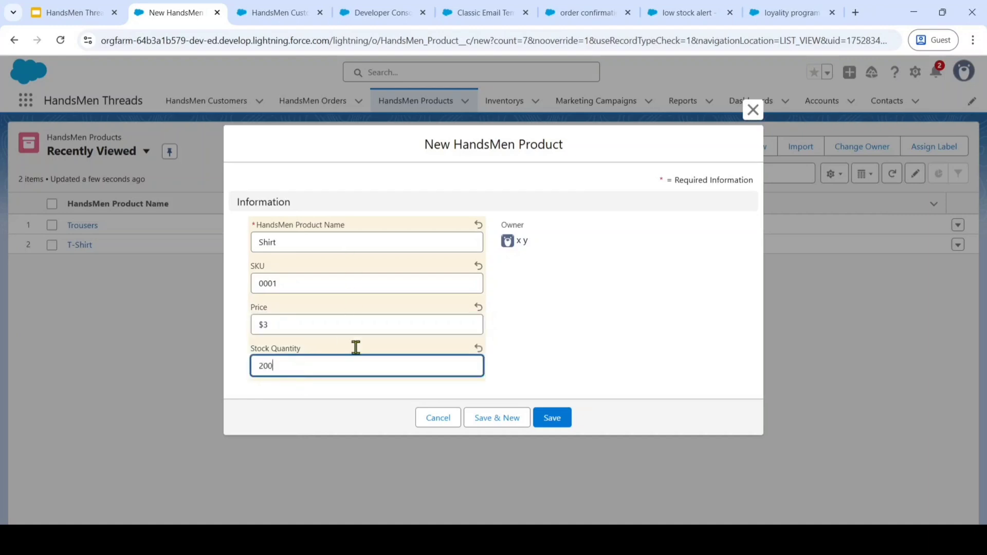
{"action": "left_click", "coordinate": [551, 418]}
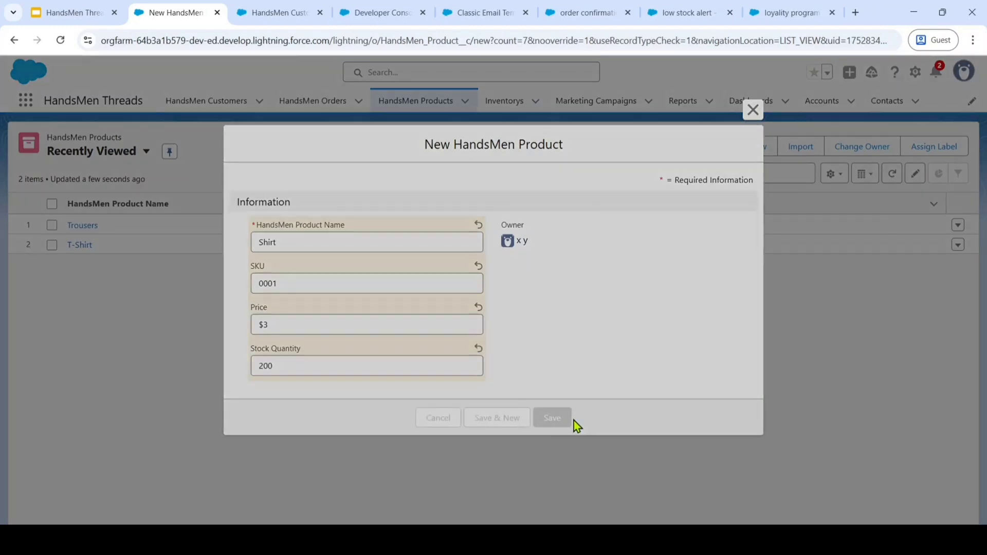
{"action": "left_click", "coordinate": [552, 417]}
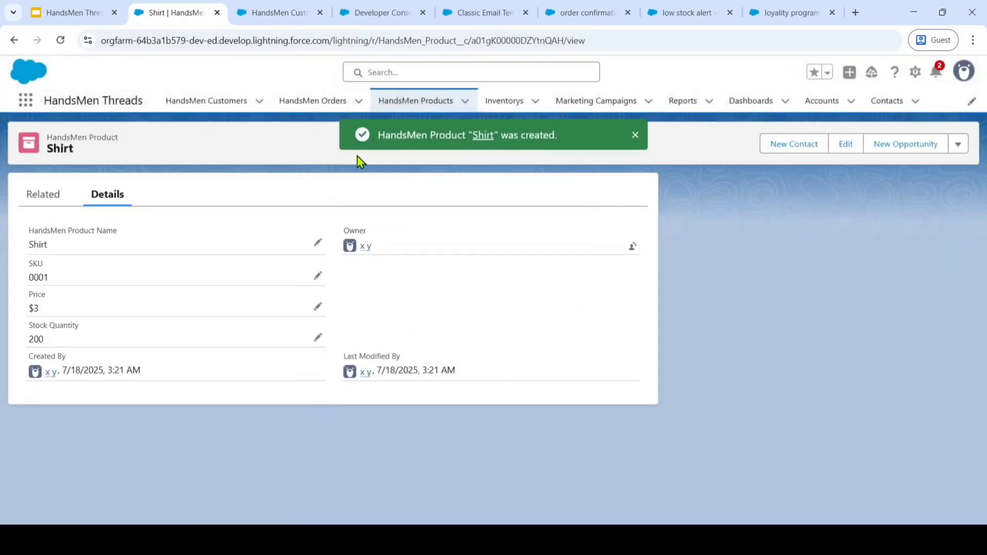
{"action": "mouse_move", "coordinate": [482, 156]}
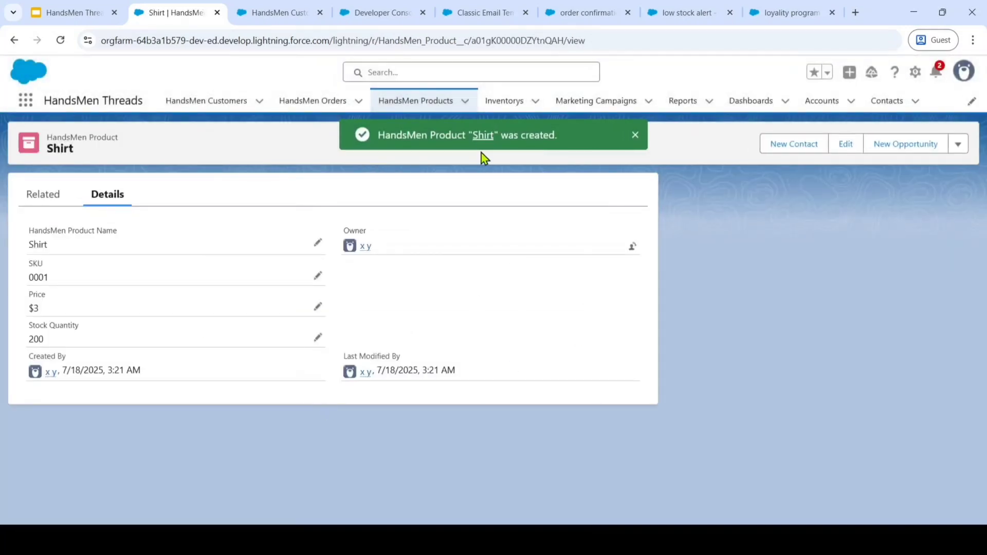
{"action": "left_click", "coordinate": [634, 135]}
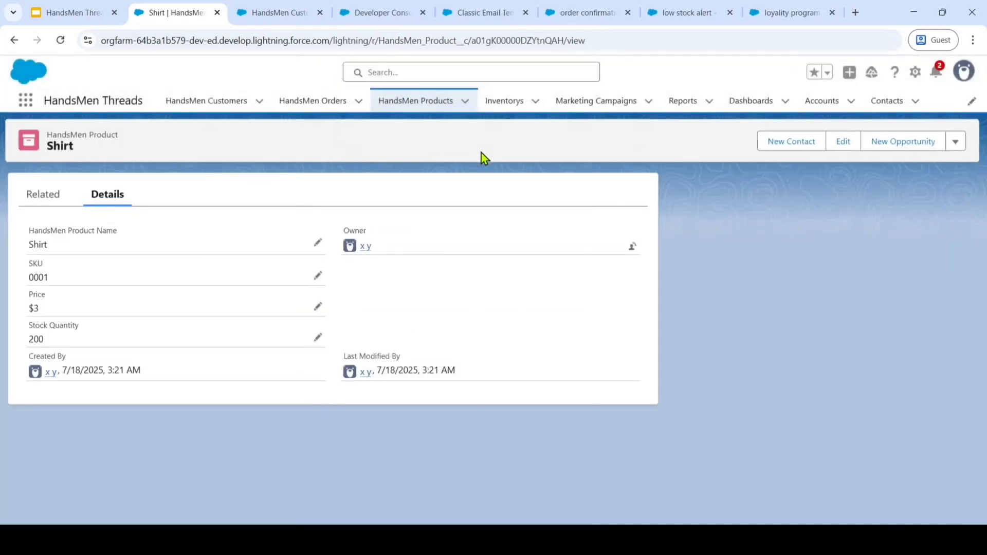
- Add a new inventory record for Shirt with stock quantity 200 at warehouse xyz
{"action": "left_click", "coordinate": [504, 101]}
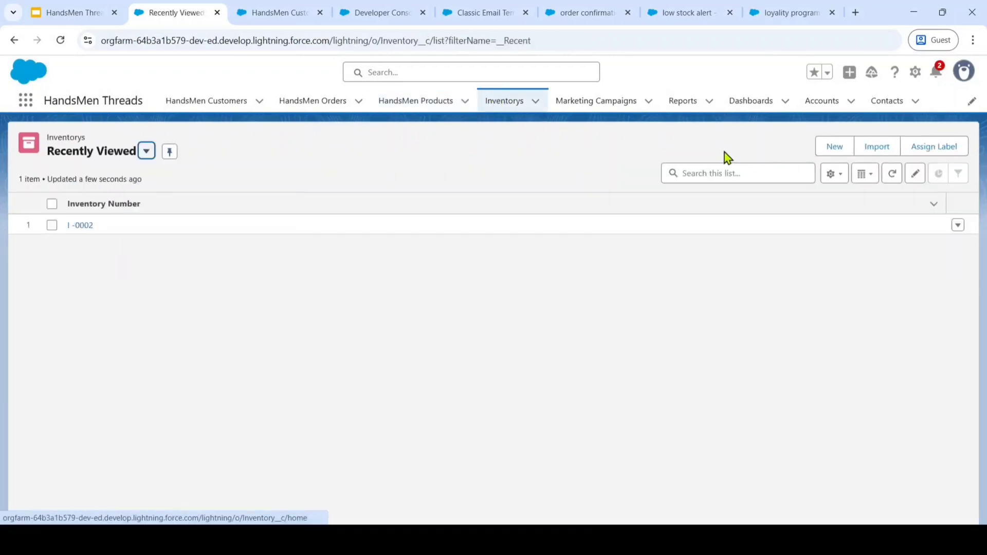
{"action": "left_click", "coordinate": [833, 146]}
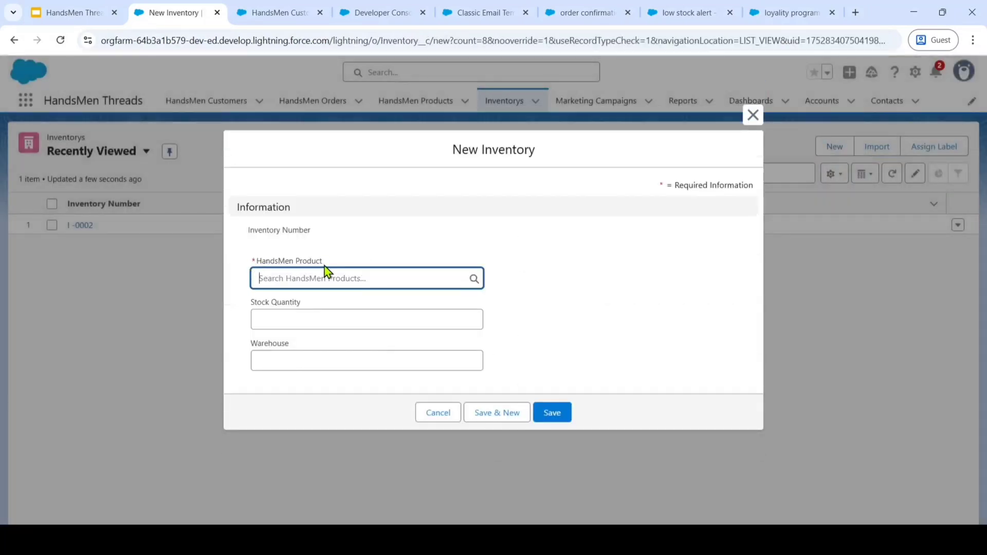
{"action": "left_click", "coordinate": [367, 278]}
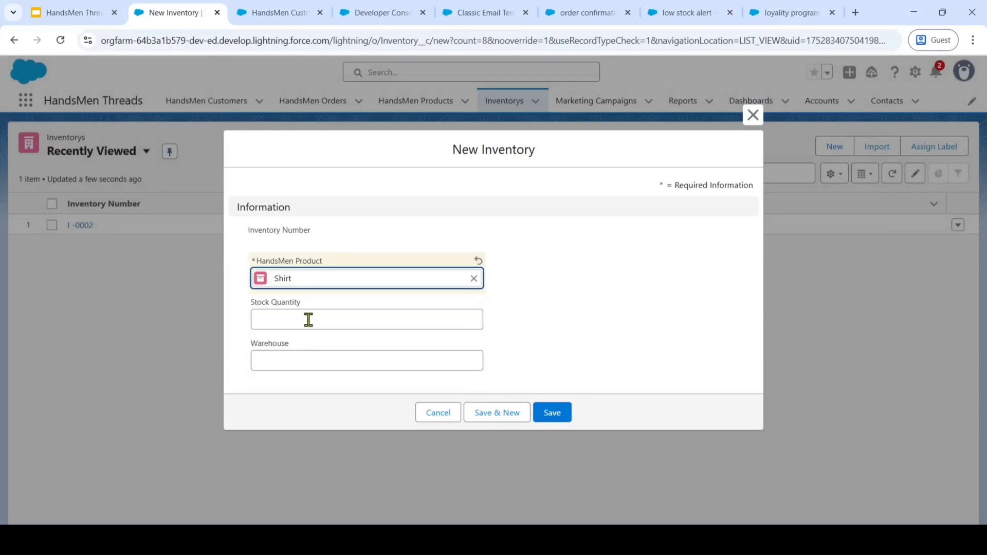
{"action": "left_click", "coordinate": [367, 319]}
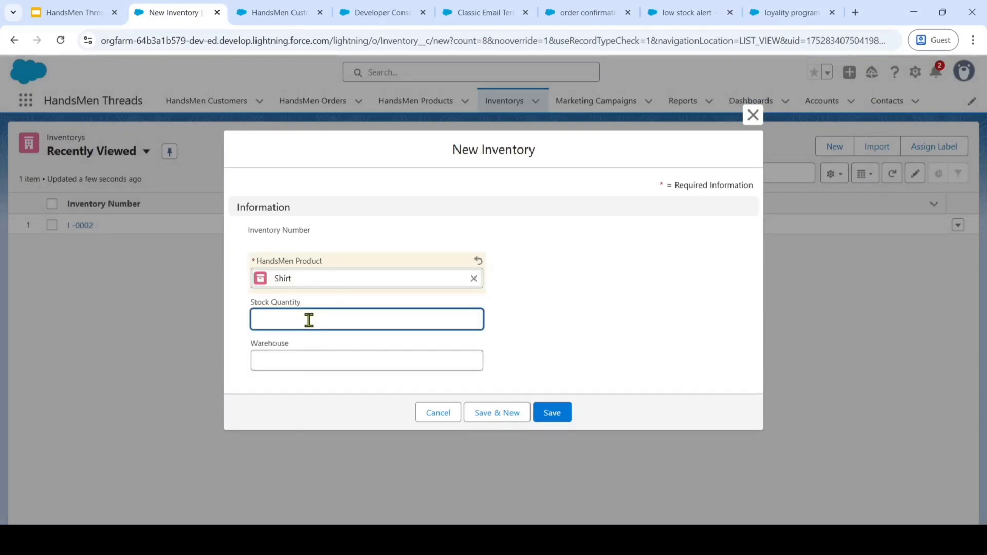
{"action": "type", "text": "200"}
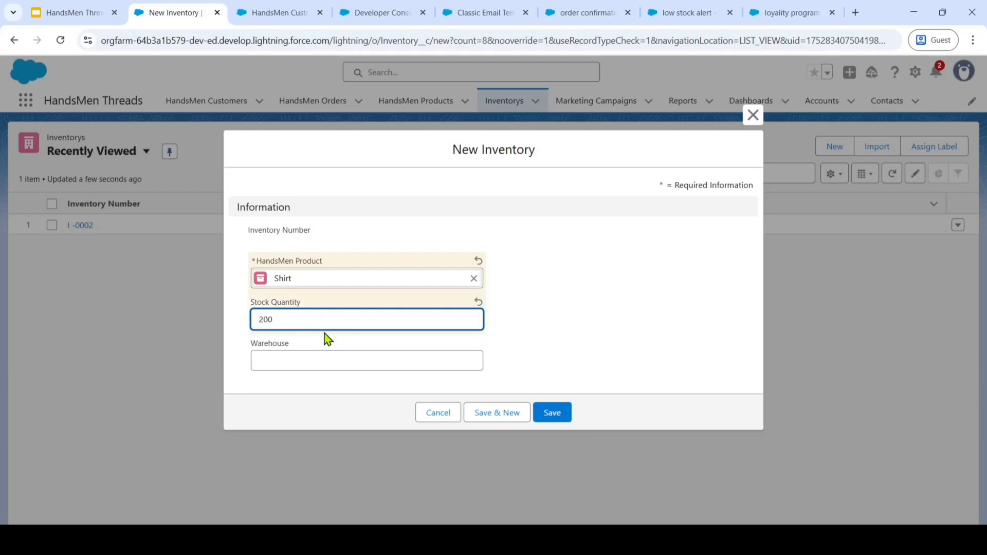
{"action": "left_click", "coordinate": [365, 360]}
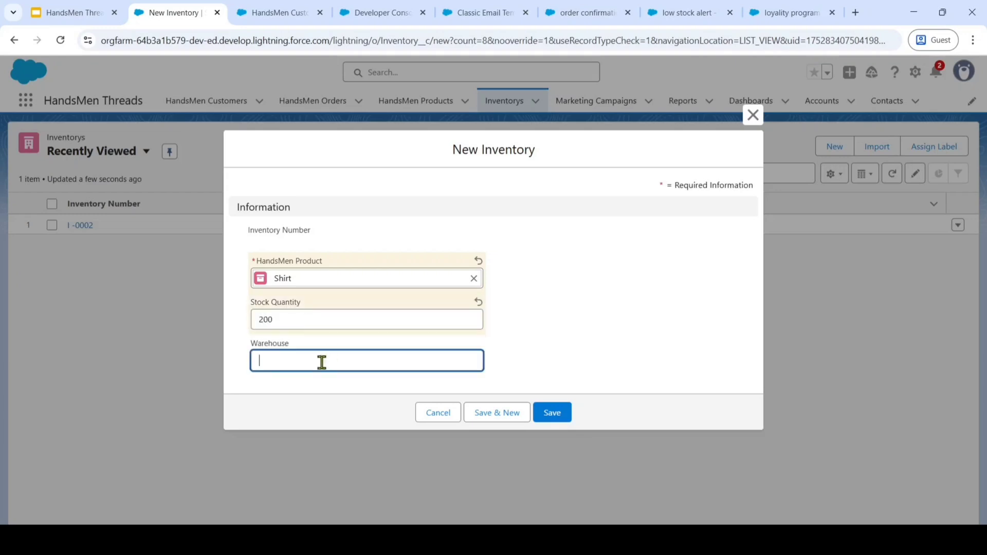
{"action": "type", "text": "xyz"}
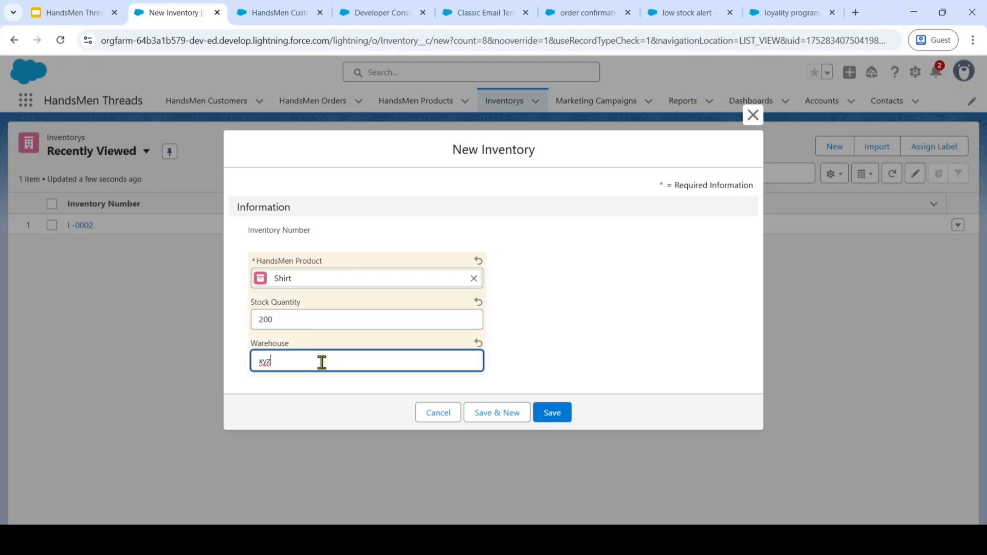
{"action": "mouse_move", "coordinate": [542, 398]}
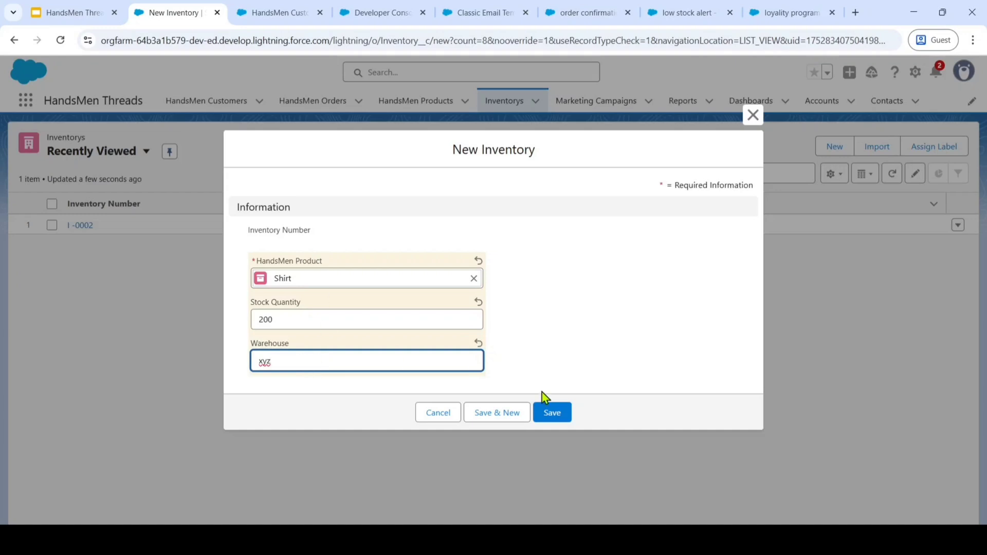
{"action": "left_click", "coordinate": [551, 412]}
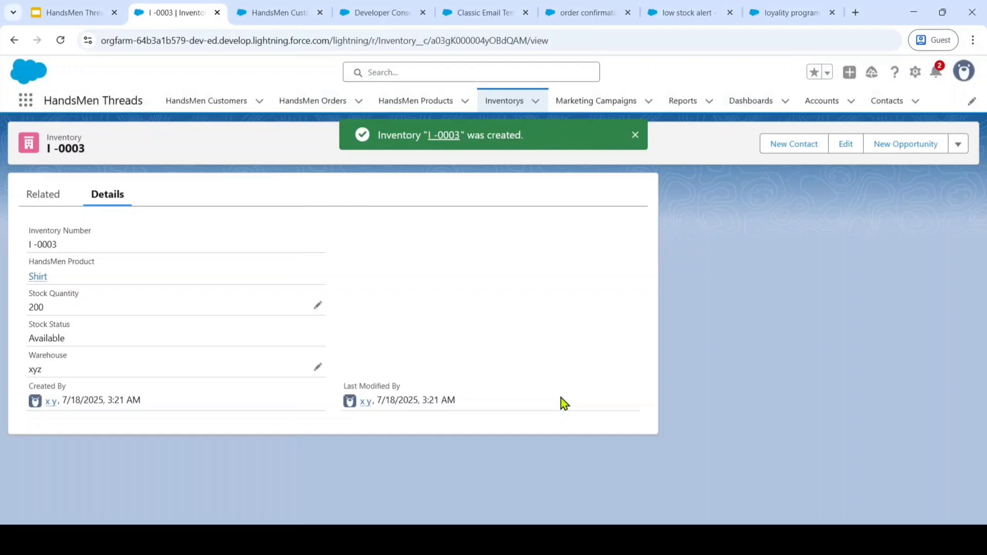
{"action": "left_click", "coordinate": [634, 135]}
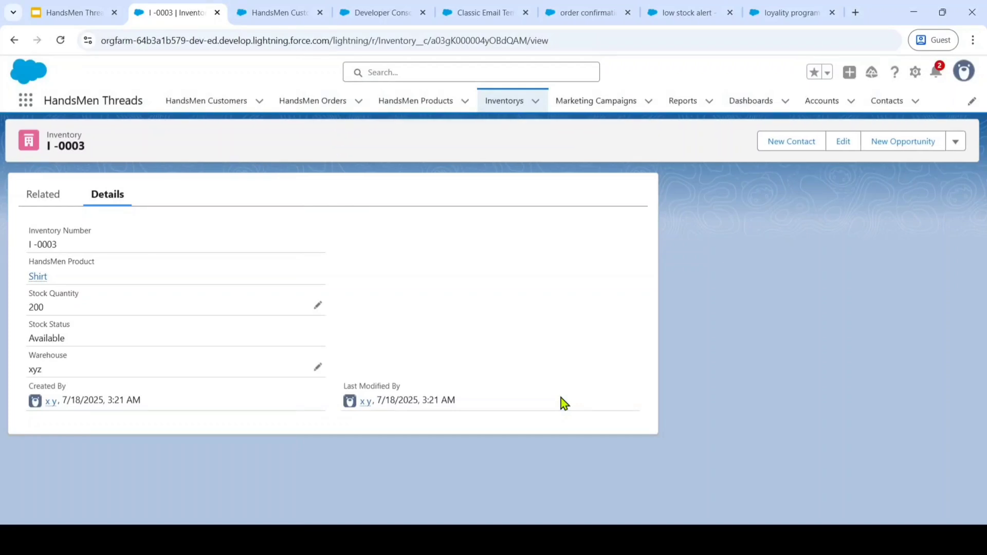
{"action": "left_click", "coordinate": [312, 101]}
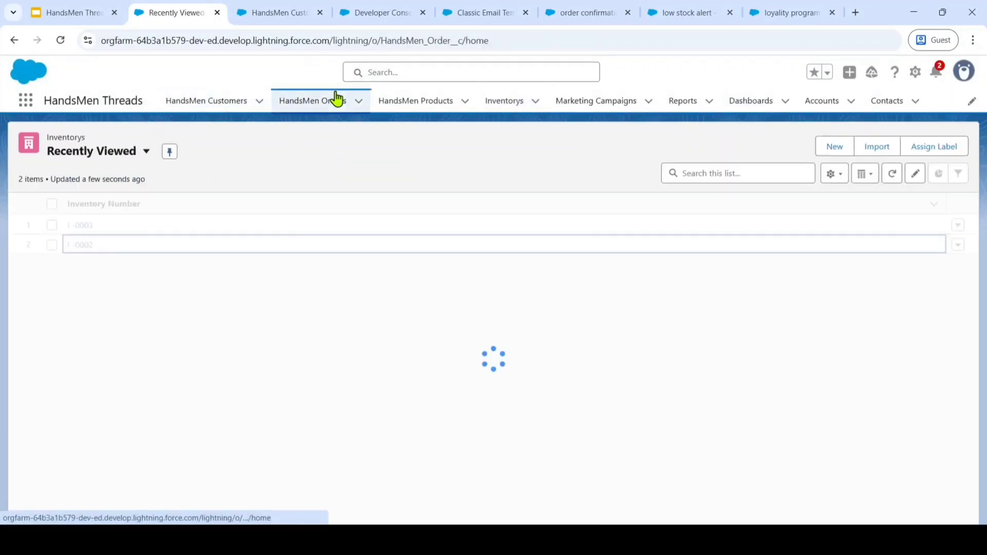
{"action": "left_click", "coordinate": [312, 100]}
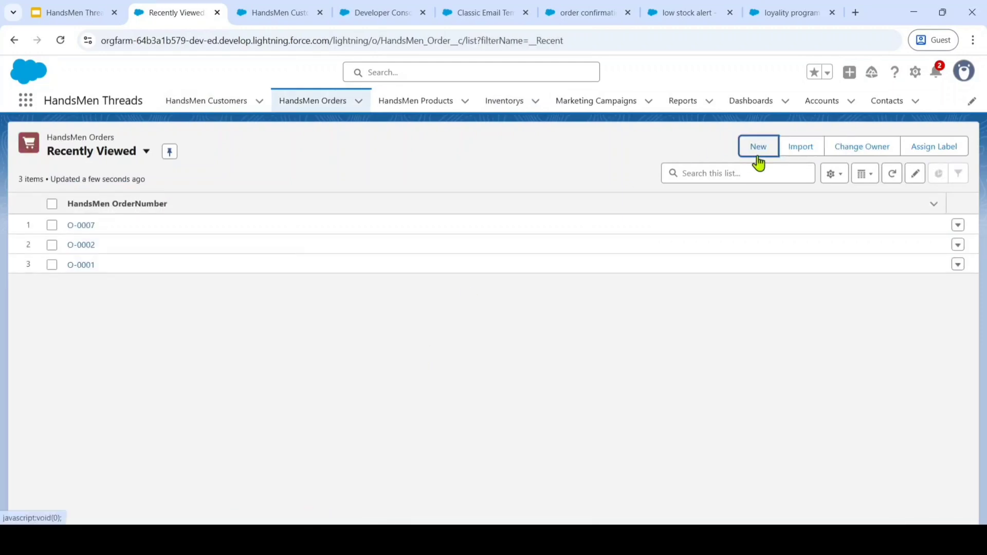
{"action": "left_click", "coordinate": [757, 146]}
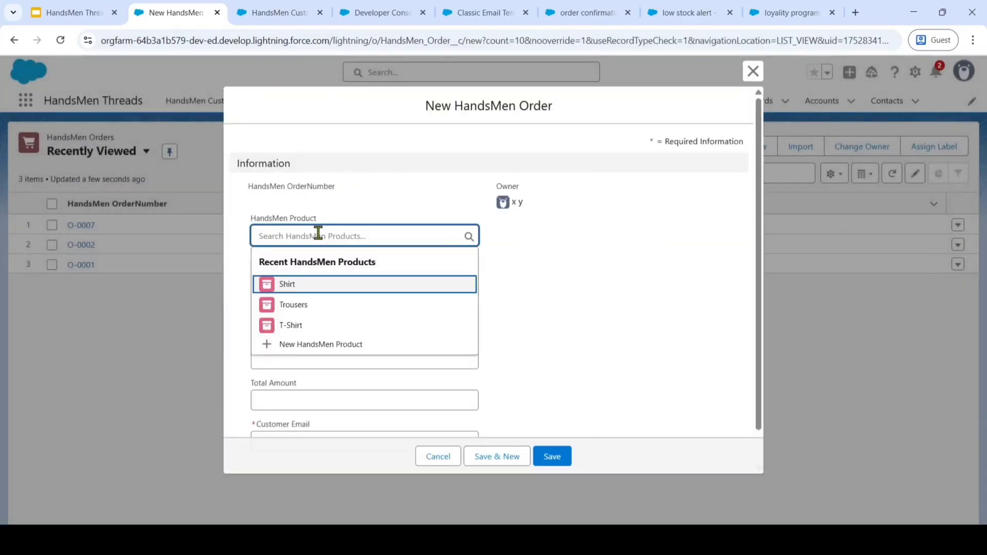
{"action": "mouse_move", "coordinate": [299, 325]}
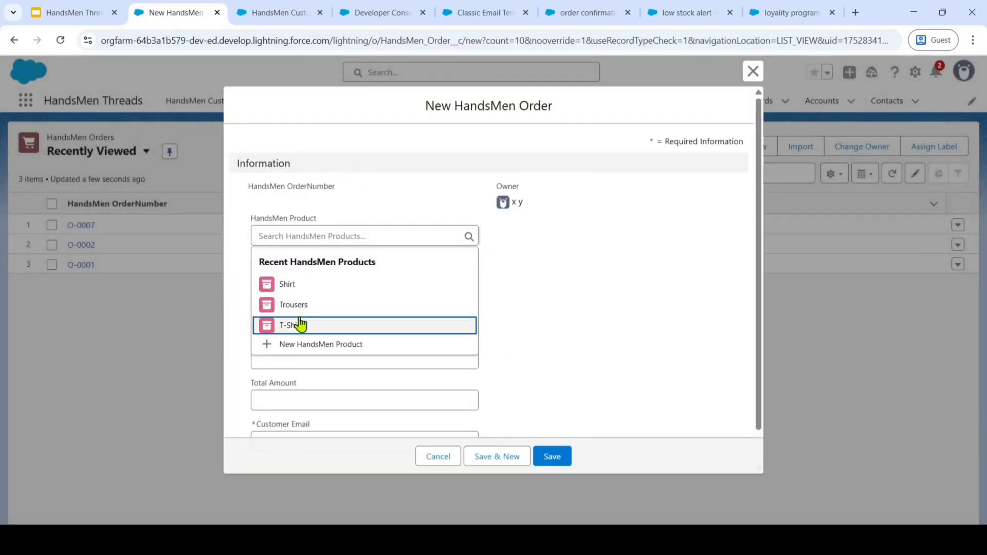
{"action": "left_click", "coordinate": [292, 324]}
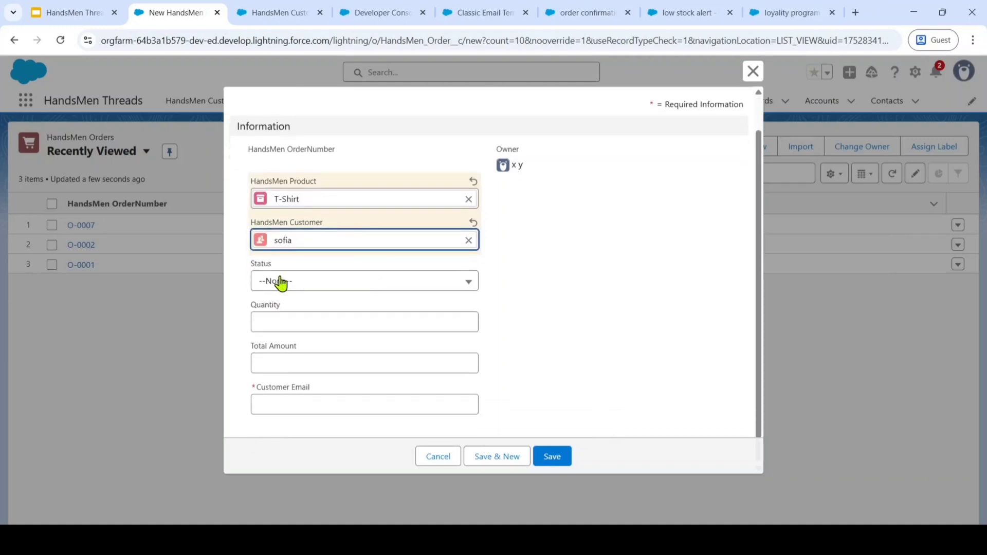
{"action": "left_click", "coordinate": [364, 281]}
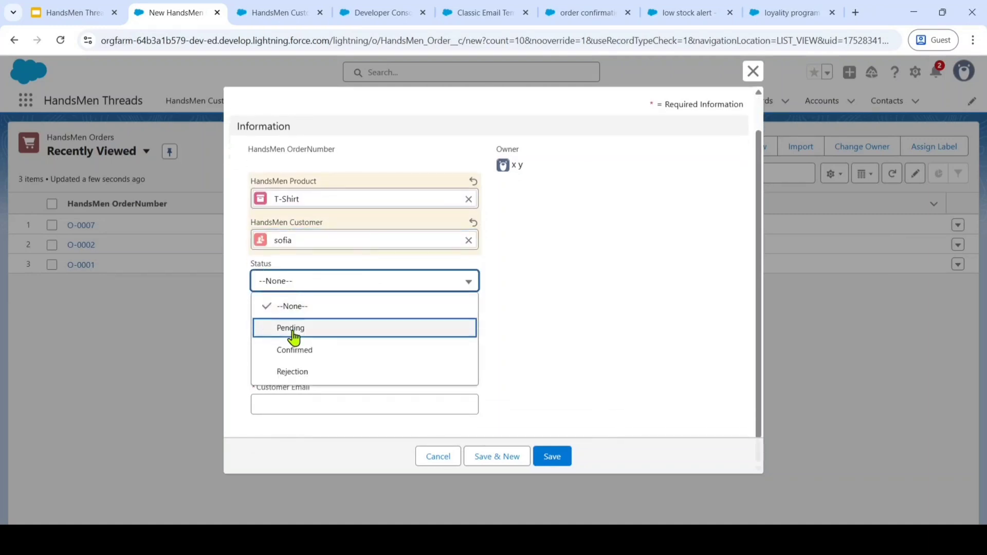
{"action": "left_click", "coordinate": [290, 327]}
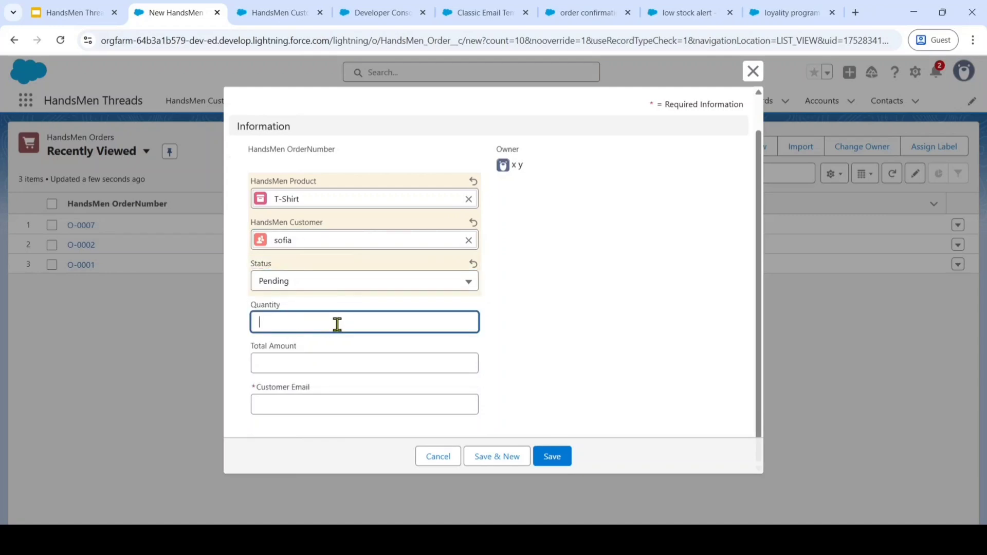
{"action": "type", "text": "20"}
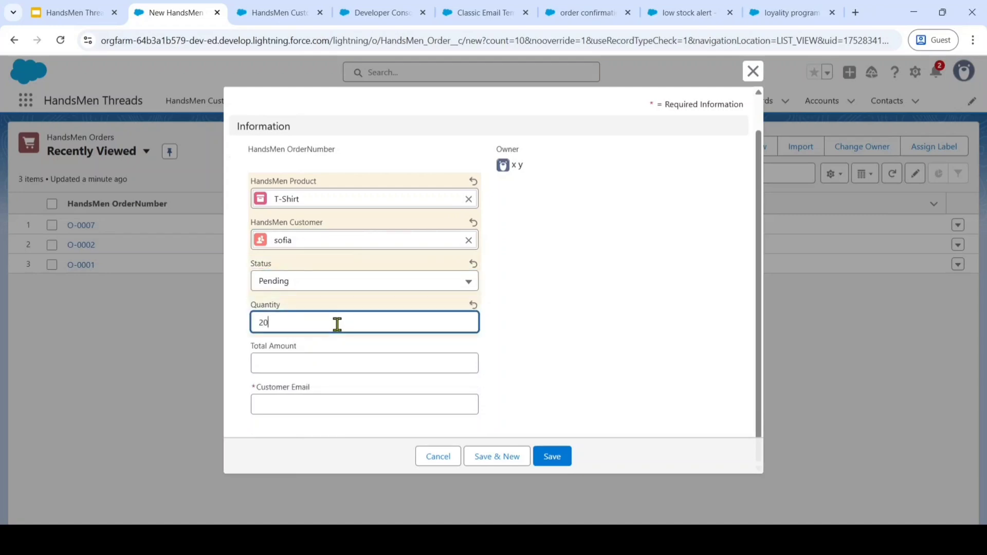
{"action": "mouse_move", "coordinate": [277, 359]}
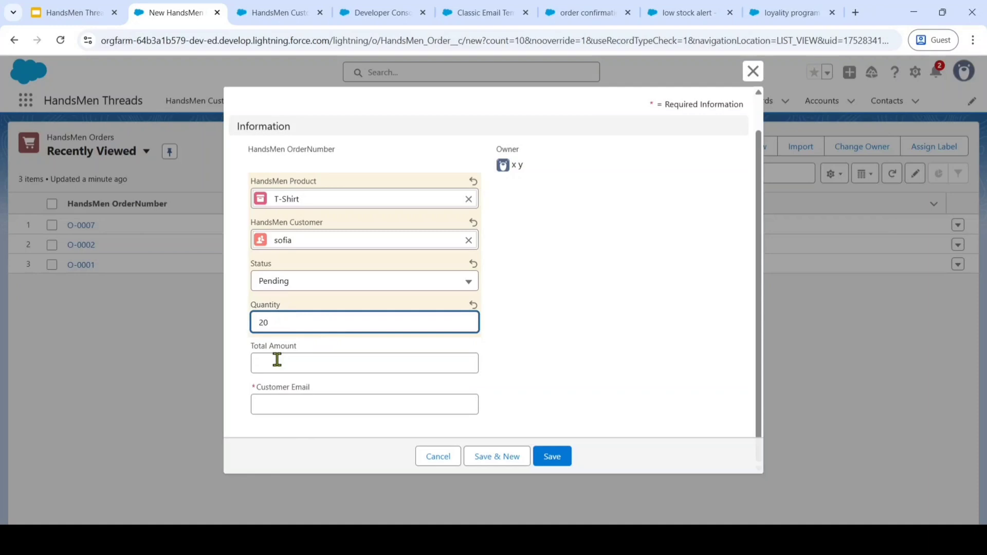
{"action": "left_click", "coordinate": [364, 404]}
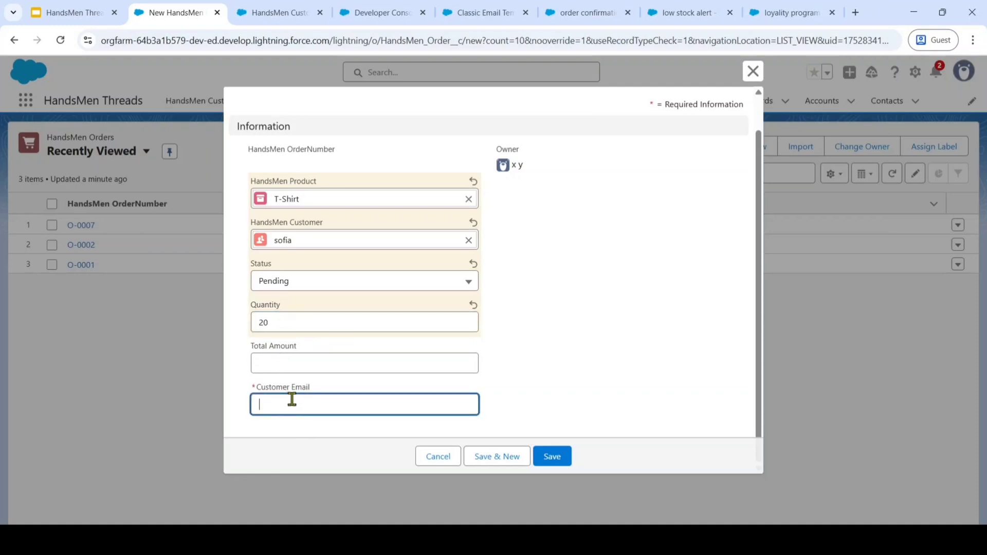
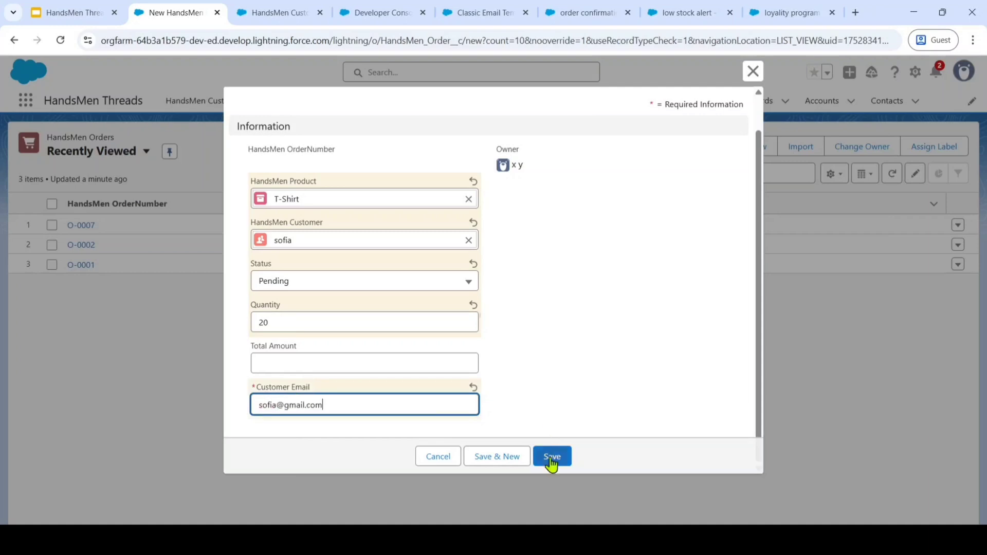
{"action": "left_click", "coordinate": [552, 456]}
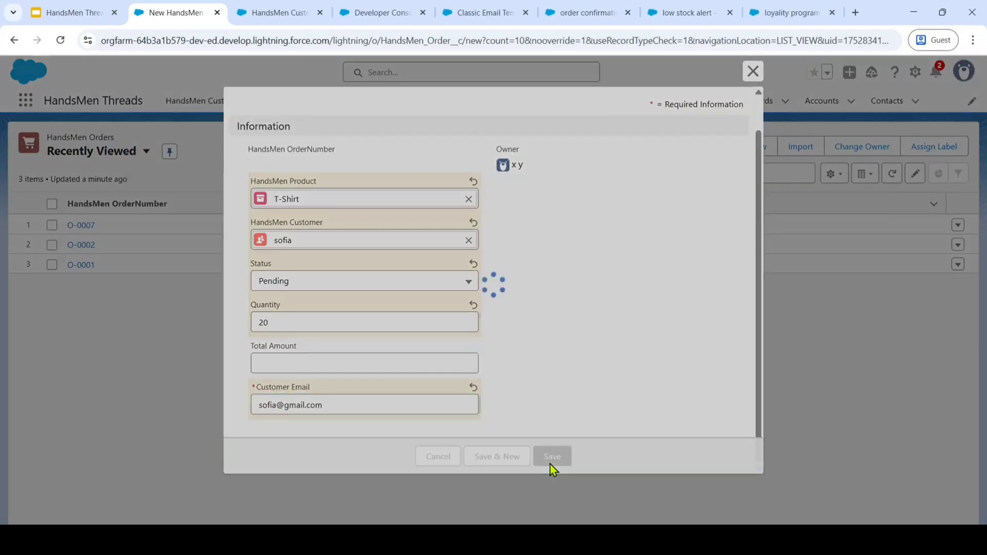
{"action": "left_click", "coordinate": [551, 456]}
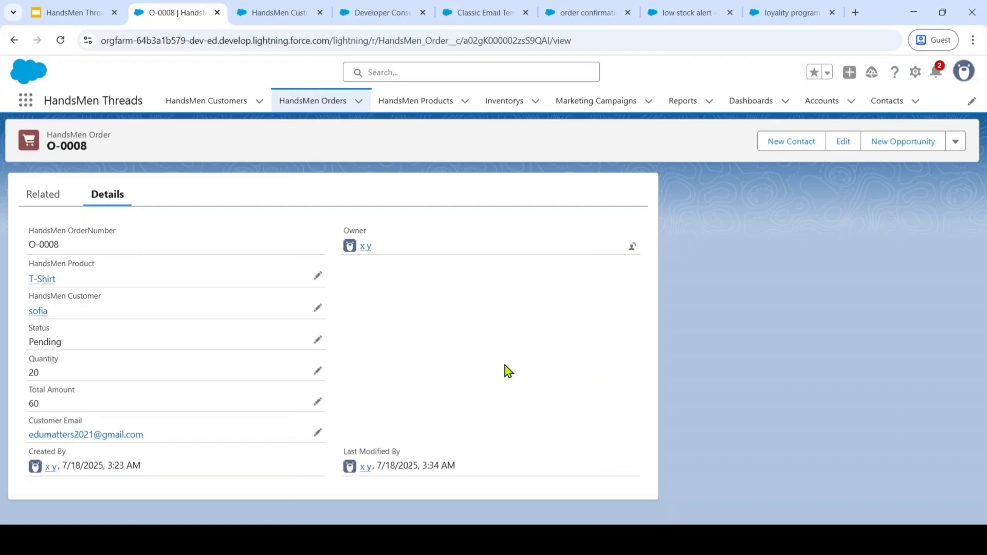
- Check the flow's Status-equals-Confirmed entry condition, then open its Email Alert element
{"action": "left_click", "coordinate": [586, 12]}
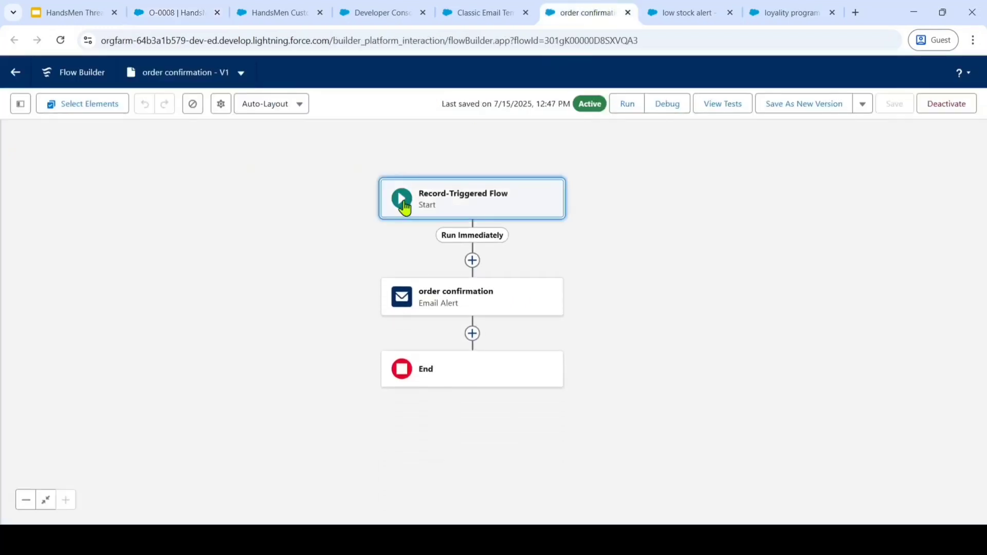
{"action": "left_click", "coordinate": [463, 199]}
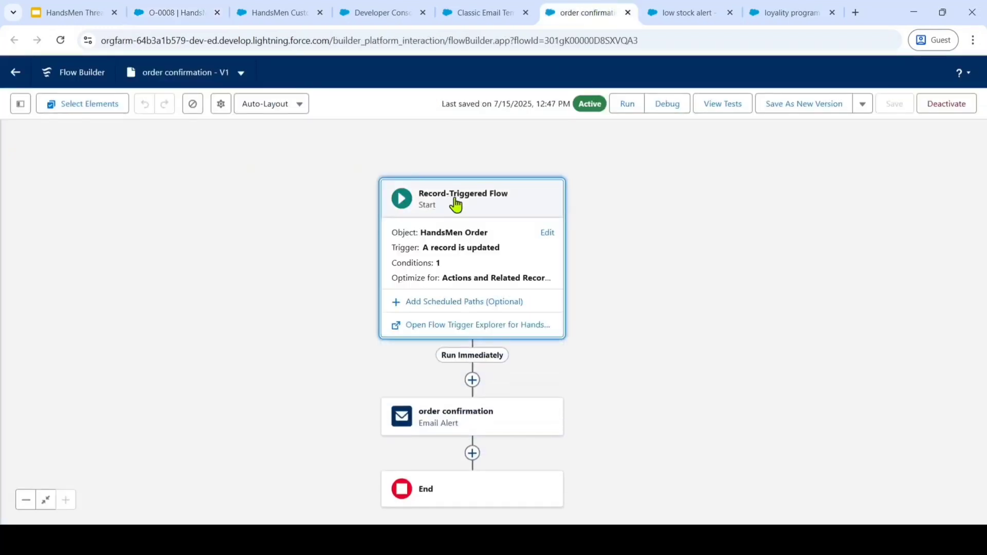
{"action": "left_click", "coordinate": [456, 199]}
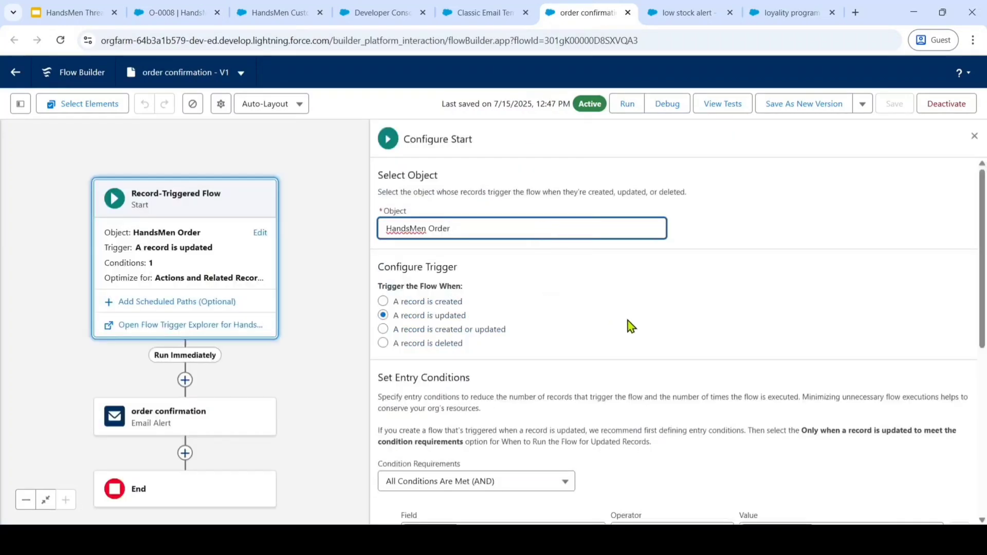
{"action": "scroll", "scroll_direction": "down", "scroll_amount": 3}
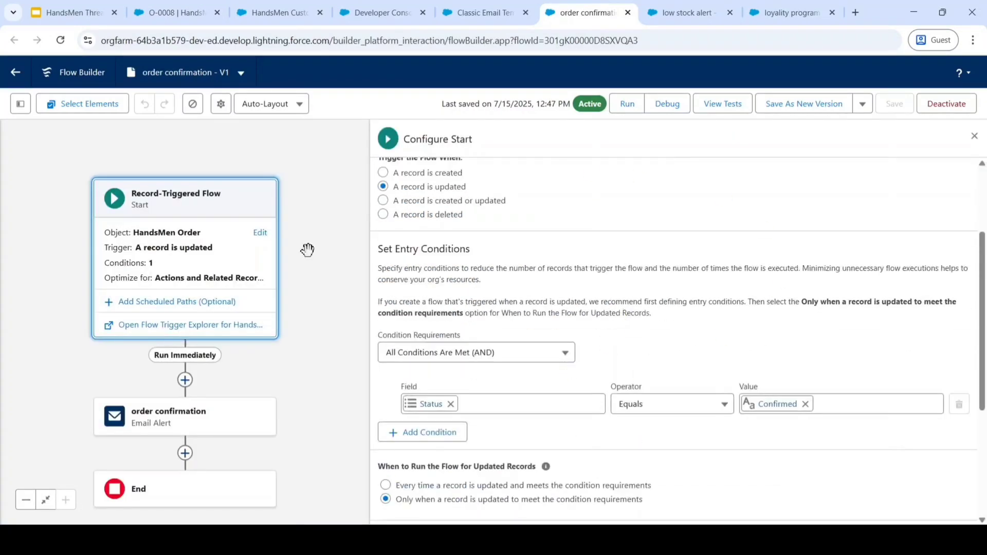
{"action": "left_click", "coordinate": [973, 135]}
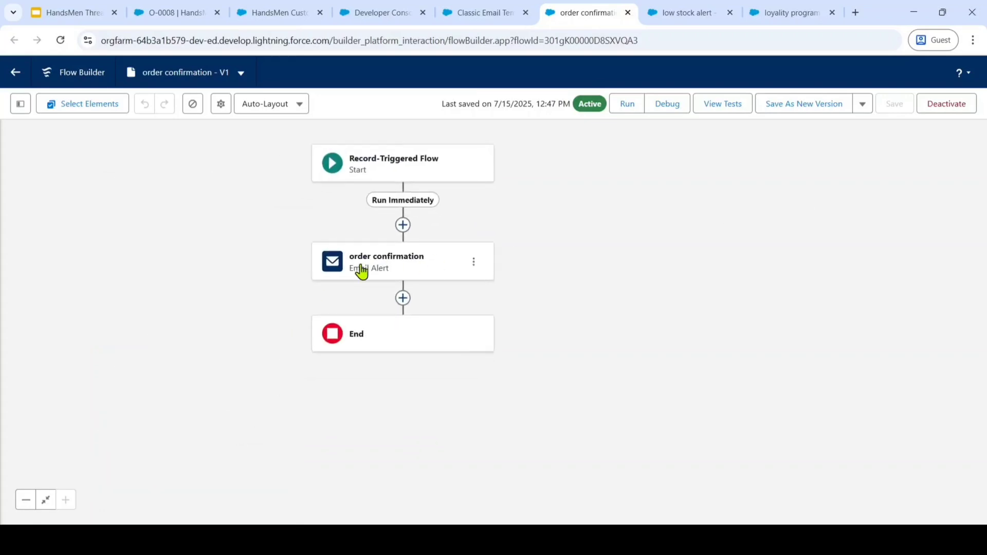
{"action": "left_click", "coordinate": [386, 261]}
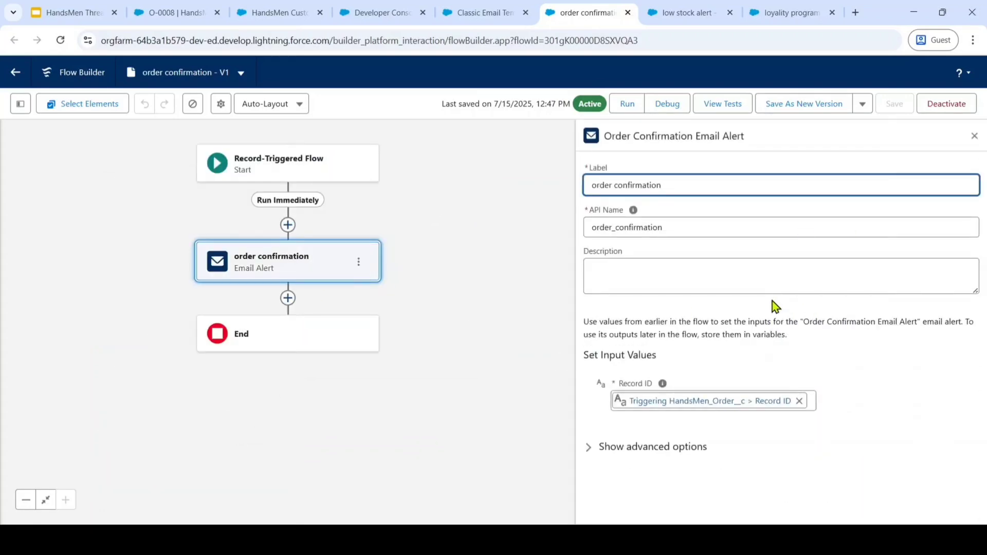
- Go back to the O-0008 order record tab showing Pending, quantity 20, total 60
{"action": "left_click", "coordinate": [170, 11]}
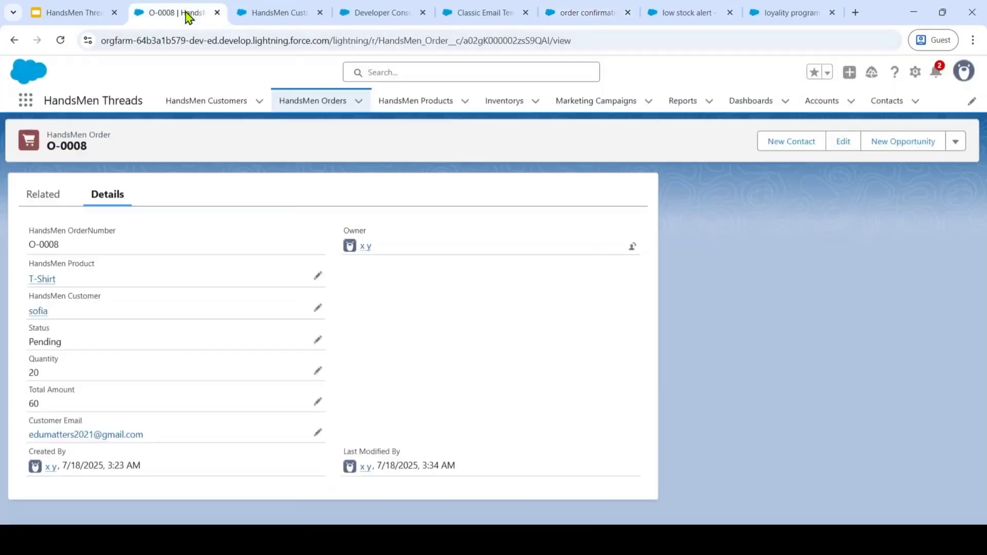
{"action": "mouse_move", "coordinate": [361, 308]}
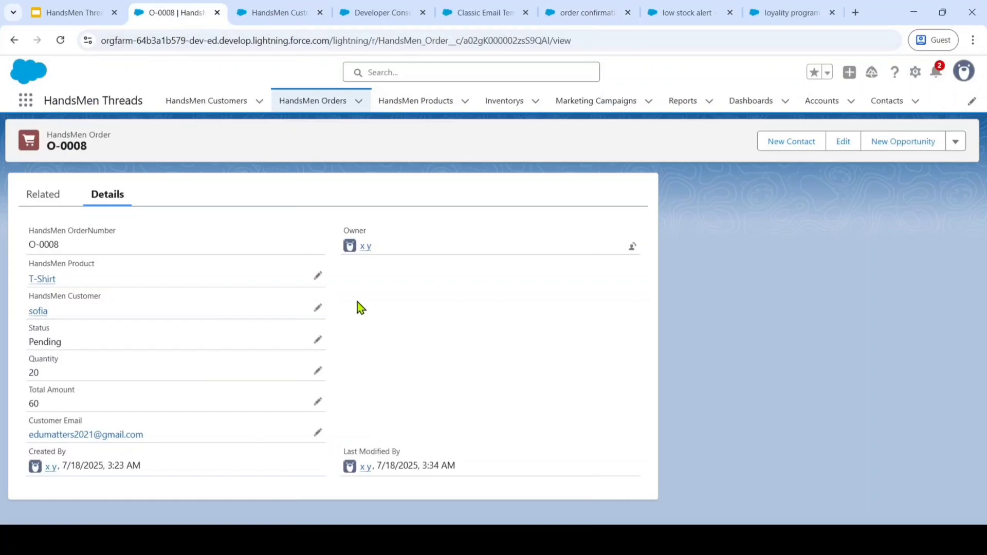
{"action": "mouse_move", "coordinate": [203, 464]}
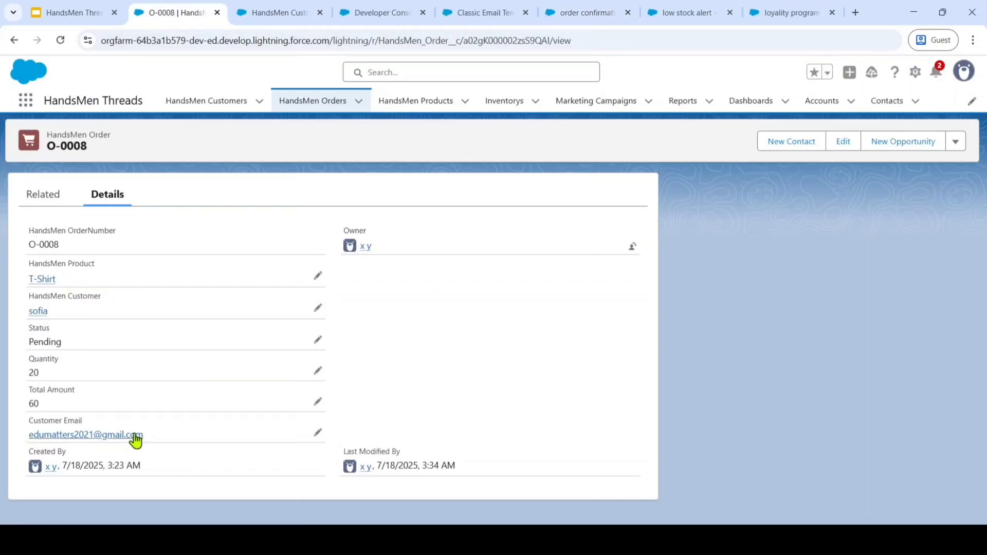
{"action": "mouse_move", "coordinate": [286, 362]}
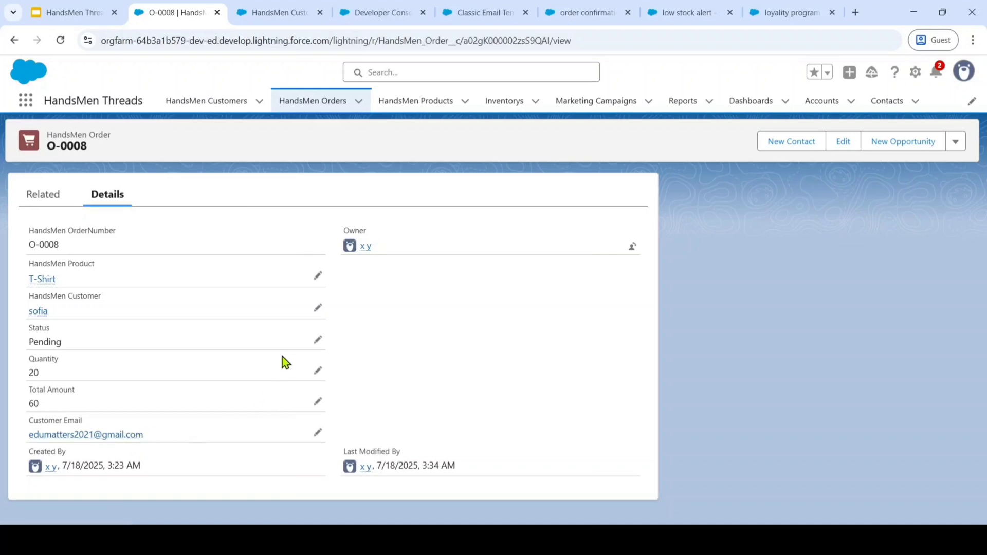
{"action": "mouse_move", "coordinate": [156, 354]}
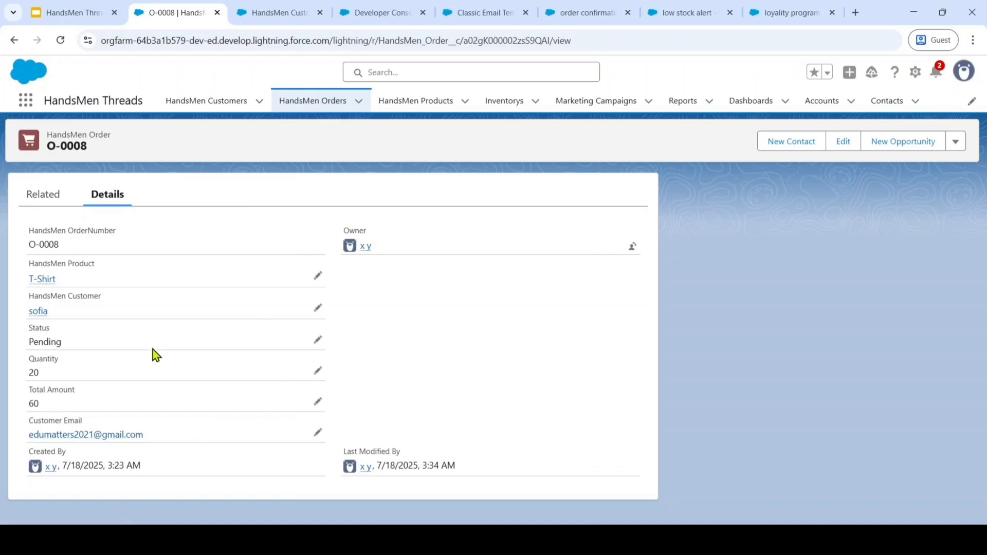
{"action": "mouse_move", "coordinate": [227, 359]}
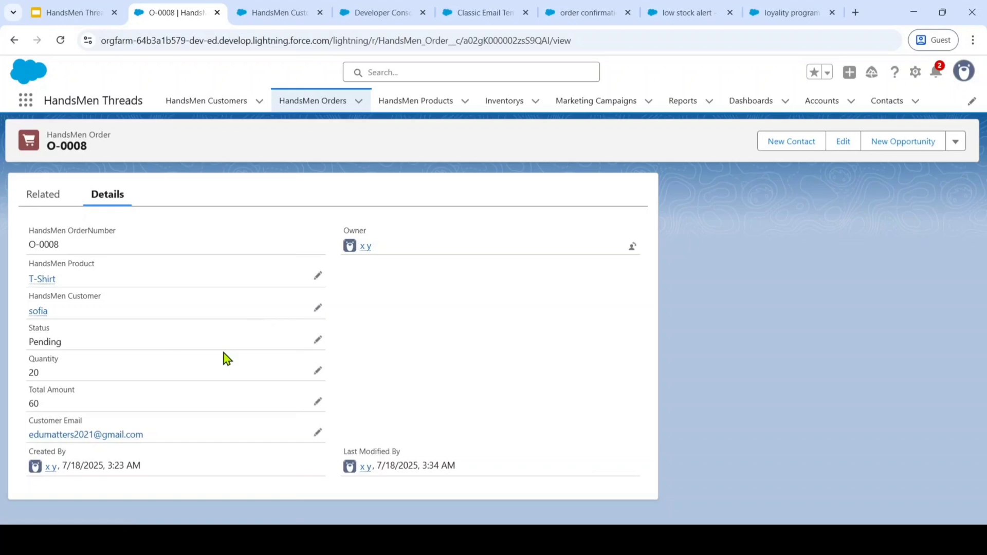
{"action": "mouse_move", "coordinate": [504, 101]}
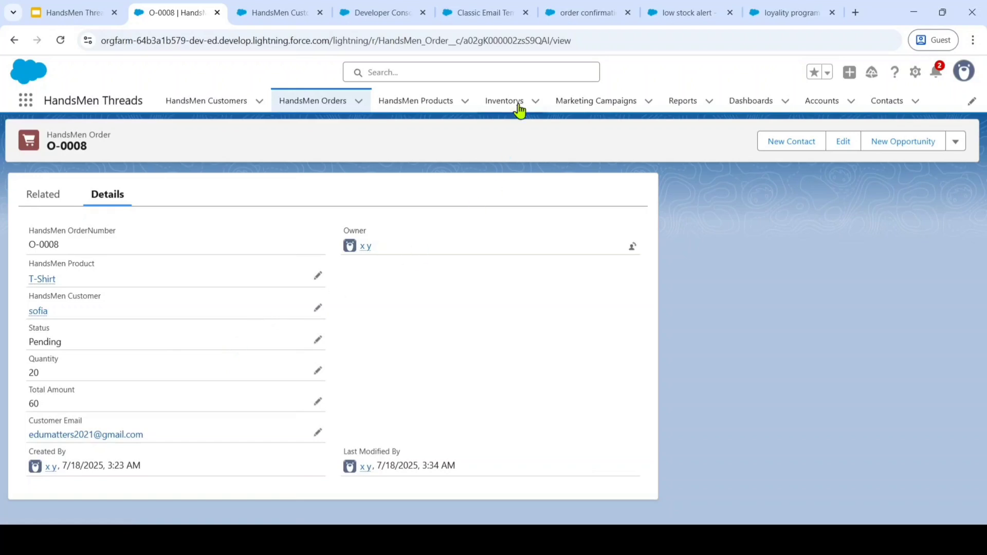
- Open T-Shirt inventory record I -0002 from the Inventories list, showing 400 in stock
{"action": "left_click", "coordinate": [505, 101]}
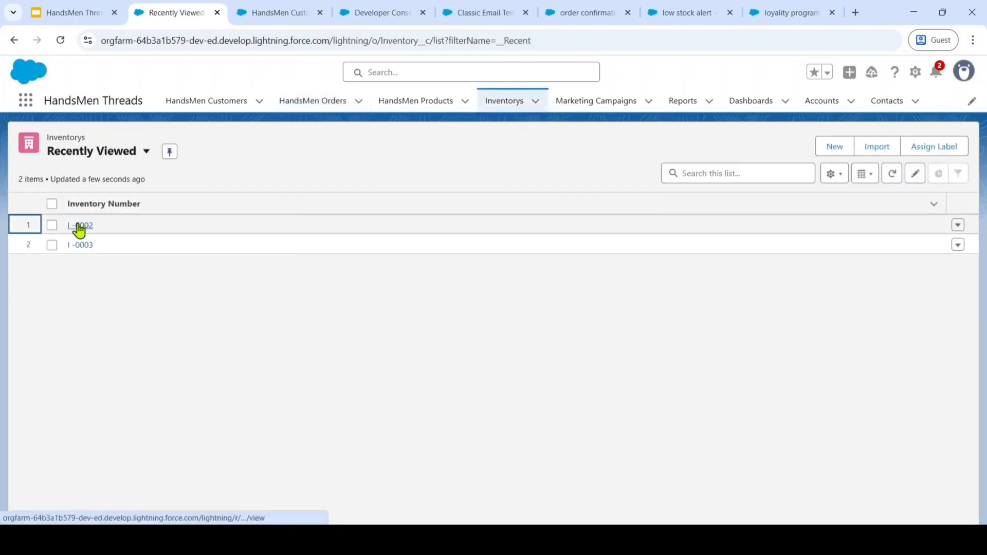
{"action": "left_click", "coordinate": [79, 225]}
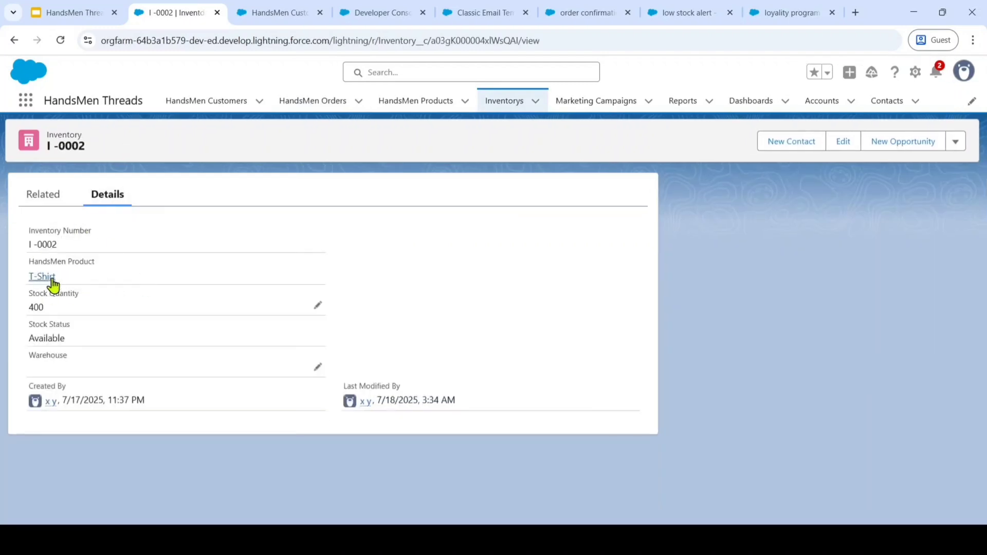
{"action": "mouse_move", "coordinate": [46, 316]}
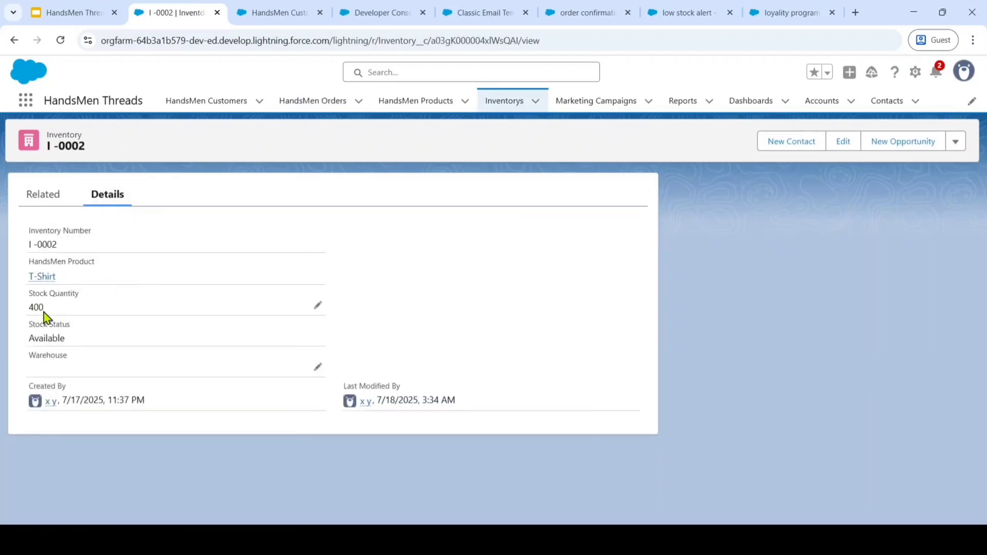
{"action": "mouse_move", "coordinate": [51, 316]}
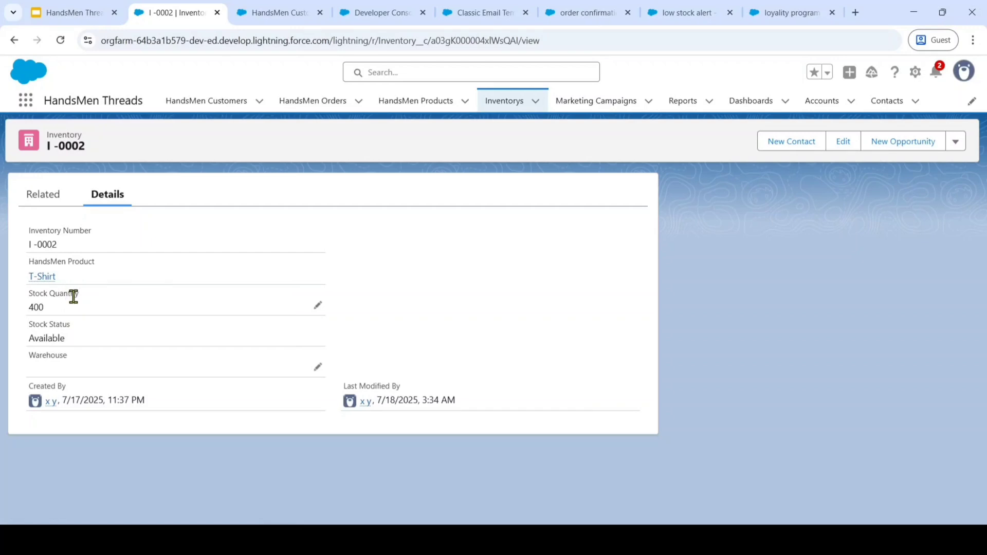
{"action": "mouse_move", "coordinate": [312, 101]}
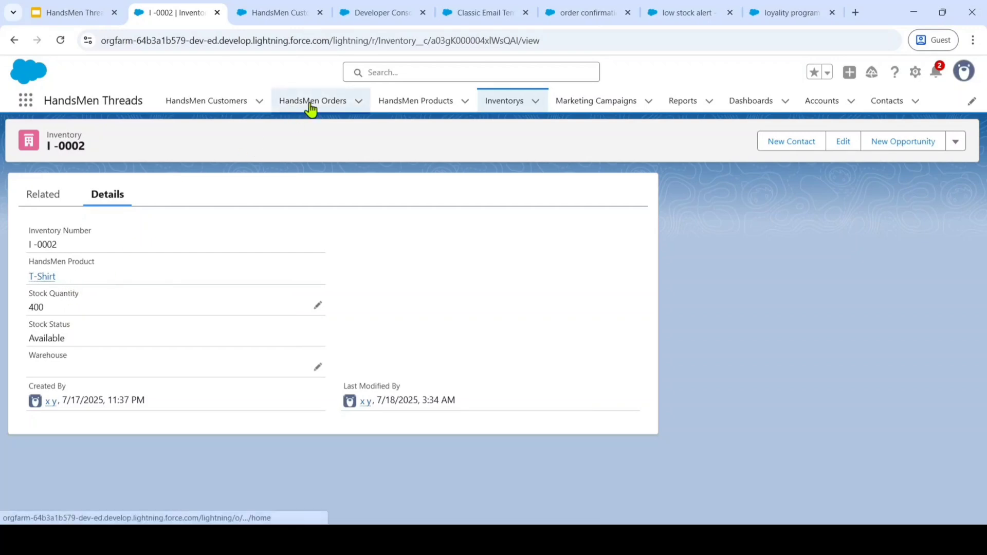
- Open order O-0008 and save its status as Confirmed
{"action": "left_click", "coordinate": [312, 100]}
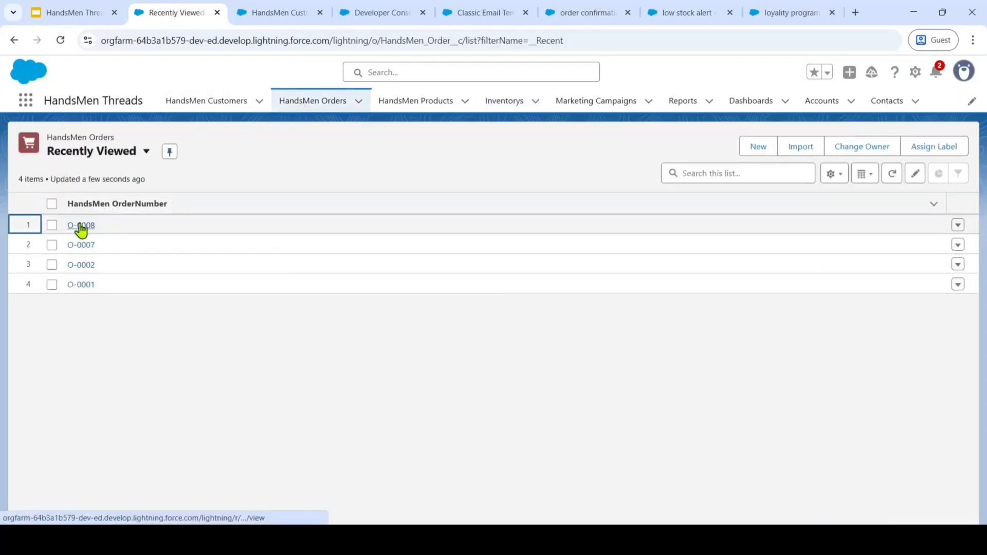
{"action": "left_click", "coordinate": [81, 225]}
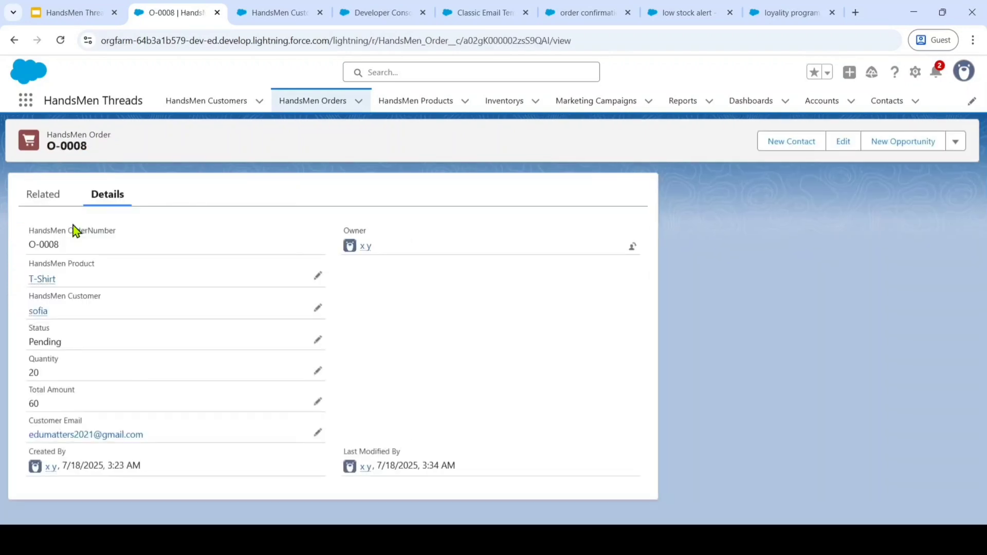
{"action": "mouse_move", "coordinate": [332, 351]}
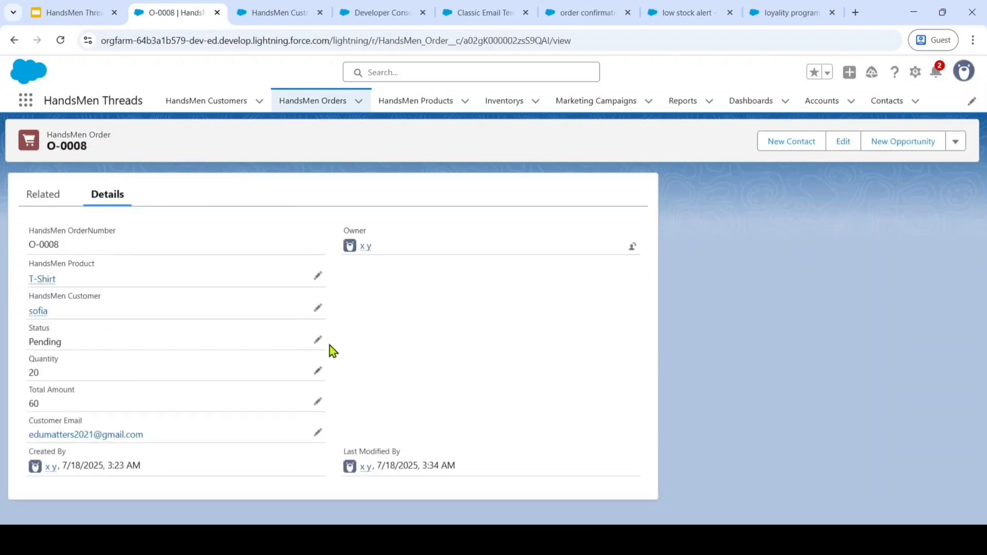
{"action": "left_click", "coordinate": [317, 340]}
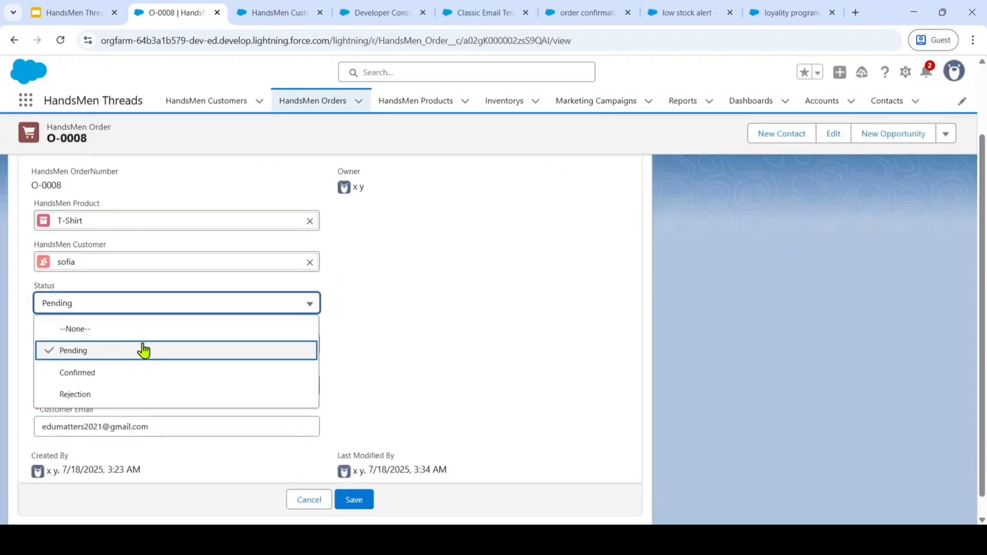
{"action": "left_click", "coordinate": [76, 372]}
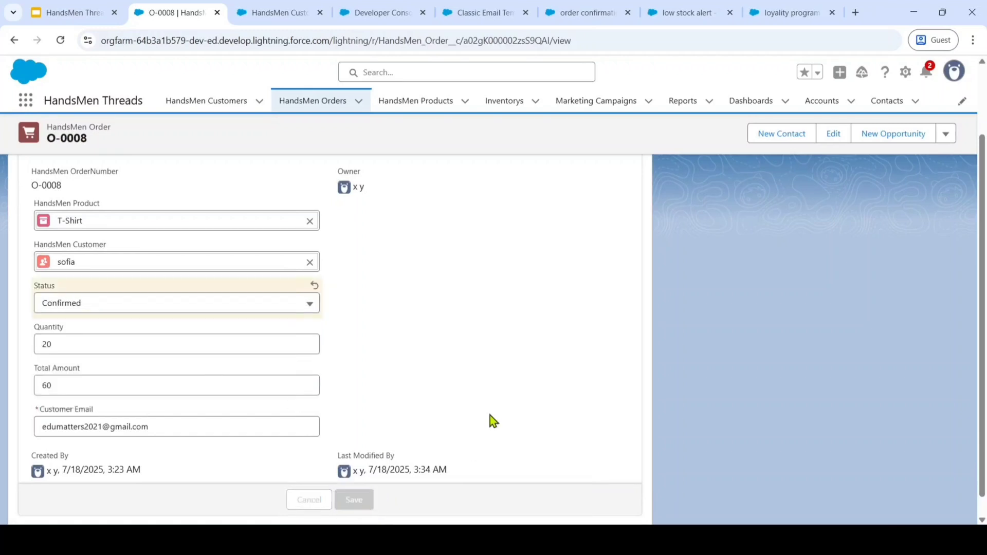
{"action": "left_click", "coordinate": [353, 499]}
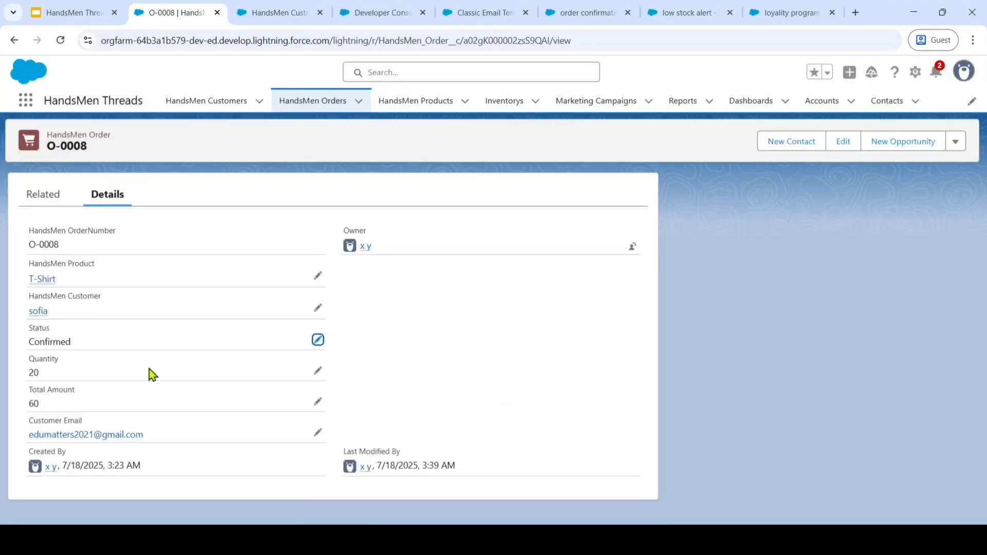
{"action": "mouse_move", "coordinate": [124, 346]}
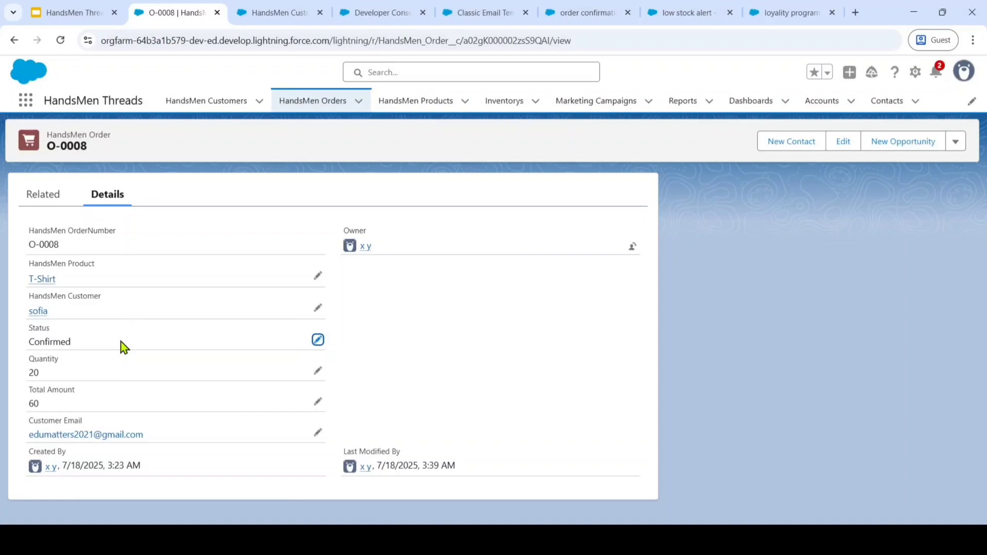
{"action": "mouse_move", "coordinate": [269, 362]}
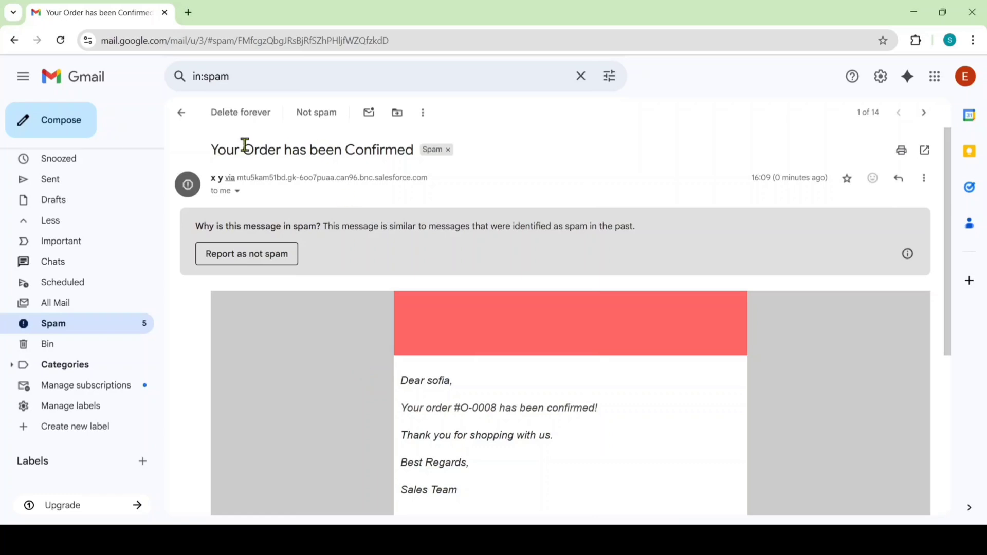
- Scroll through the 'Your Order has been Confirmed' email for order #O-0008
{"action": "scroll", "scroll_direction": "down", "scroll_amount": 3}
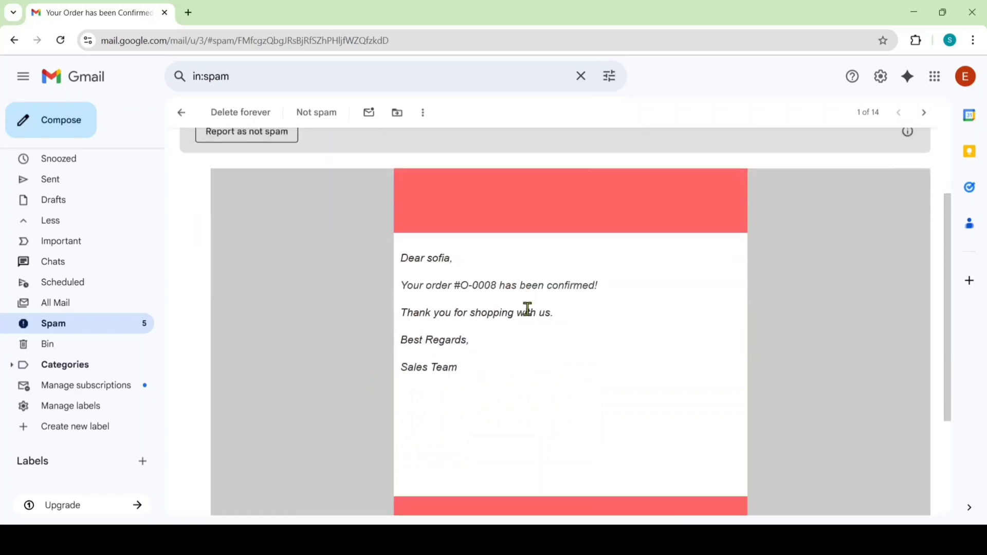
{"action": "scroll", "scroll_direction": "up", "scroll_amount": 3}
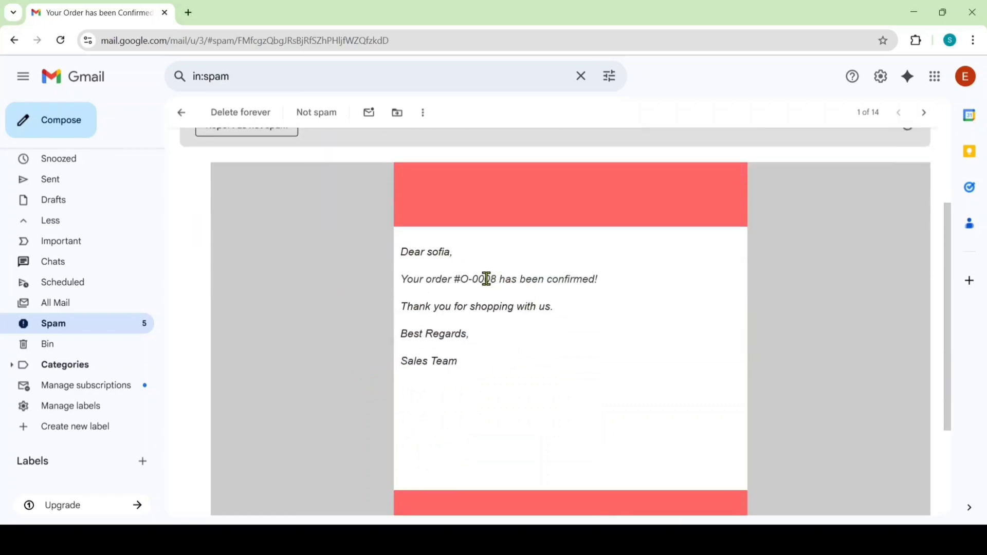
{"action": "mouse_move", "coordinate": [464, 296]}
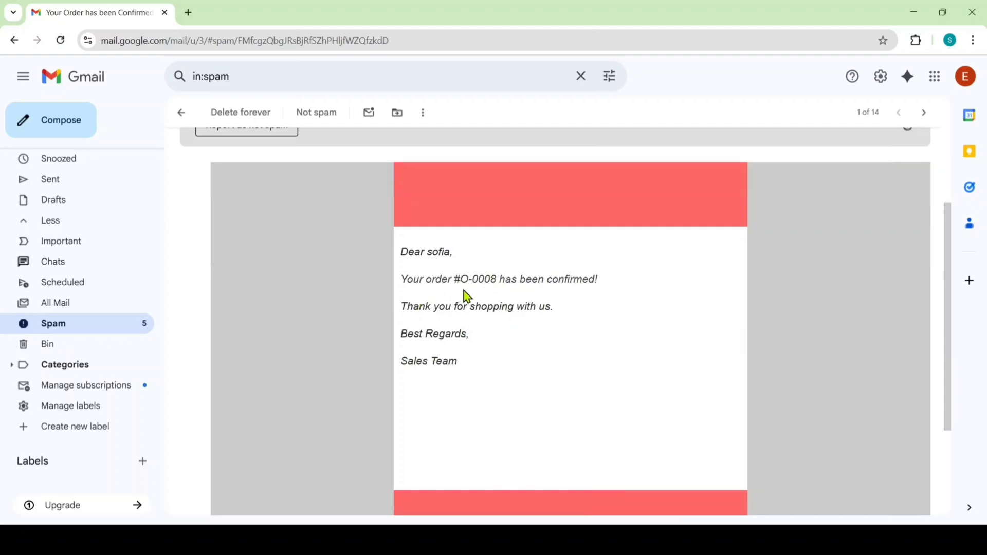
{"action": "mouse_move", "coordinate": [581, 284]}
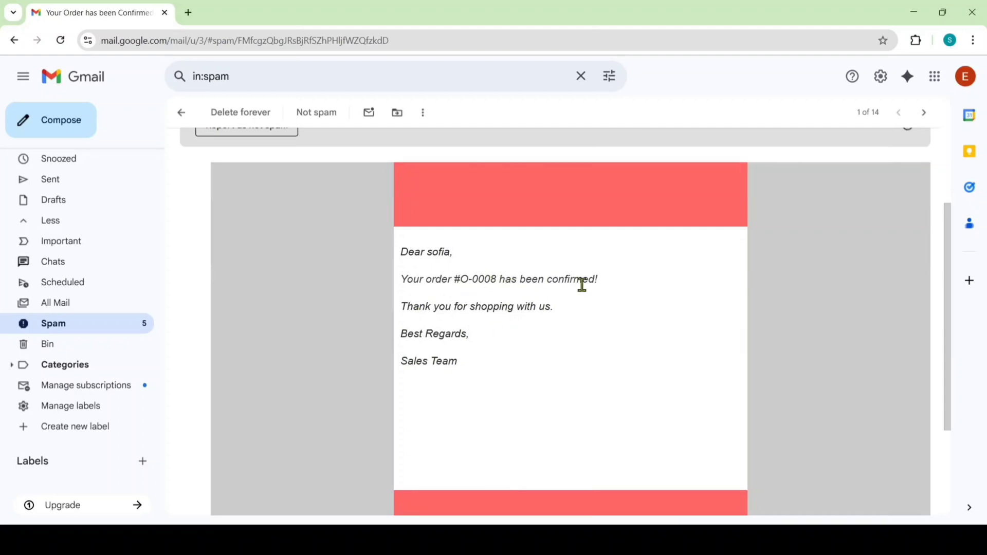
{"action": "mouse_move", "coordinate": [510, 321]}
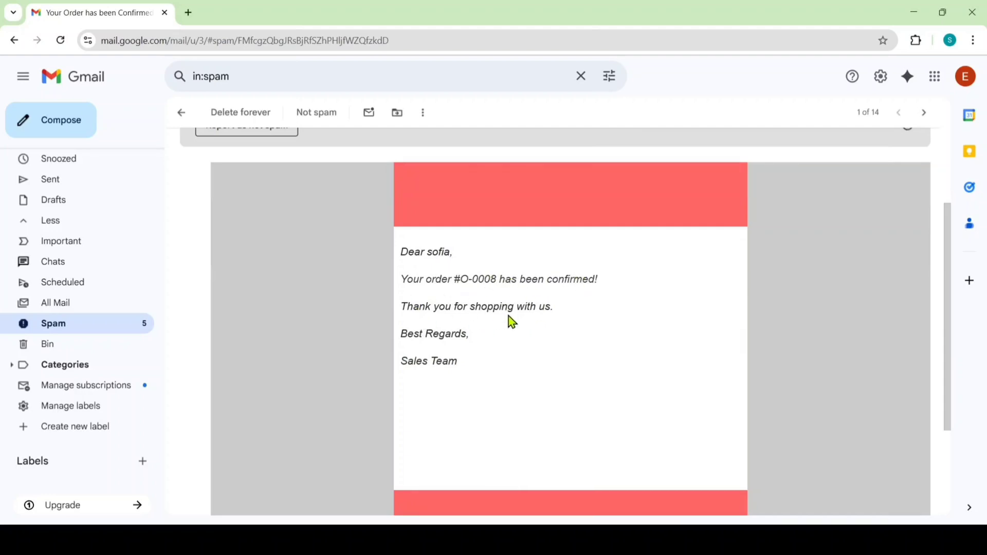
{"action": "mouse_move", "coordinate": [446, 360]}
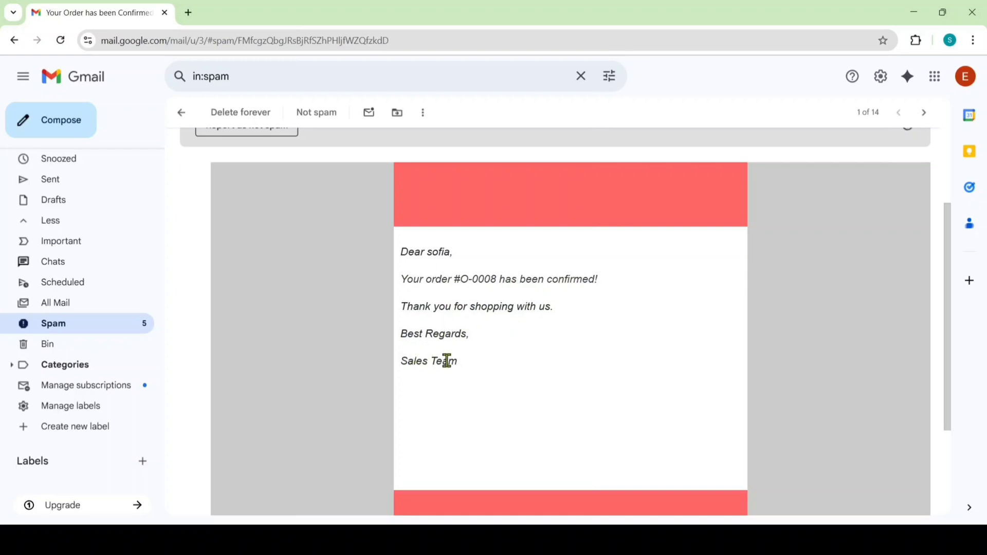
{"action": "mouse_move", "coordinate": [670, 424]}
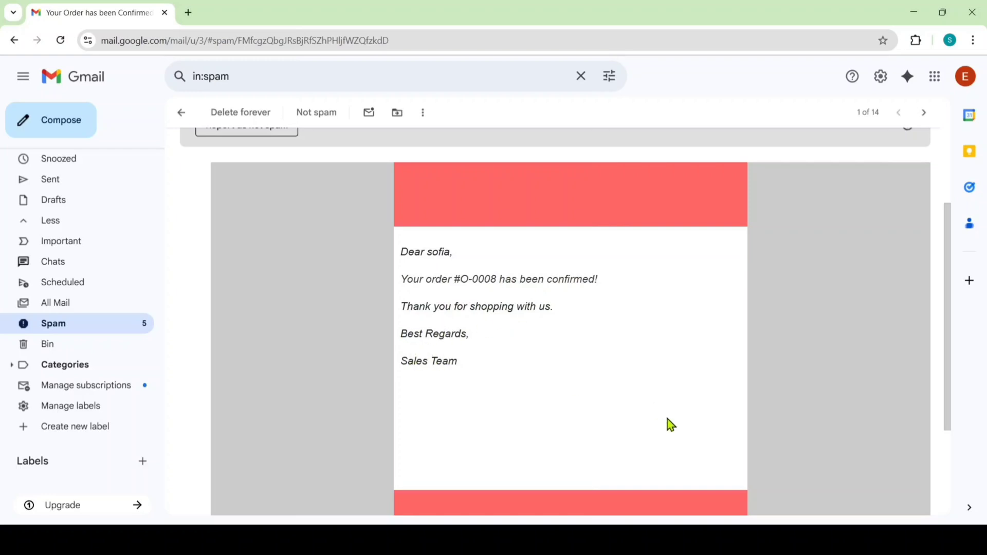
- Back in Salesforce, open inventory I -0002, now showing 380 T-Shirts in stock
{"action": "left_click", "coordinate": [170, 12]}
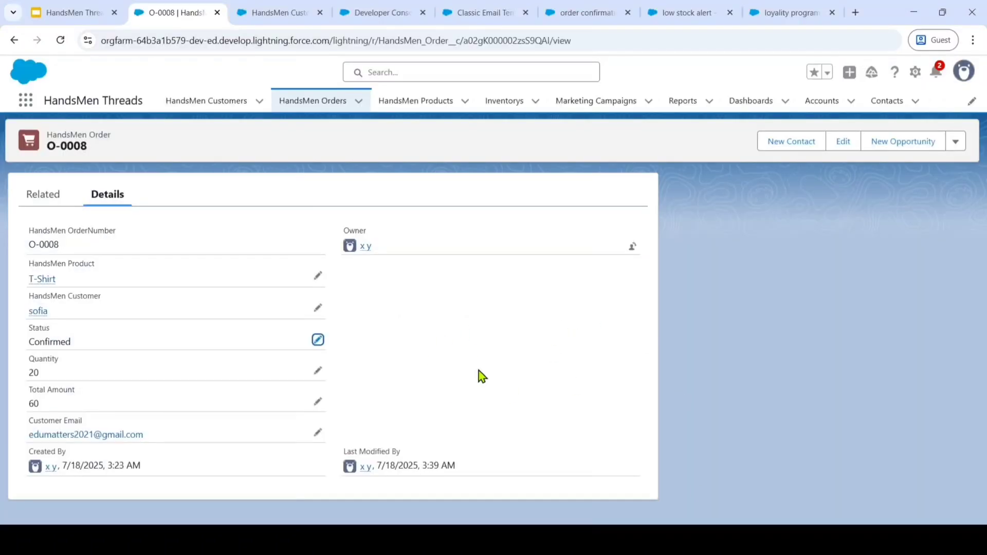
{"action": "mouse_move", "coordinate": [538, 269]}
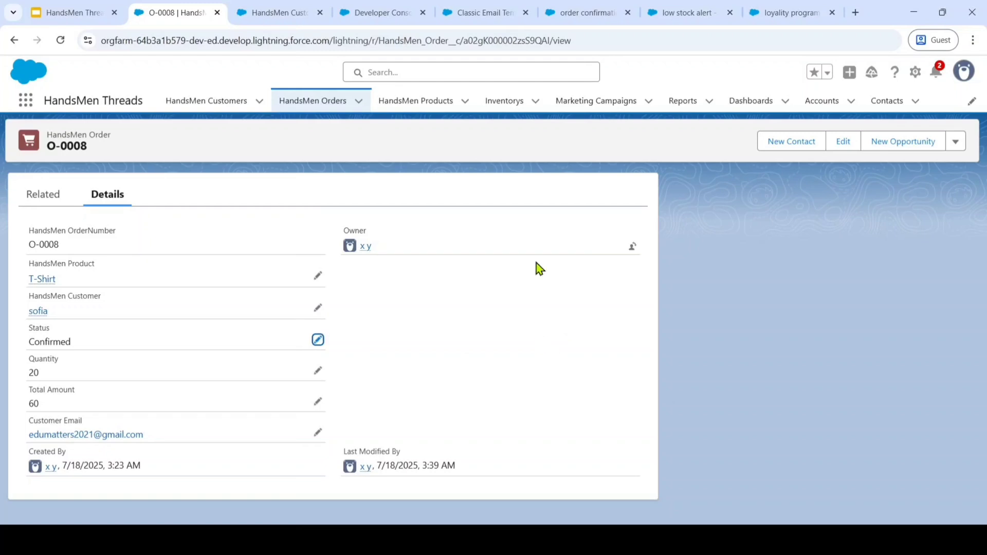
{"action": "left_click", "coordinate": [504, 100]}
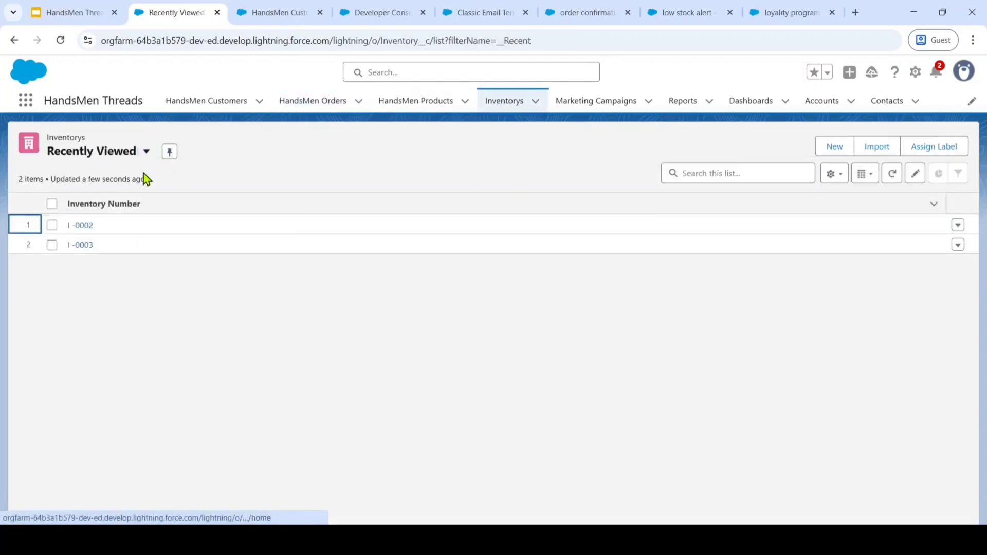
{"action": "left_click", "coordinate": [80, 224]}
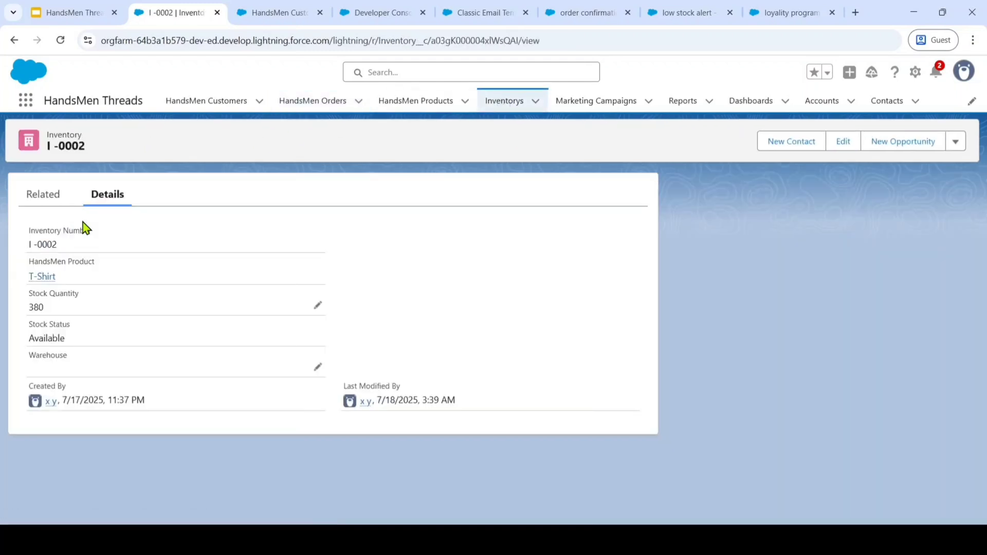
{"action": "mouse_move", "coordinate": [34, 256]}
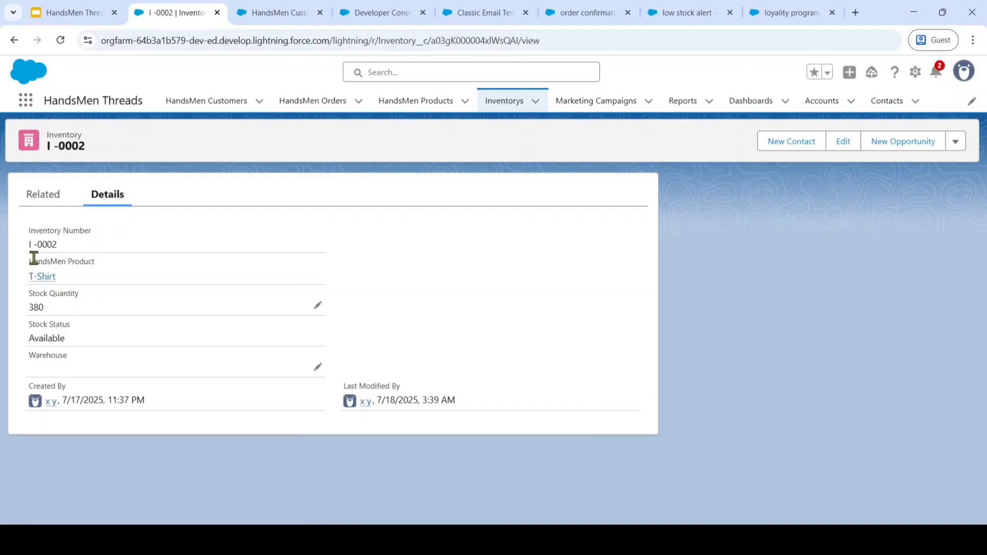
{"action": "mouse_move", "coordinate": [44, 306]}
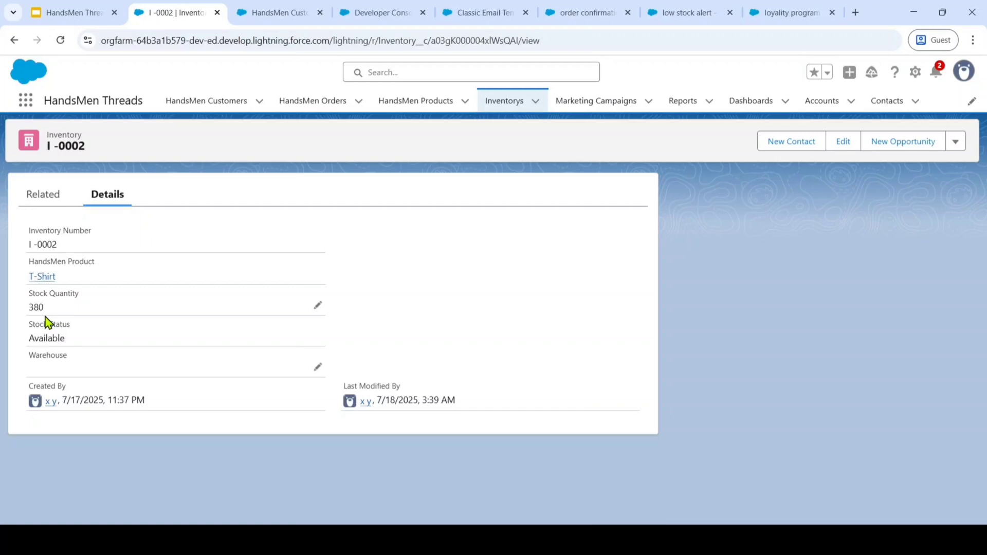
{"action": "mouse_move", "coordinate": [456, 316]}
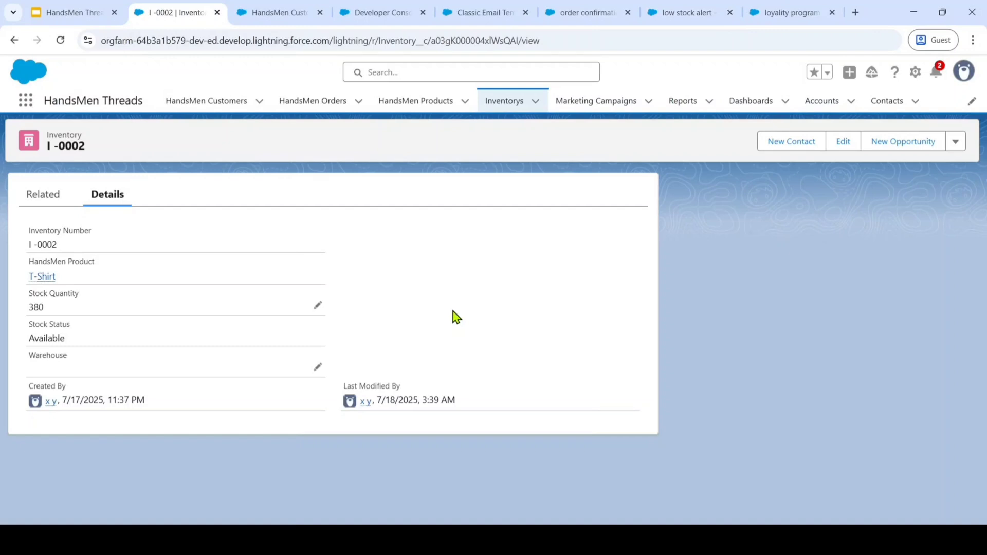
{"action": "mouse_move", "coordinate": [149, 319]}
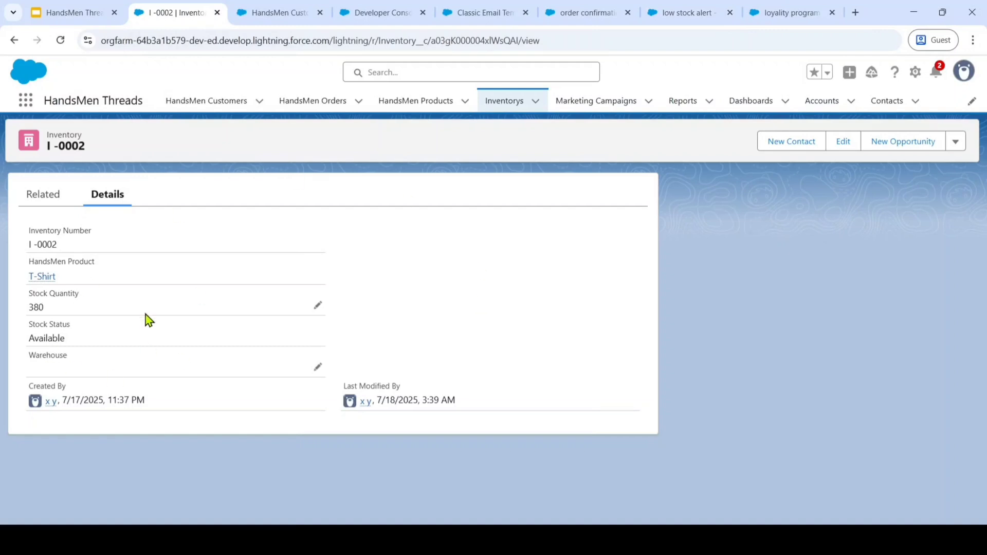
{"action": "mouse_move", "coordinate": [598, 138]}
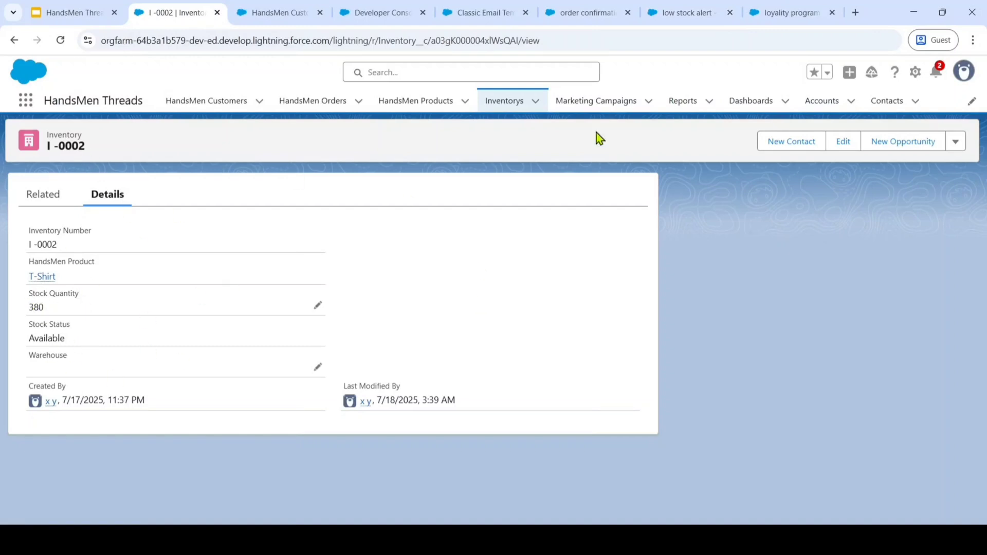
{"action": "left_click", "coordinate": [685, 12]}
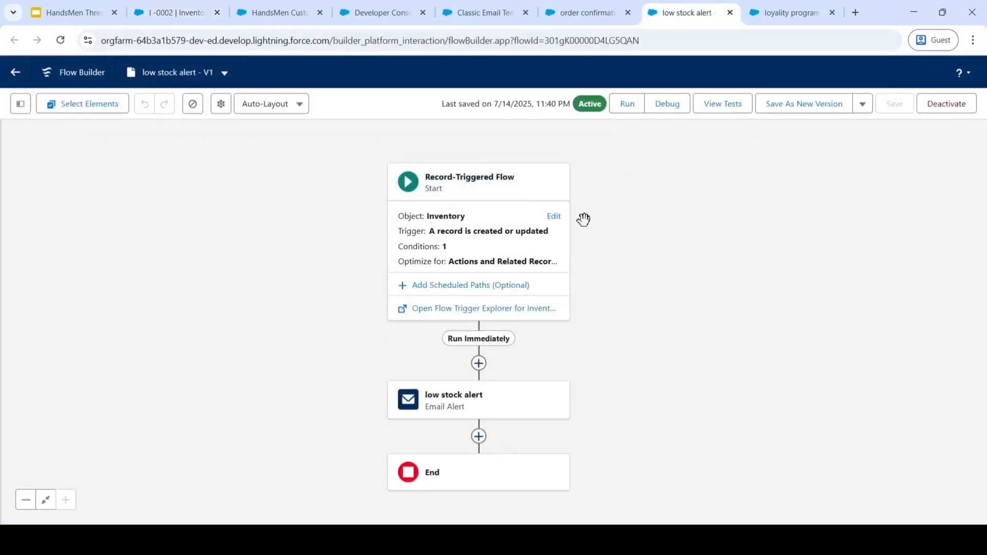
{"action": "left_click", "coordinate": [552, 216]}
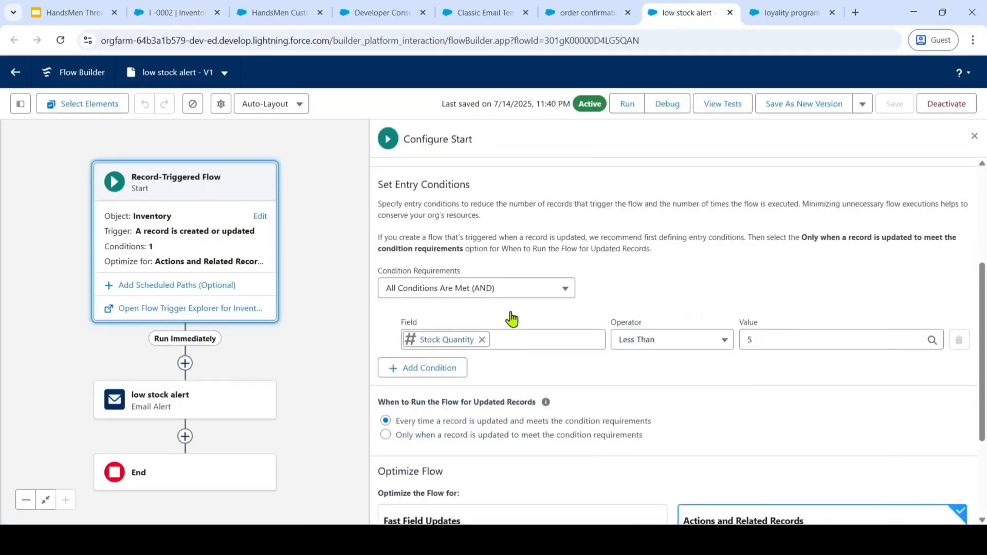
{"action": "mouse_move", "coordinate": [200, 401]}
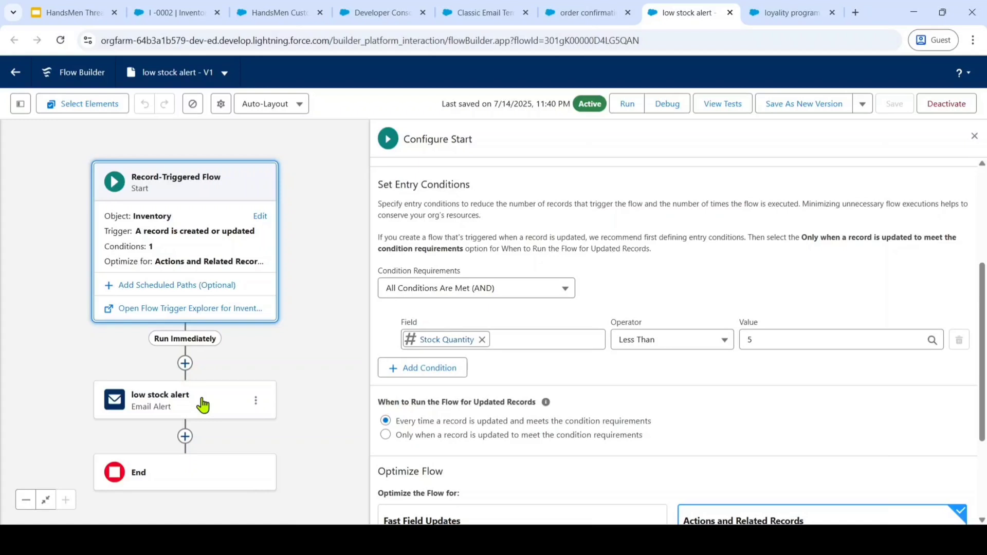
{"action": "left_click", "coordinate": [171, 12]}
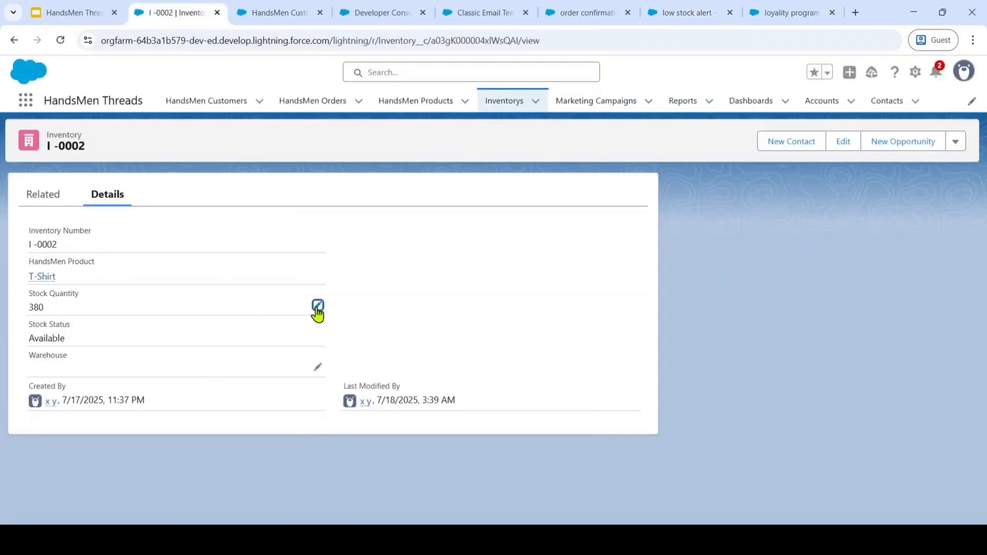
- Save stock quantity 4 on inventory I -0002, turning its status to Low Stock
{"action": "left_click", "coordinate": [317, 308]}
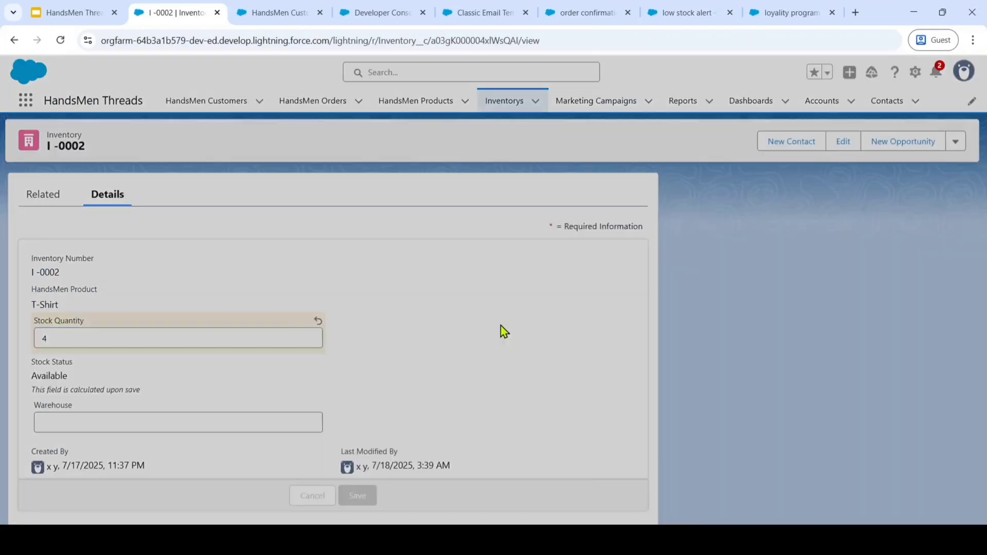
{"action": "left_click", "coordinate": [356, 495]}
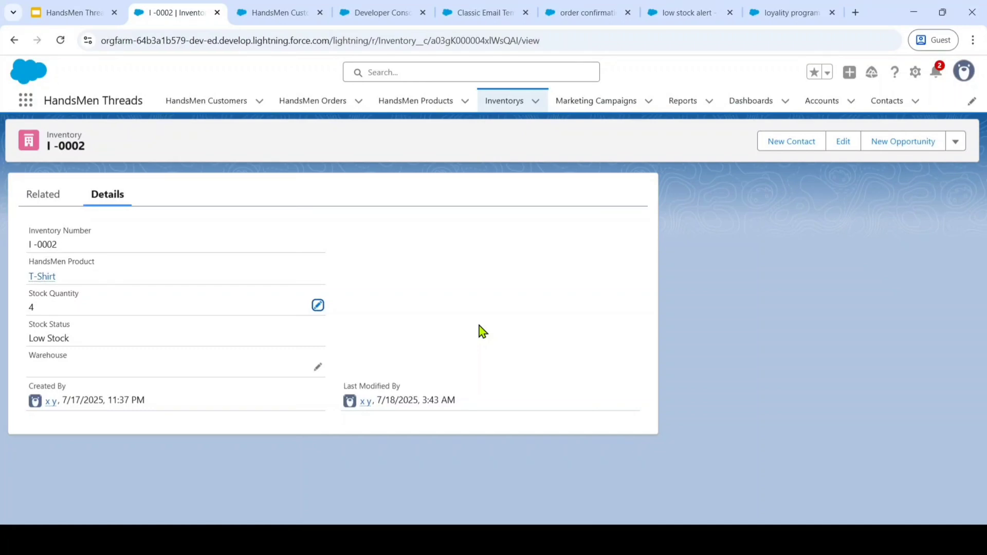
{"action": "mouse_move", "coordinate": [583, 457]}
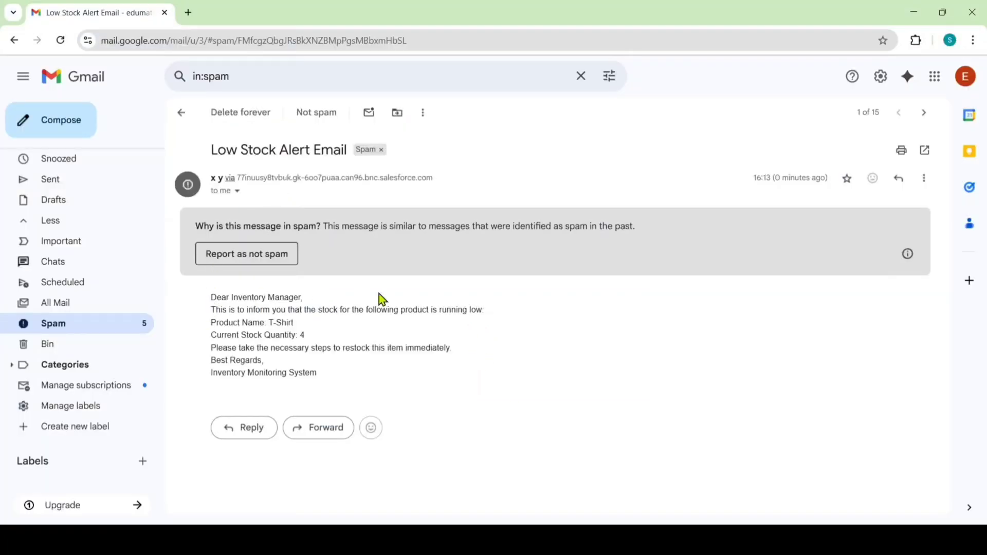
{"action": "mouse_move", "coordinate": [286, 323]}
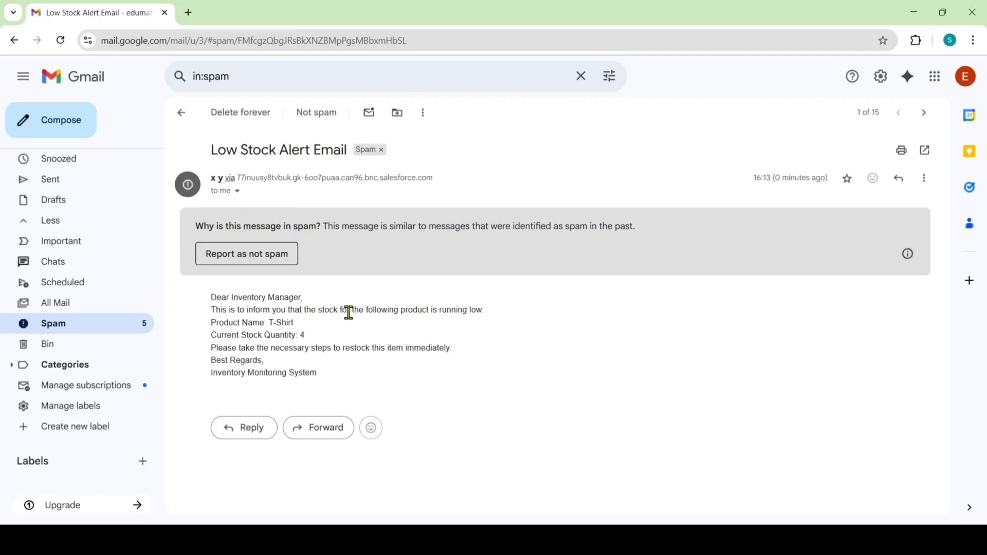
{"action": "mouse_move", "coordinate": [463, 332]}
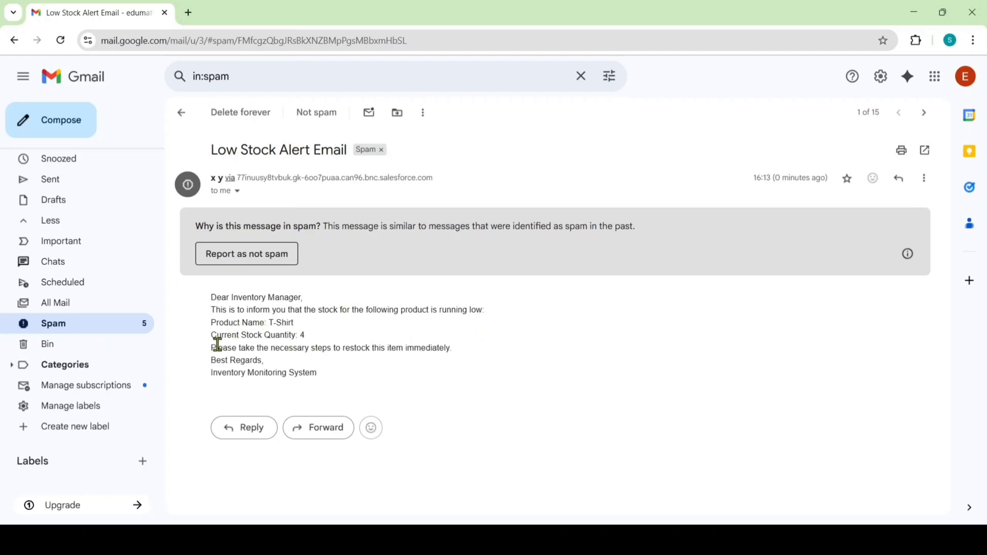
{"action": "mouse_move", "coordinate": [322, 346]}
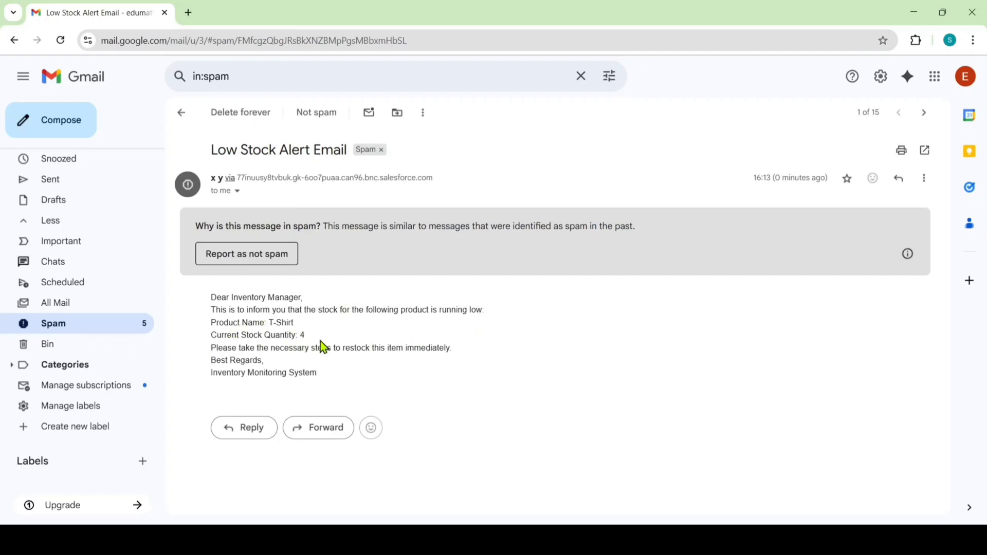
{"action": "mouse_move", "coordinate": [334, 361]}
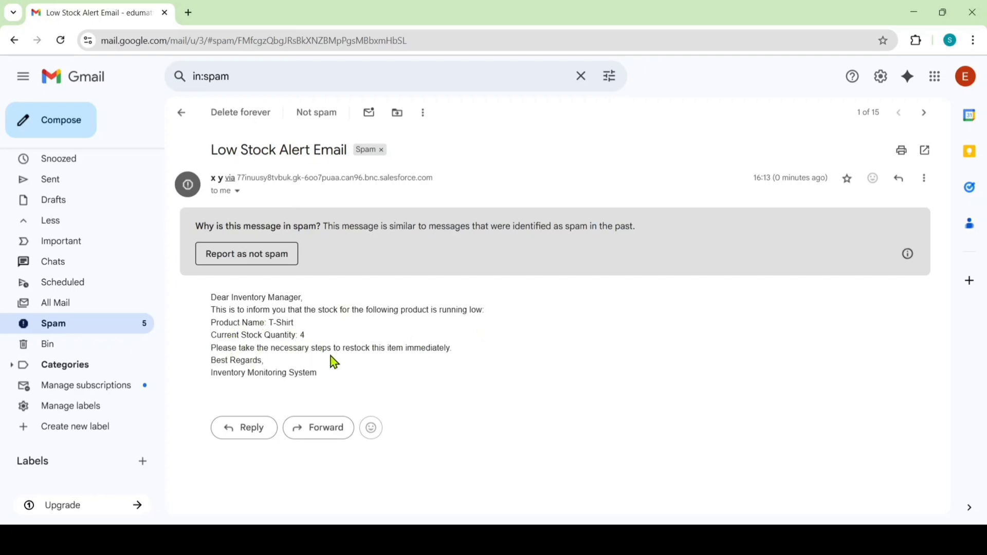
{"action": "mouse_move", "coordinate": [439, 349]}
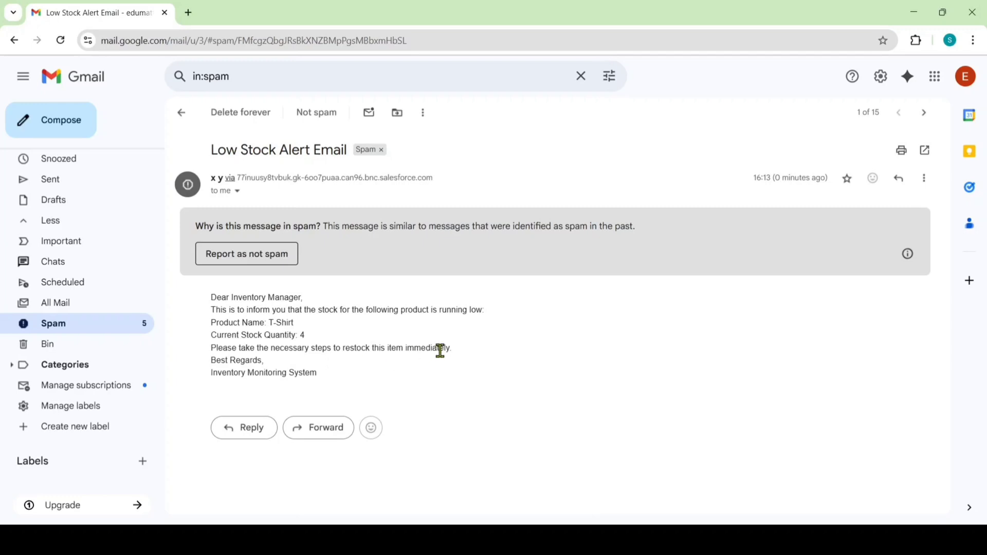
{"action": "left_click", "coordinate": [176, 12]}
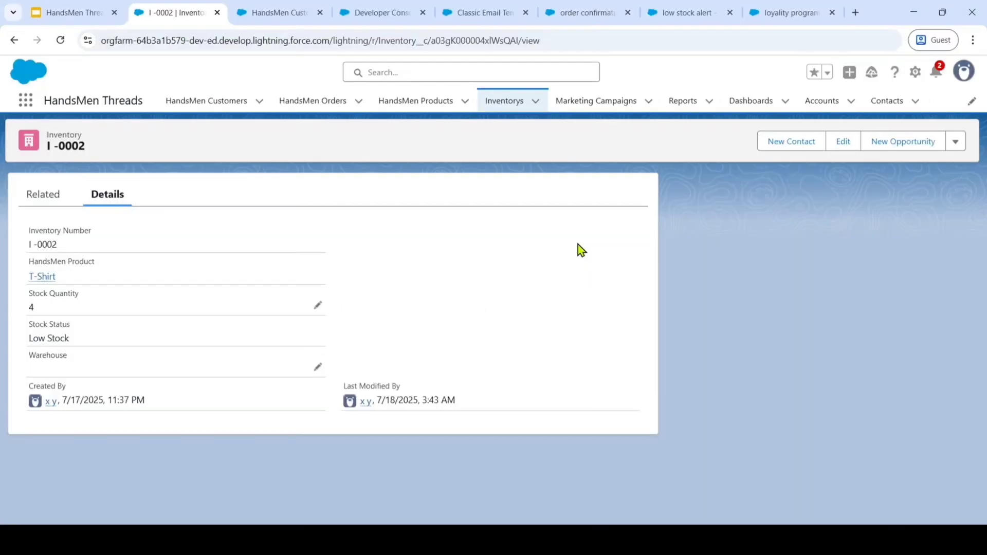
{"action": "mouse_move", "coordinate": [783, 12]}
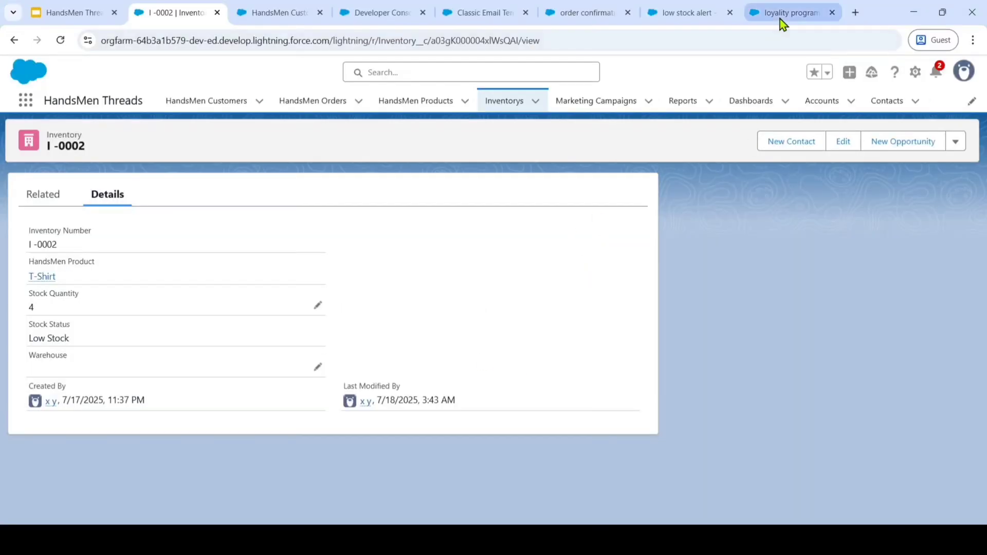
{"action": "left_click", "coordinate": [790, 12]}
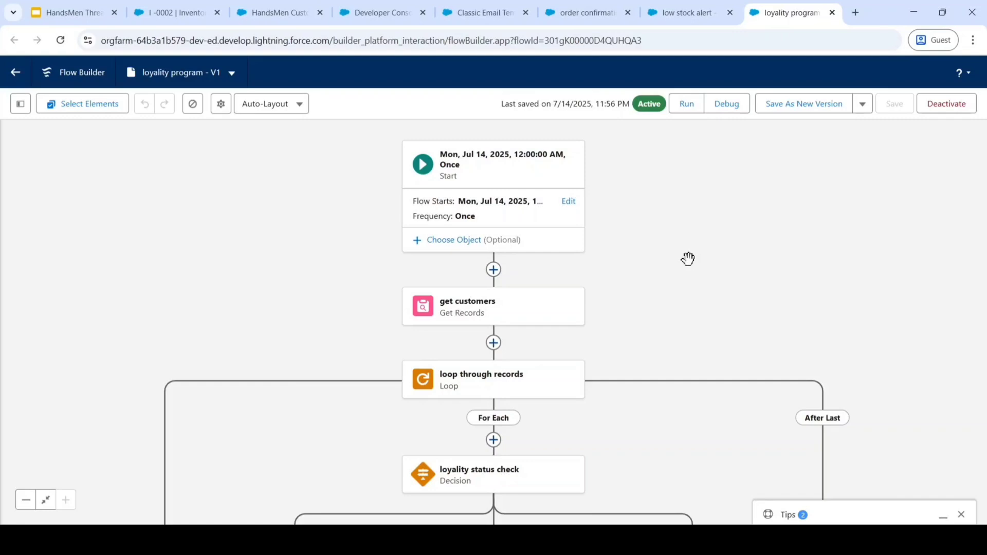
{"action": "scroll", "scroll_direction": "down", "scroll_amount": 3}
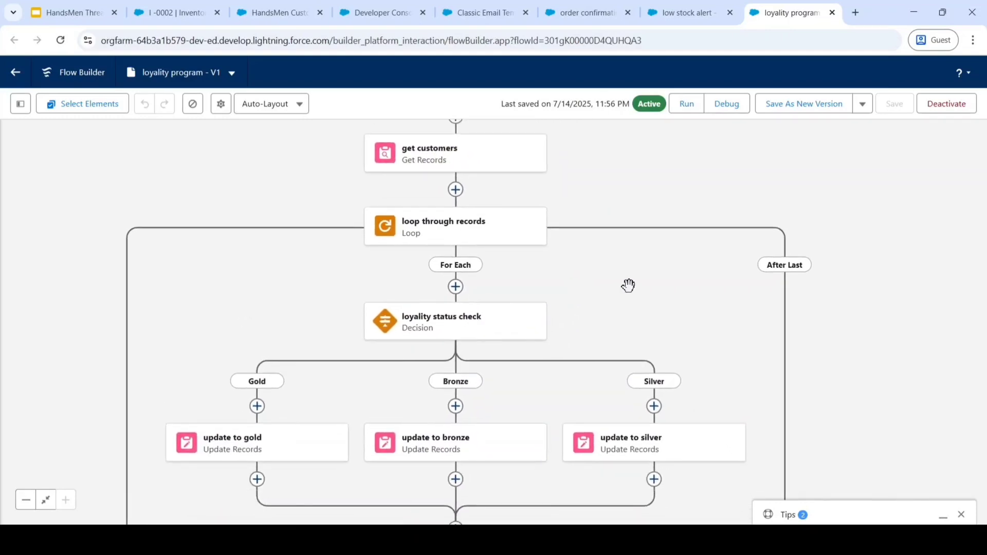
{"action": "mouse_move", "coordinate": [586, 305]}
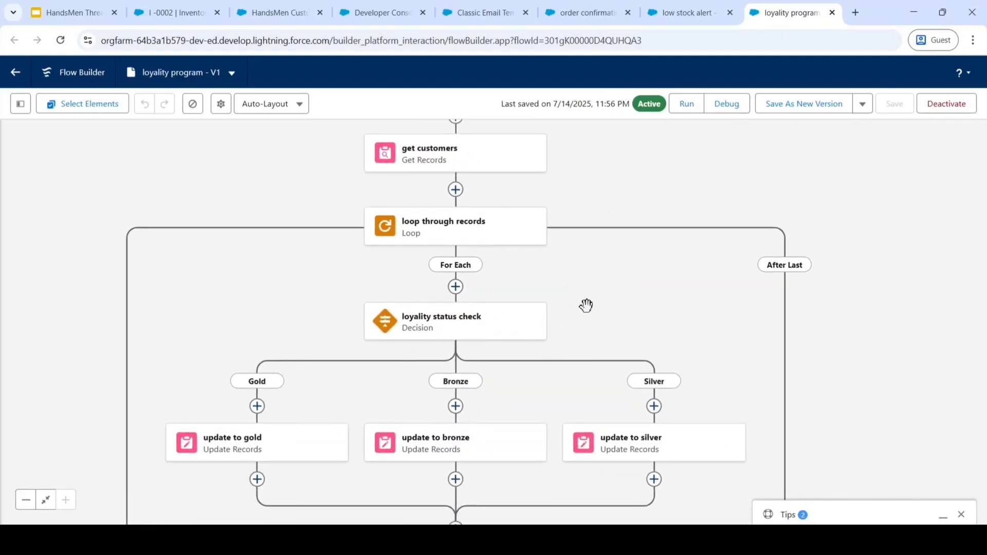
{"action": "double_click", "coordinate": [454, 320]}
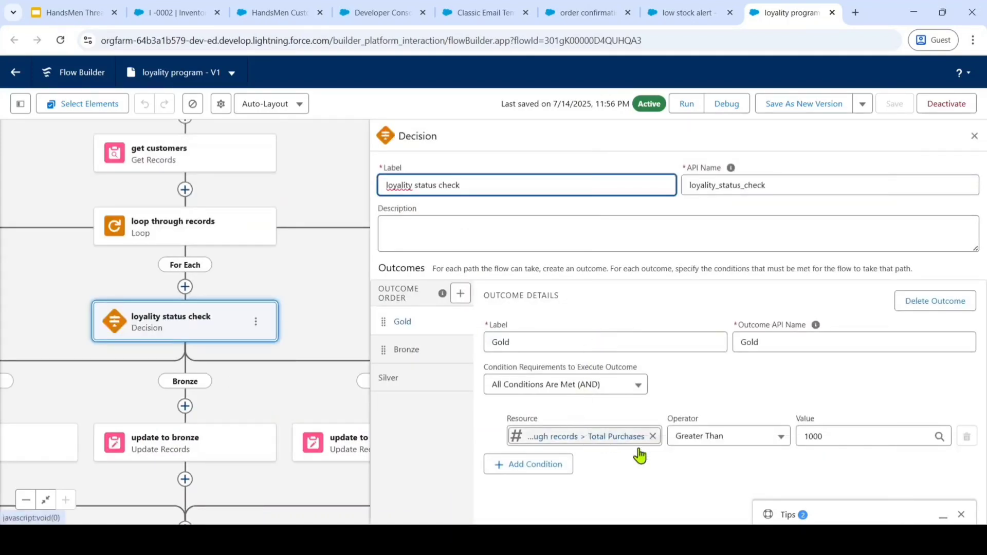
{"action": "mouse_move", "coordinate": [836, 454]}
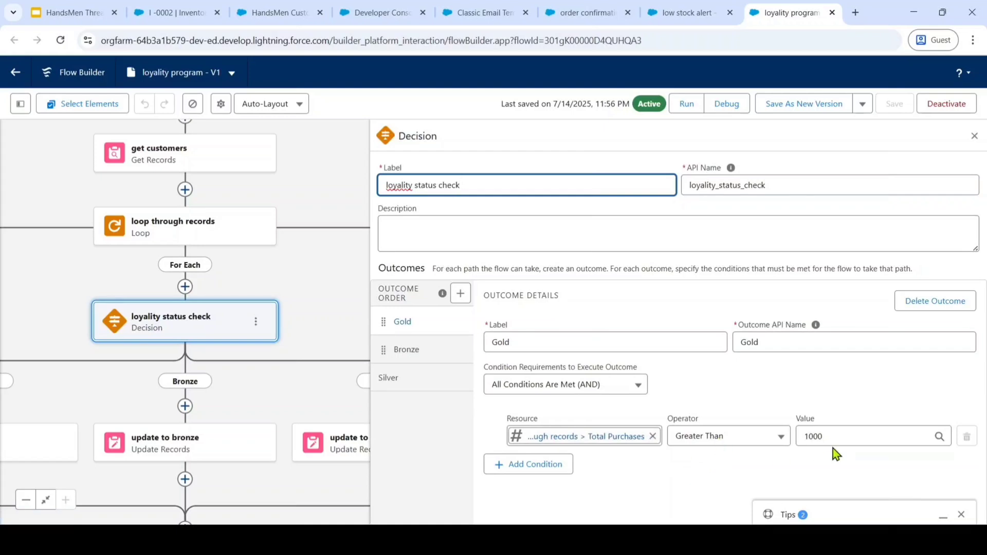
{"action": "mouse_move", "coordinate": [543, 364]}
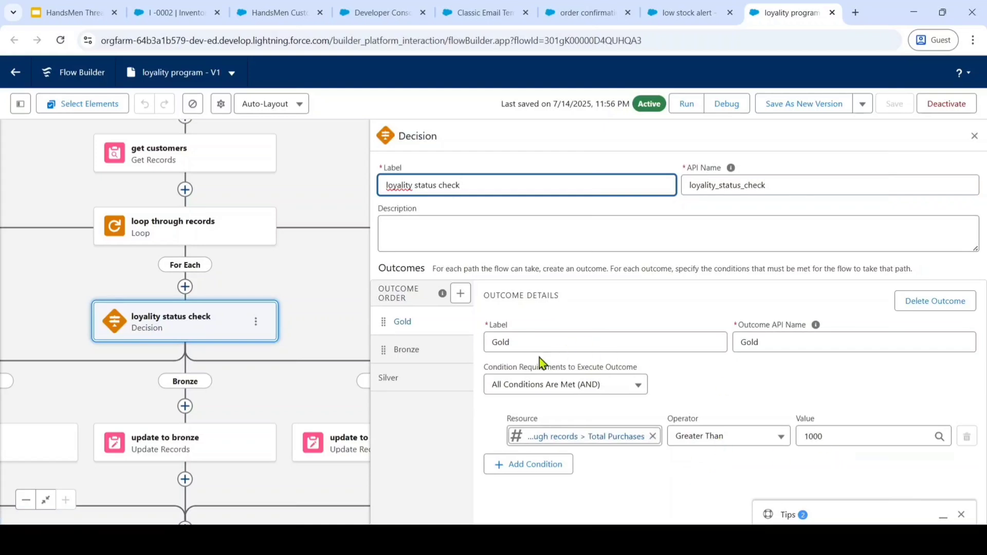
{"action": "left_click", "coordinate": [406, 349]}
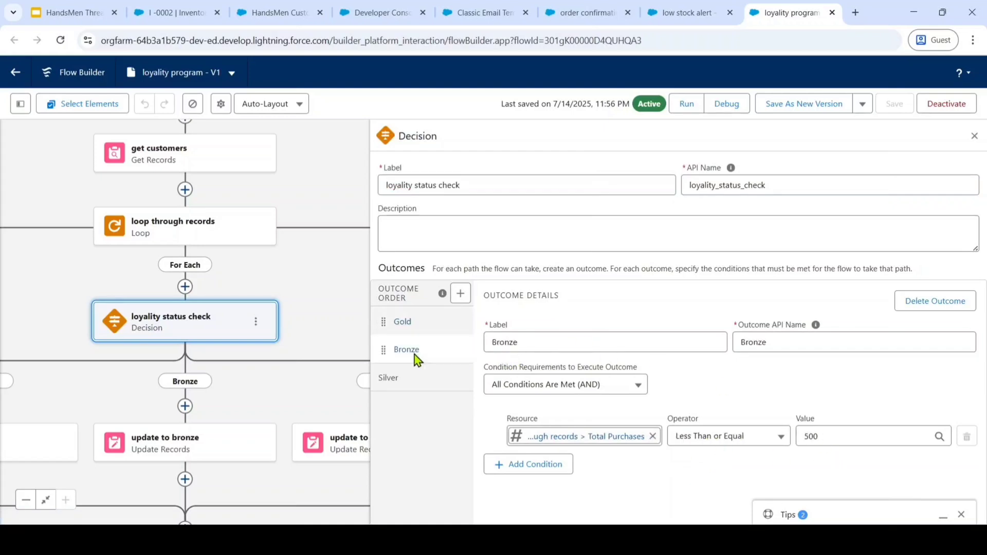
{"action": "left_click", "coordinate": [406, 350]}
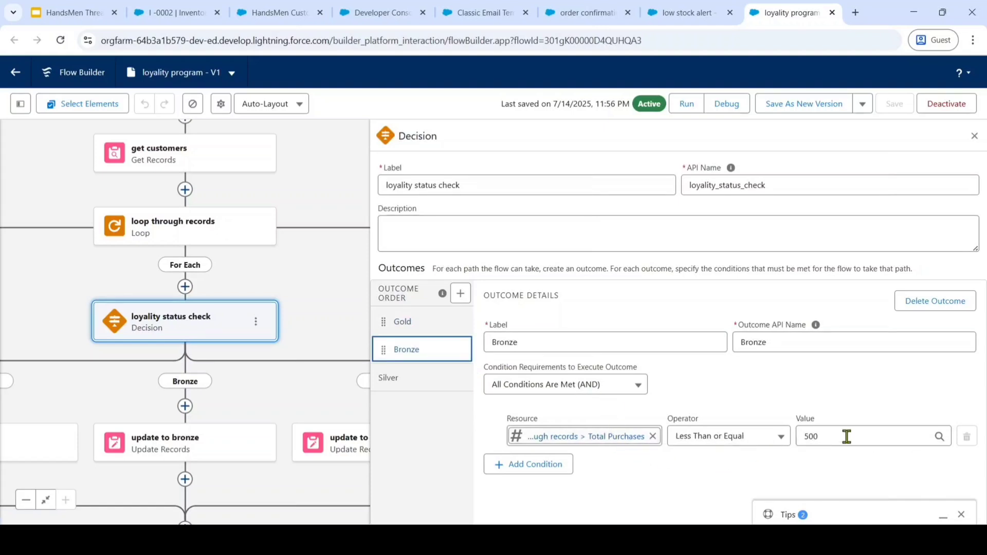
{"action": "left_click", "coordinate": [604, 341]}
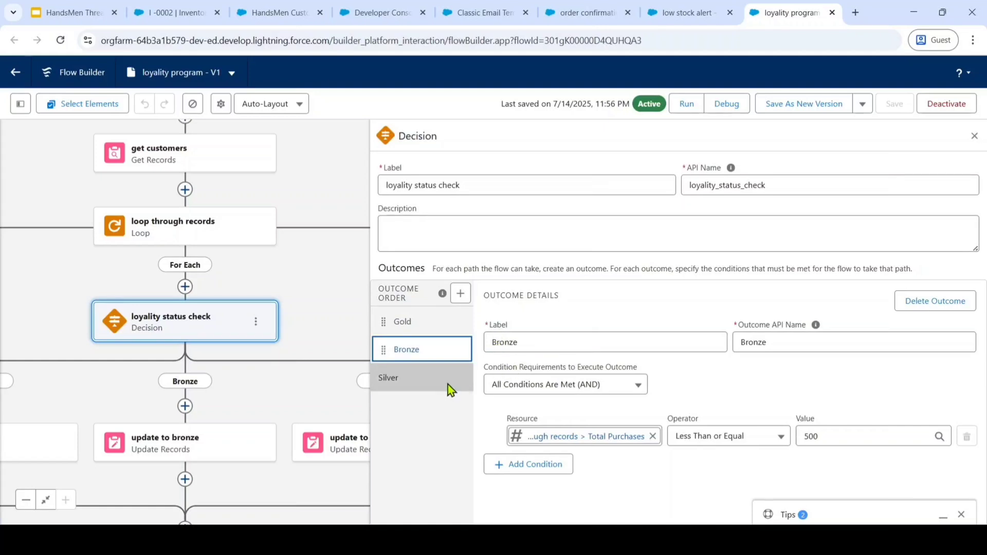
{"action": "left_click", "coordinate": [389, 378]}
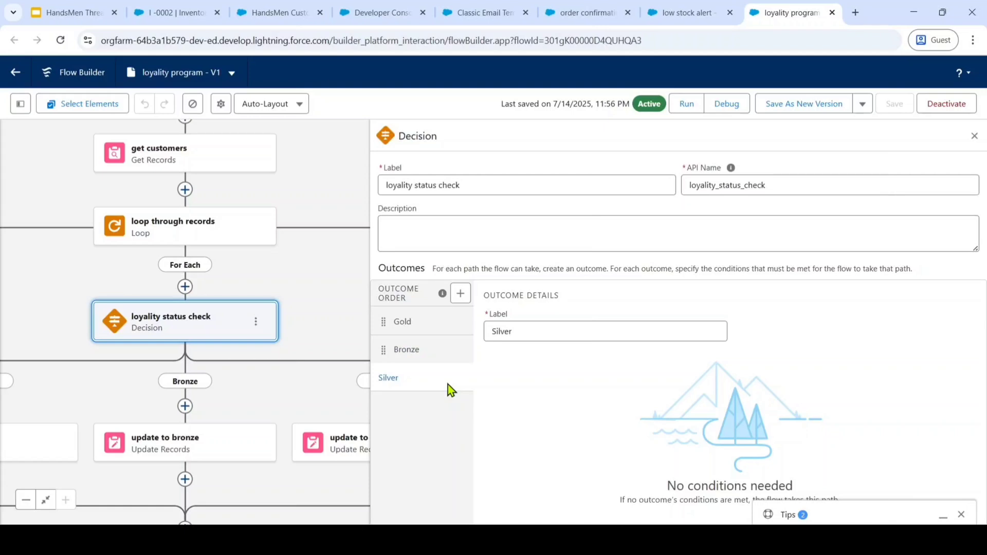
{"action": "left_click", "coordinate": [388, 378]}
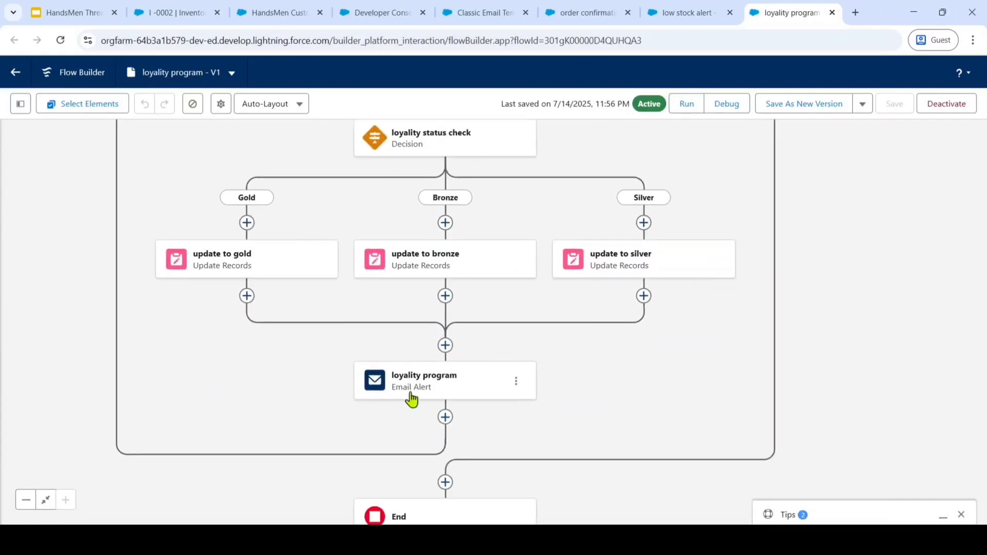
{"action": "mouse_move", "coordinate": [393, 389]}
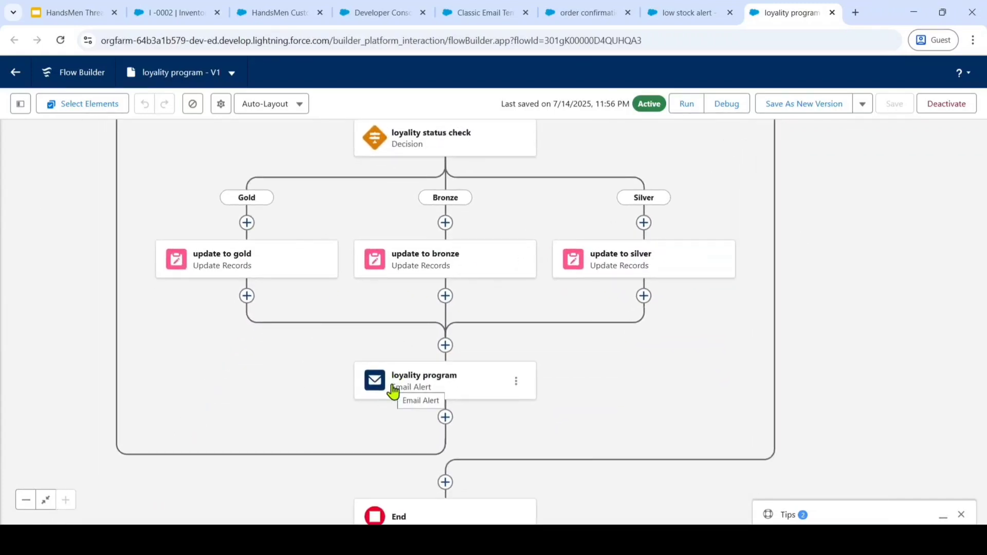
{"action": "left_click", "coordinate": [170, 12]}
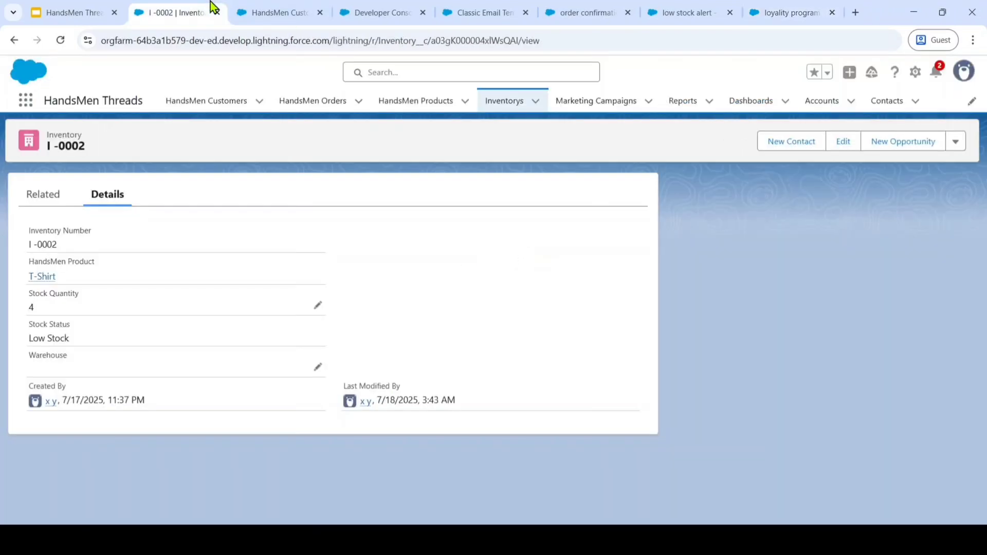
- Open customer sofia and save Total Purchases as 500
{"action": "left_click", "coordinate": [206, 101]}
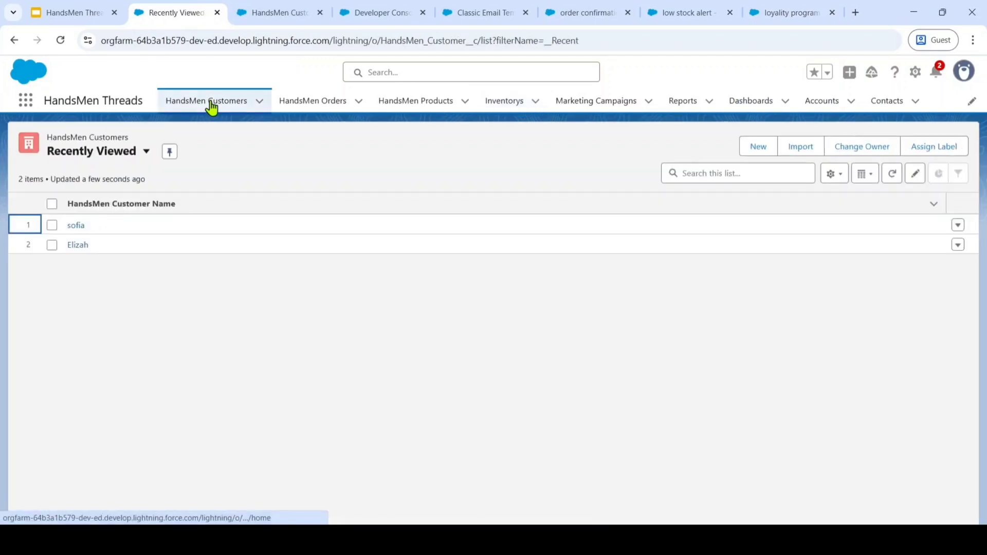
{"action": "left_click", "coordinate": [75, 225]}
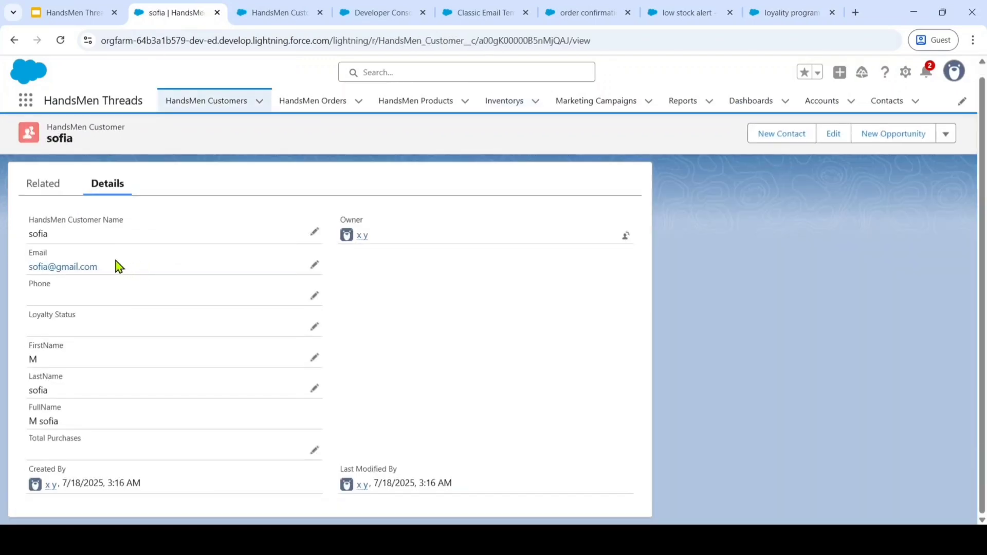
{"action": "mouse_move", "coordinate": [58, 456]}
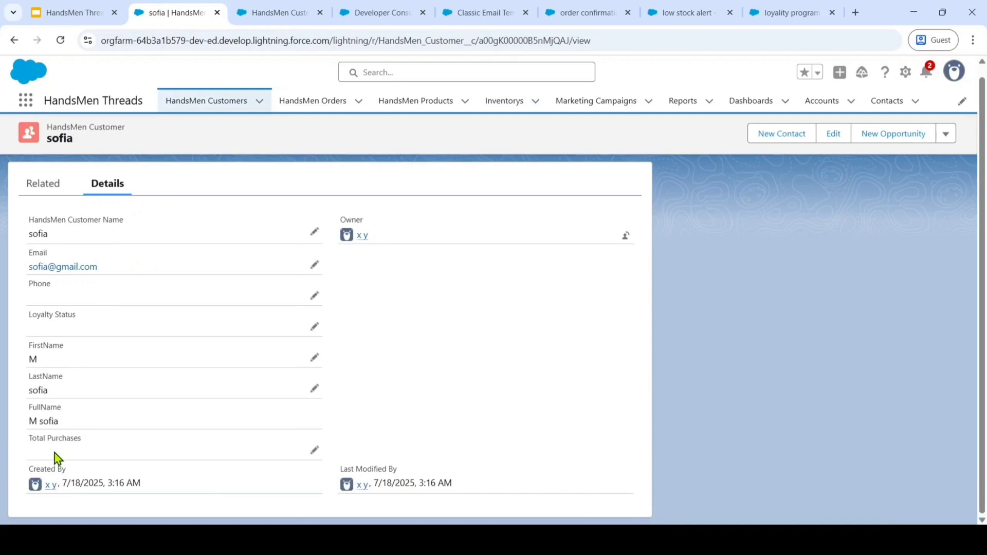
{"action": "mouse_move", "coordinate": [51, 463]}
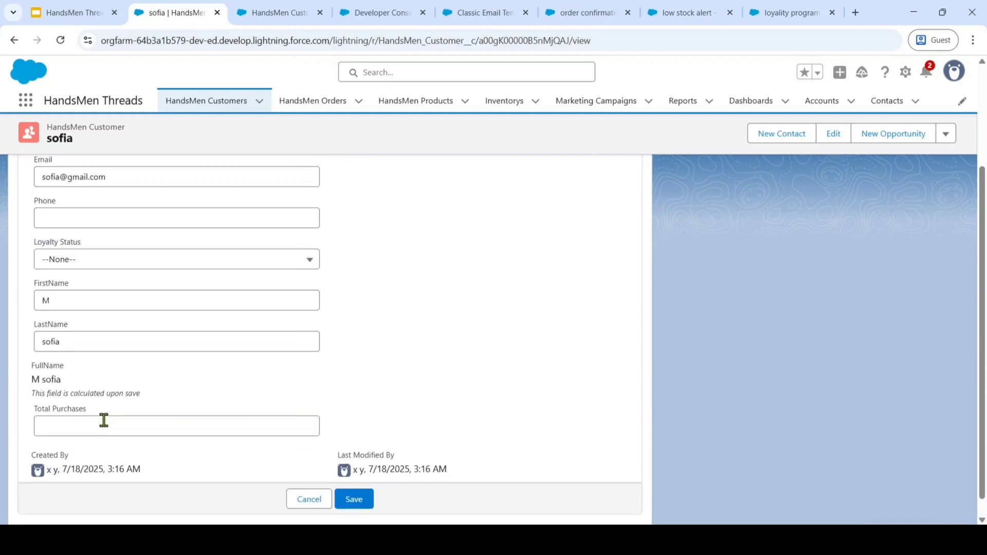
{"action": "type", "text": "500"}
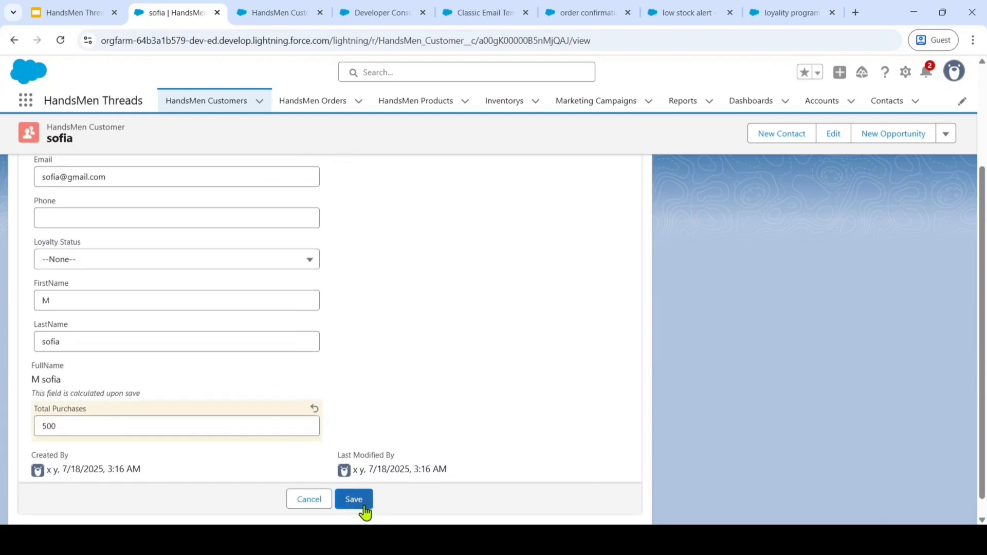
{"action": "left_click", "coordinate": [353, 498]}
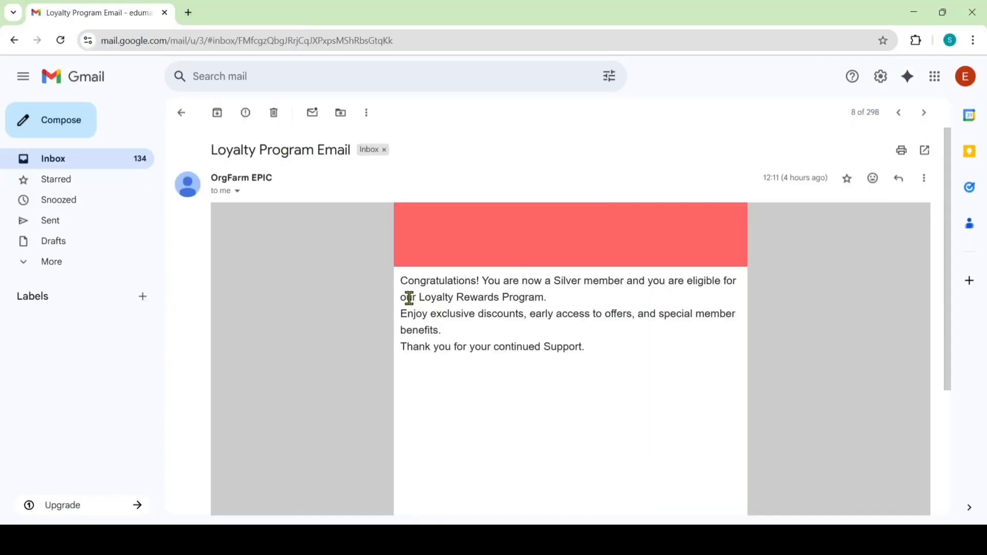
{"action": "mouse_move", "coordinate": [556, 296]}
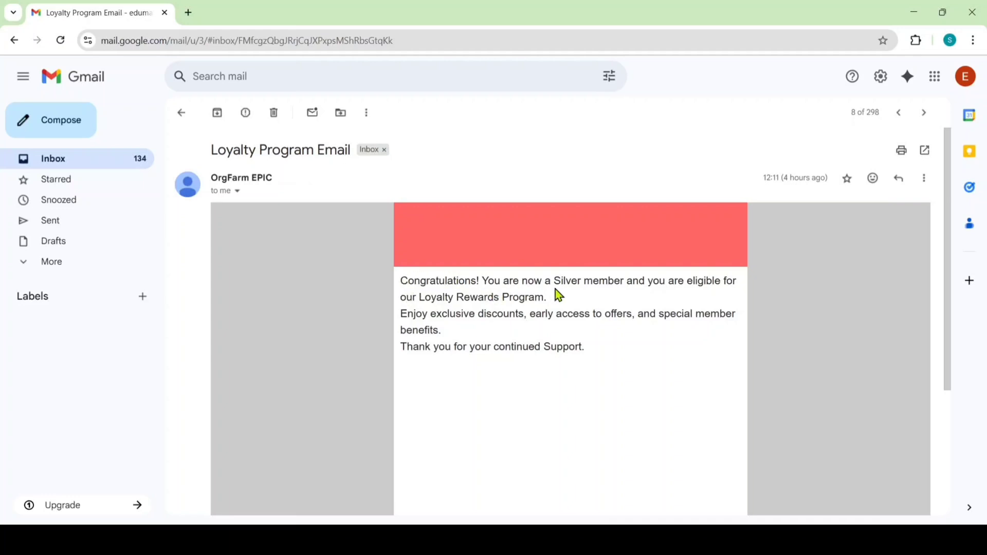
{"action": "mouse_move", "coordinate": [694, 298]}
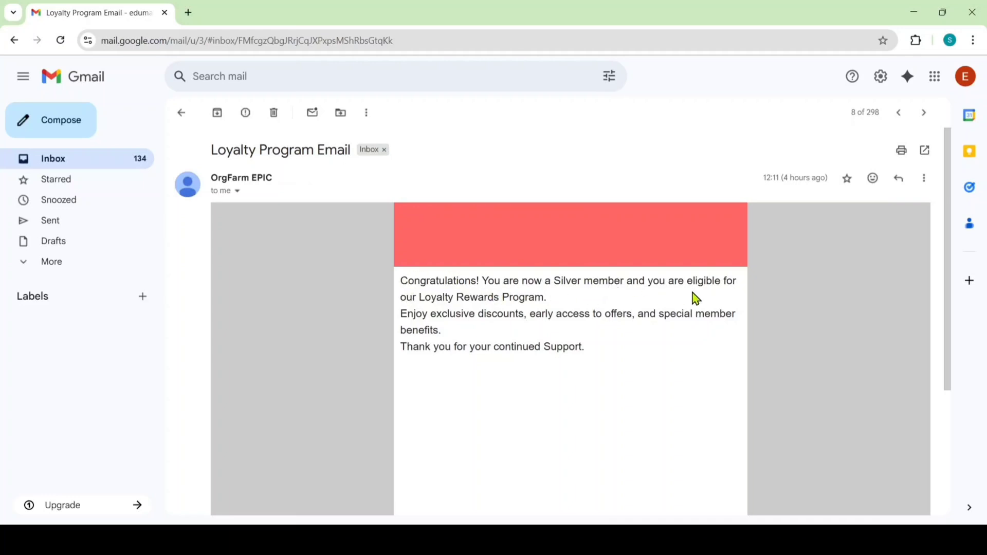
{"action": "mouse_move", "coordinate": [538, 313]}
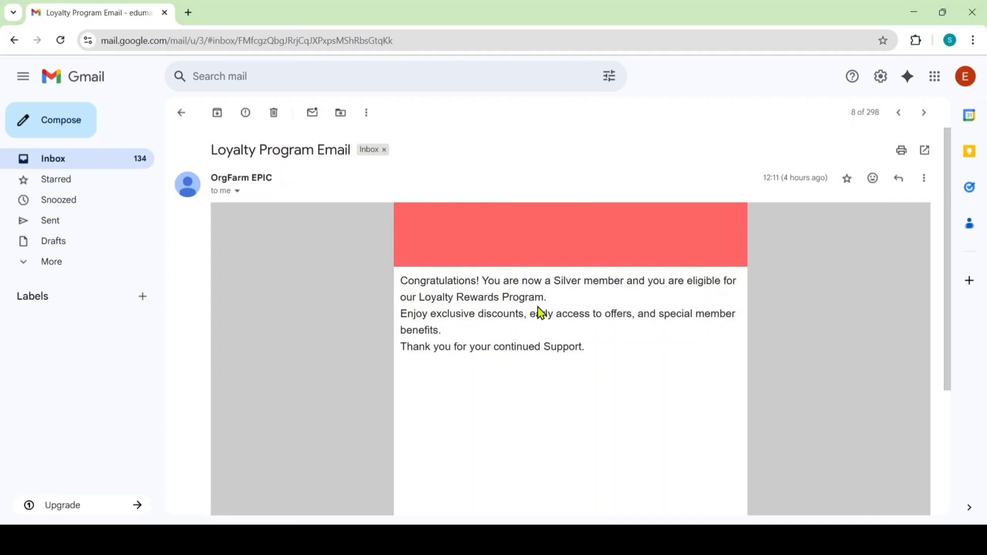
- Check sofia's record showing Total Purchases 500, then return to the OrderTotalTrigger code
{"action": "left_click", "coordinate": [176, 12]}
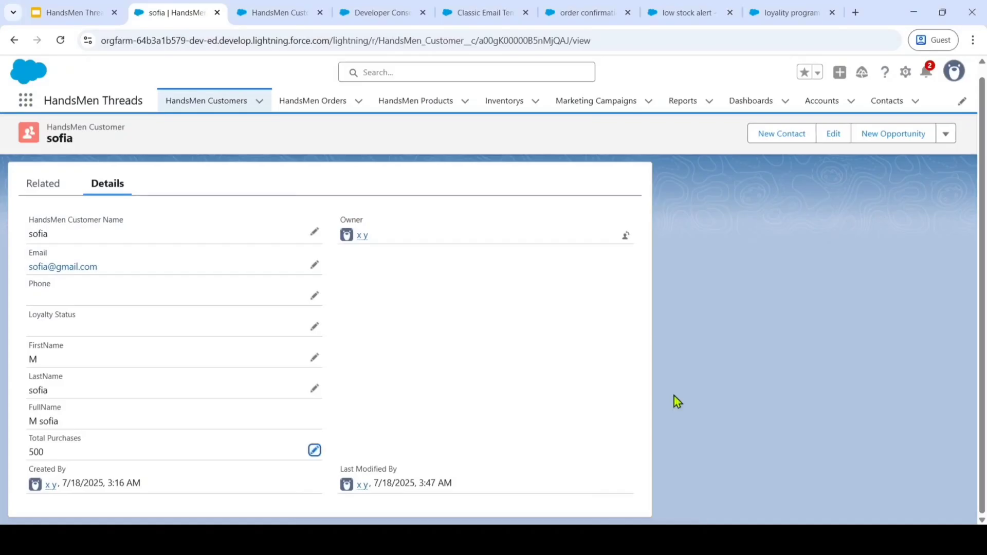
{"action": "mouse_move", "coordinate": [79, 459]}
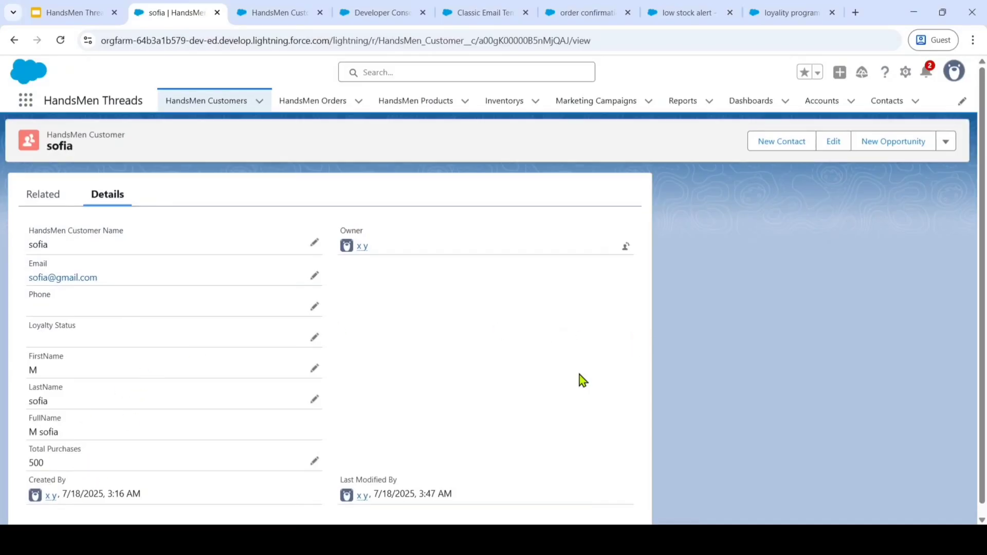
{"action": "left_click", "coordinate": [376, 11]}
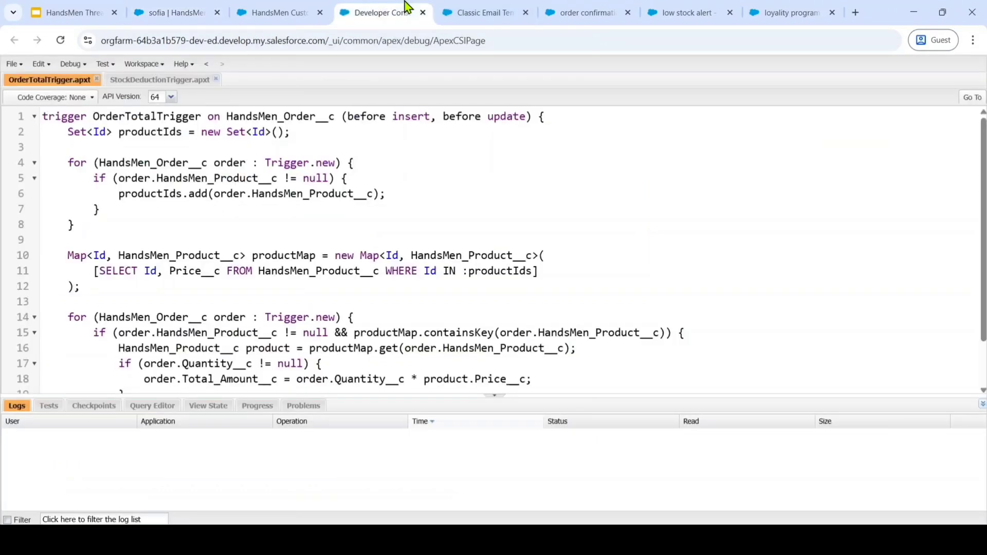
{"action": "mouse_move", "coordinate": [256, 235]}
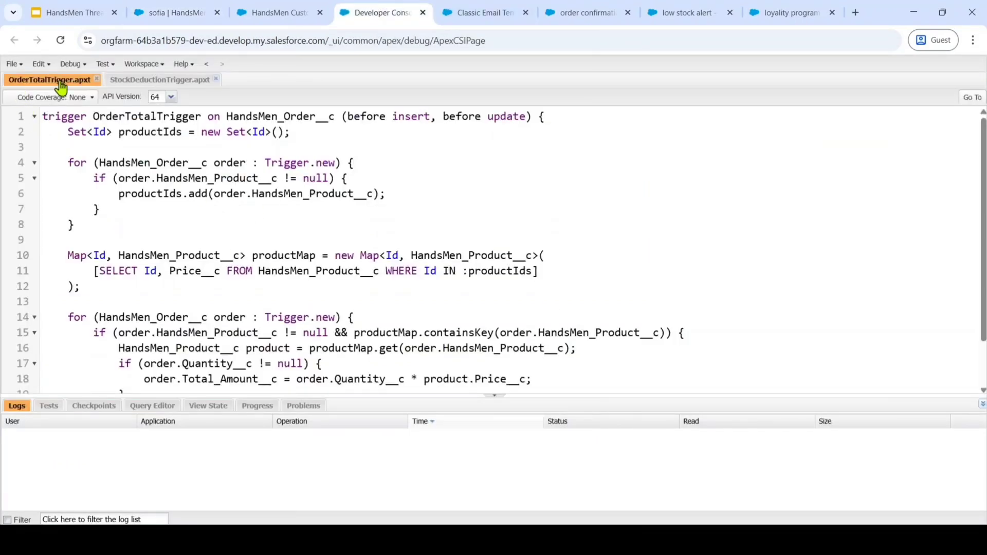
{"action": "left_click", "coordinate": [176, 12]}
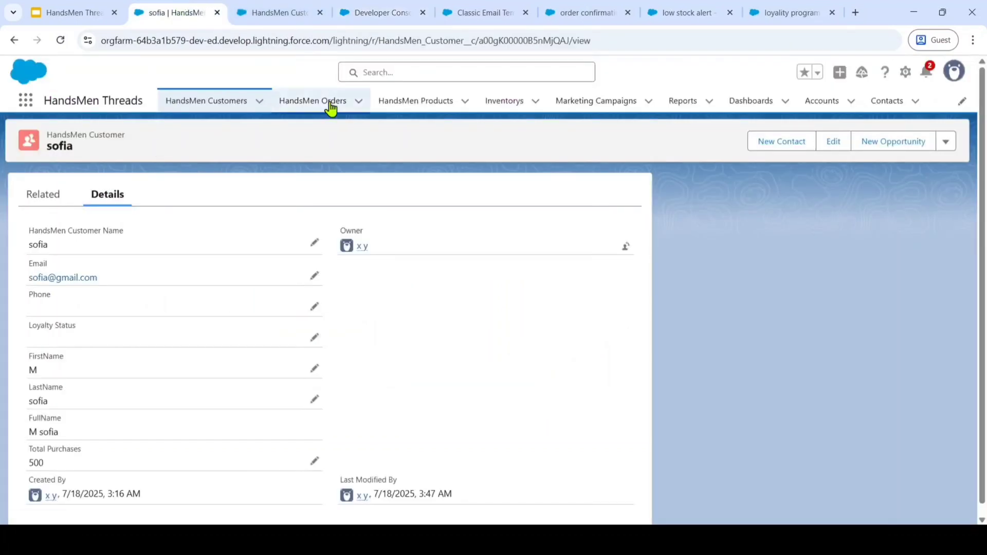
{"action": "left_click", "coordinate": [313, 101]}
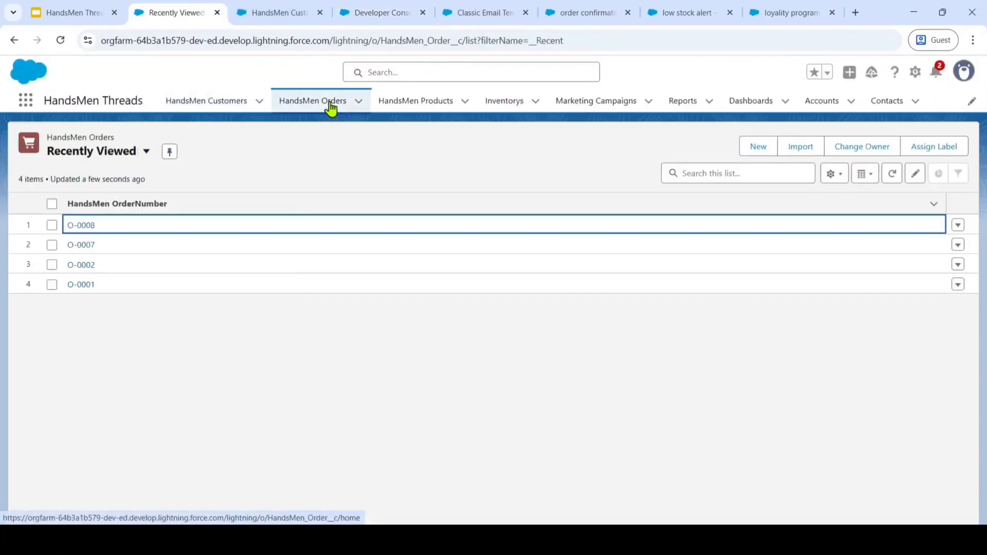
{"action": "left_click", "coordinate": [80, 224]}
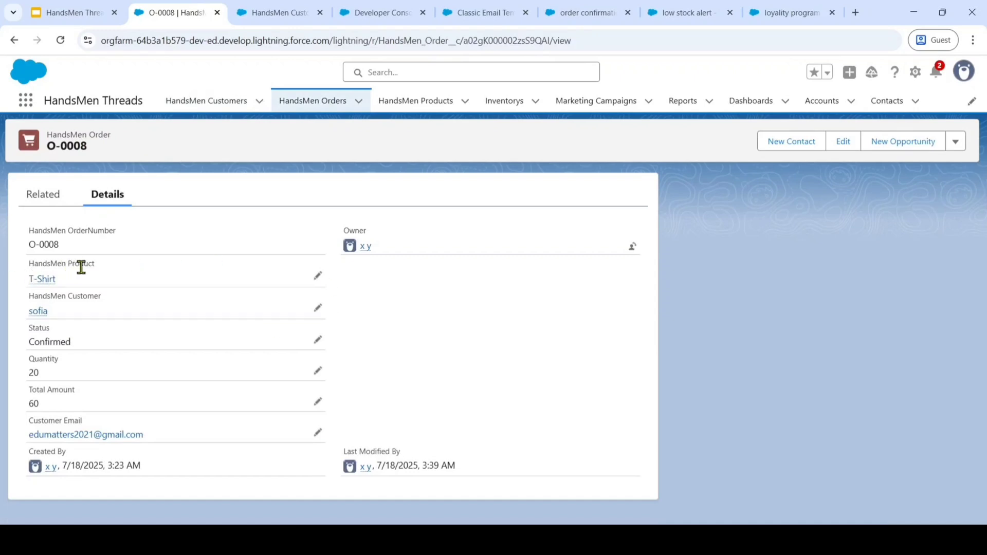
{"action": "mouse_move", "coordinate": [42, 363]}
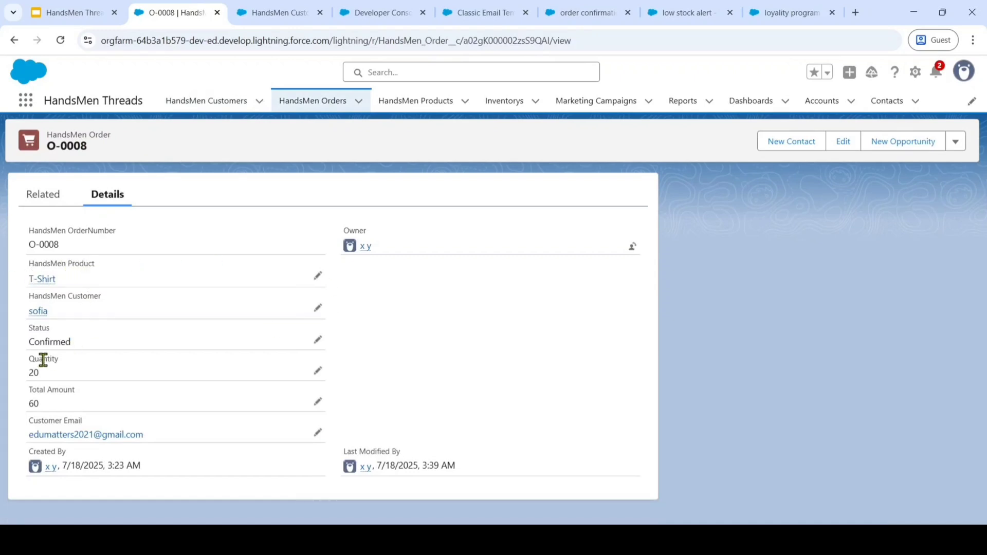
{"action": "mouse_move", "coordinate": [56, 375]}
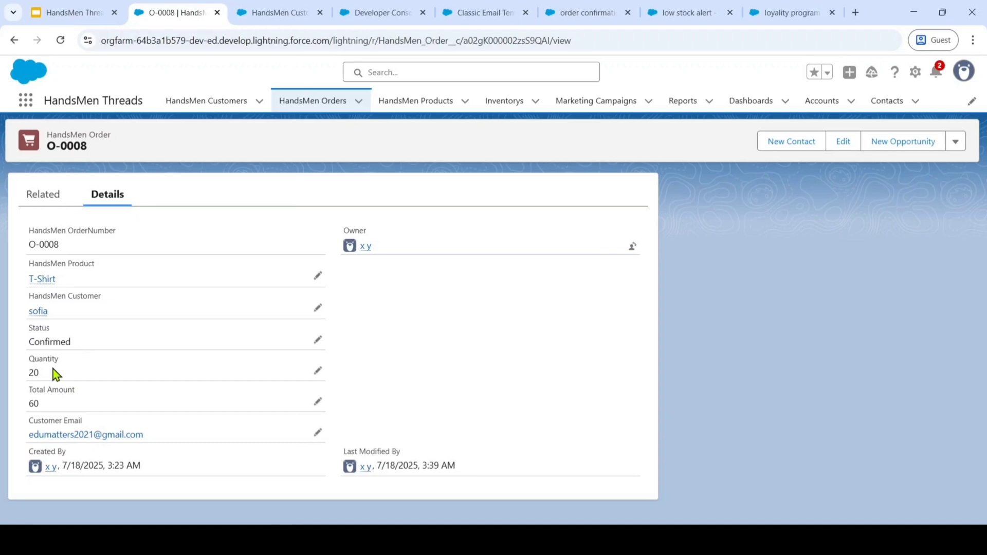
{"action": "mouse_move", "coordinate": [65, 402]}
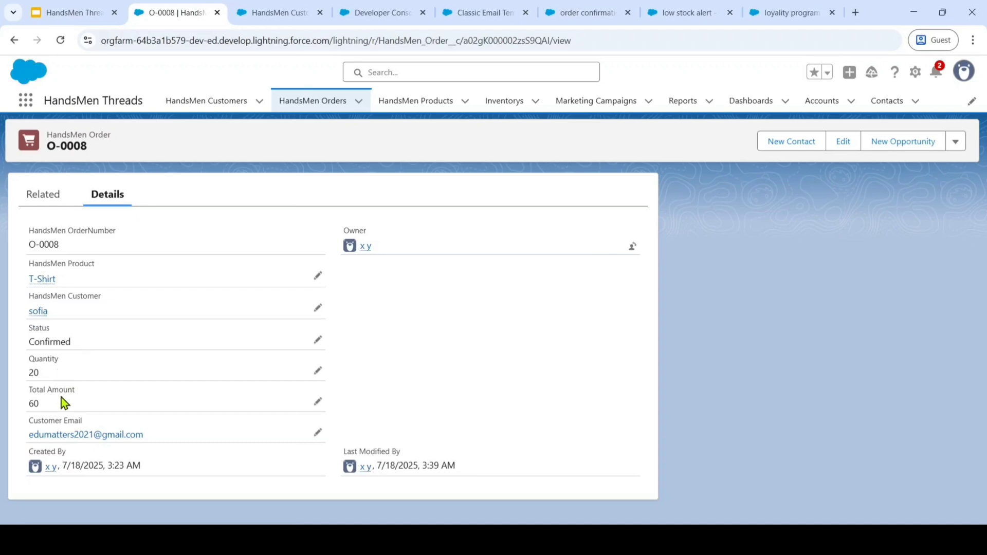
{"action": "left_click", "coordinate": [378, 12]}
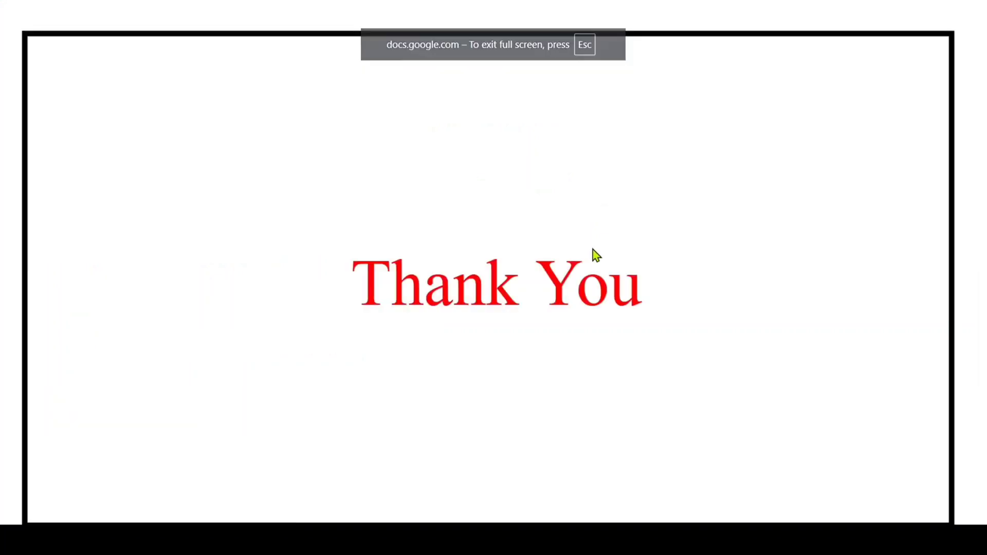
{"action": "mouse_move", "coordinate": [598, 255]}
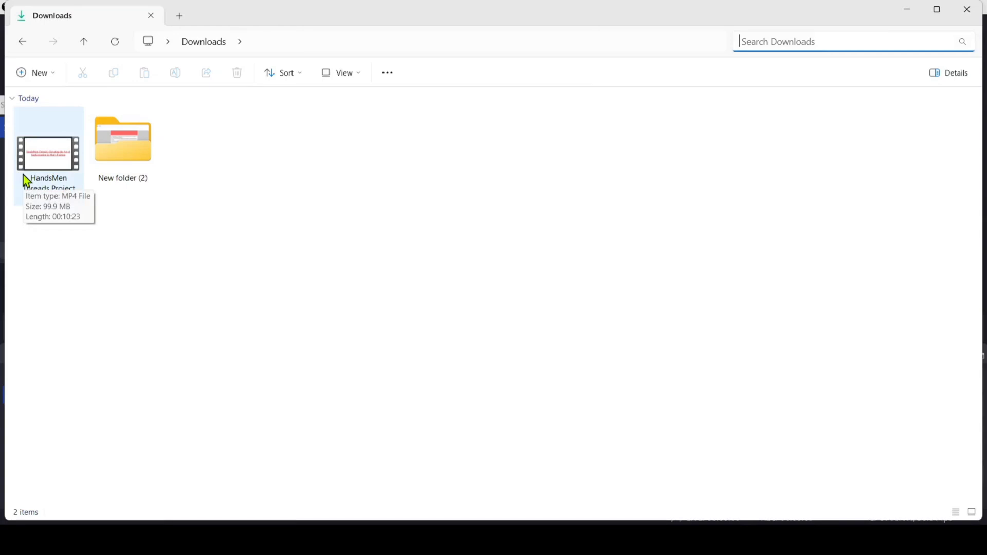
{"action": "mouse_move", "coordinate": [33, 190]}
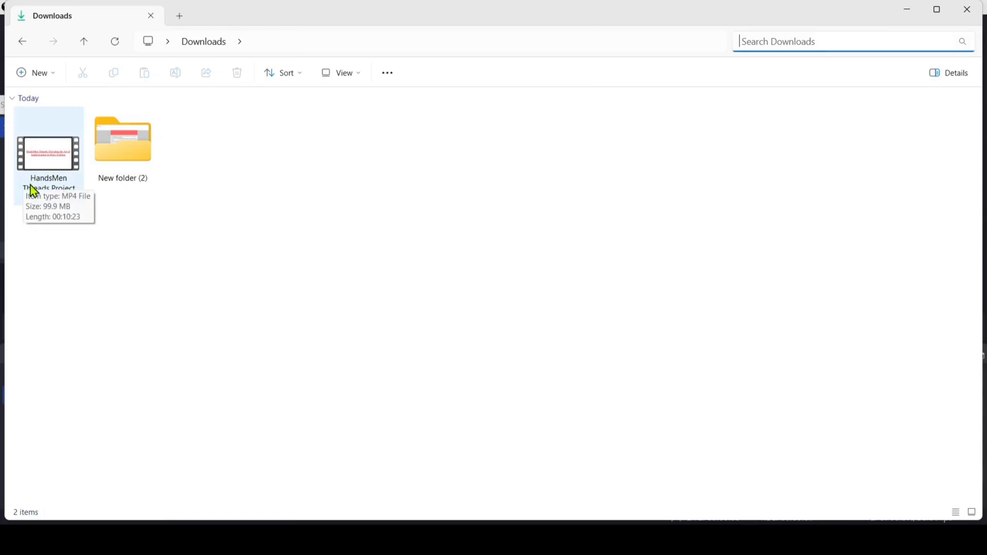
{"action": "mouse_move", "coordinate": [622, 460]}
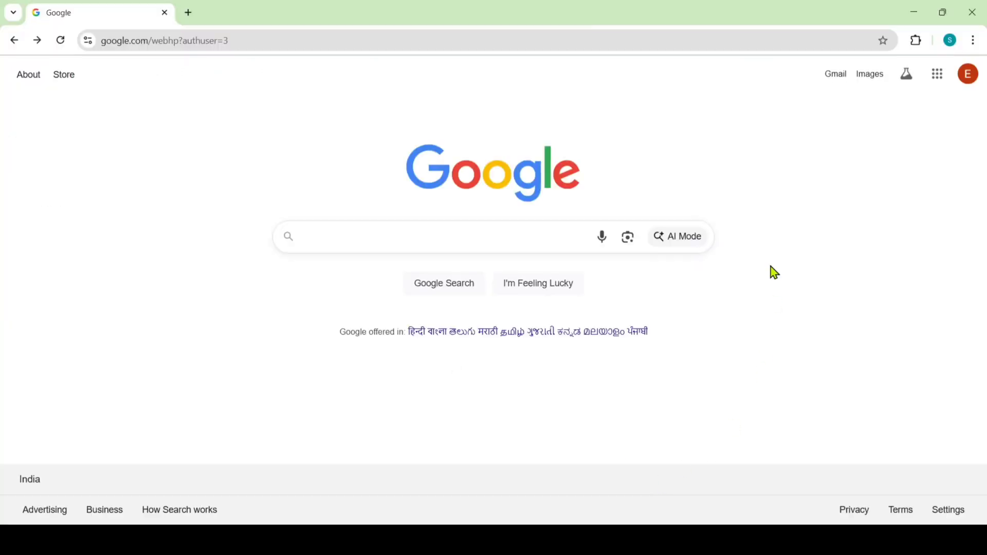
{"action": "mouse_move", "coordinate": [936, 73]}
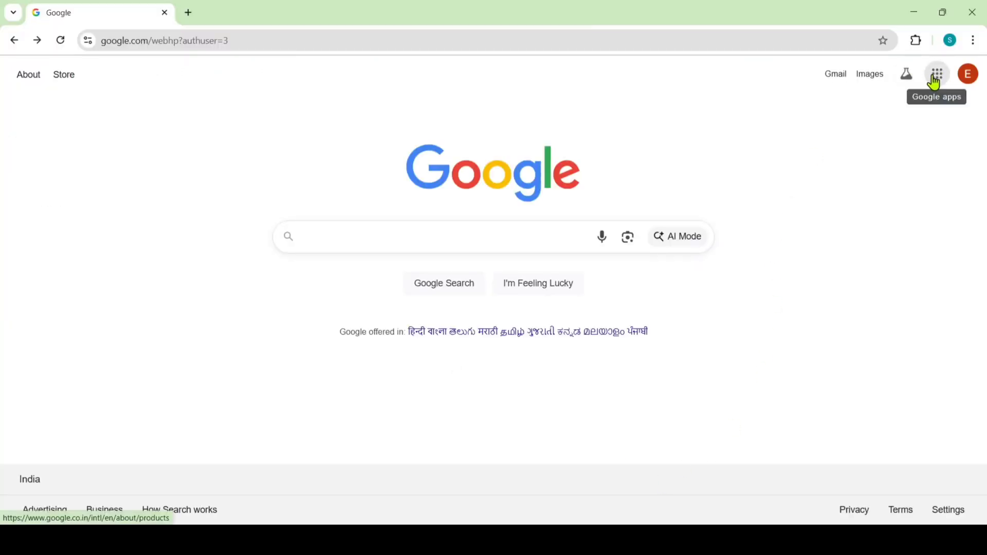
- Open Drive from Google apps, upload HandsMen Threads Project Demo.mp4, and preview it
{"action": "left_click", "coordinate": [936, 73]}
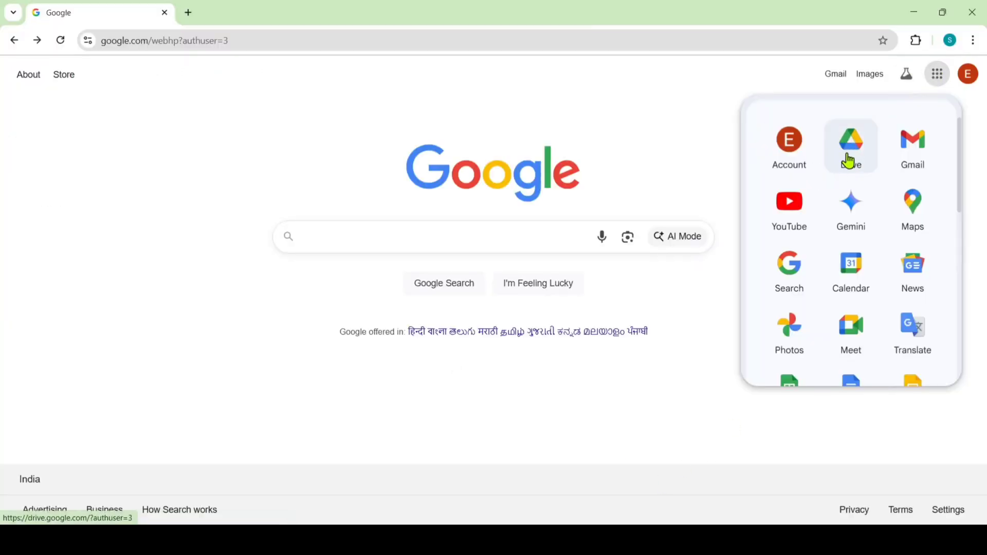
{"action": "left_click", "coordinate": [850, 142]}
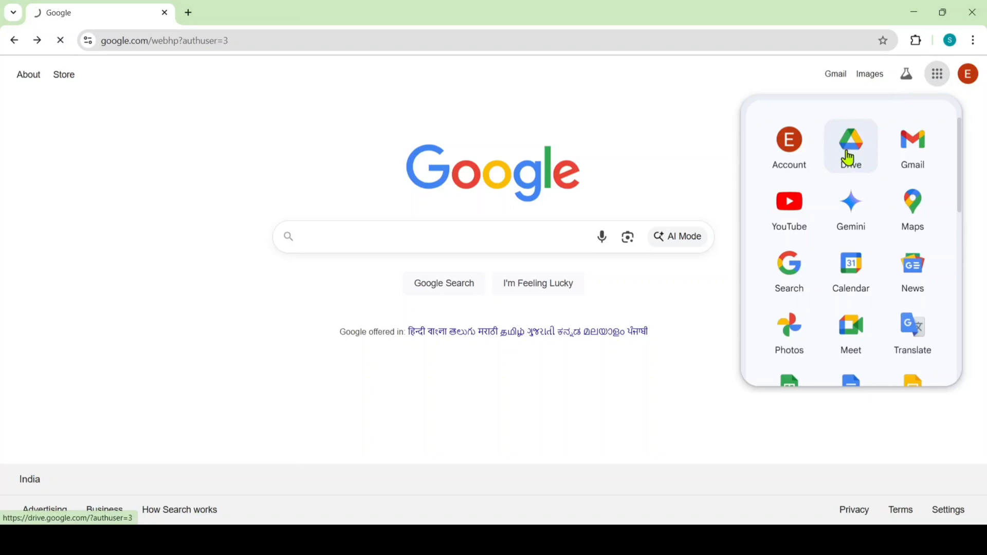
{"action": "left_click", "coordinate": [850, 146]}
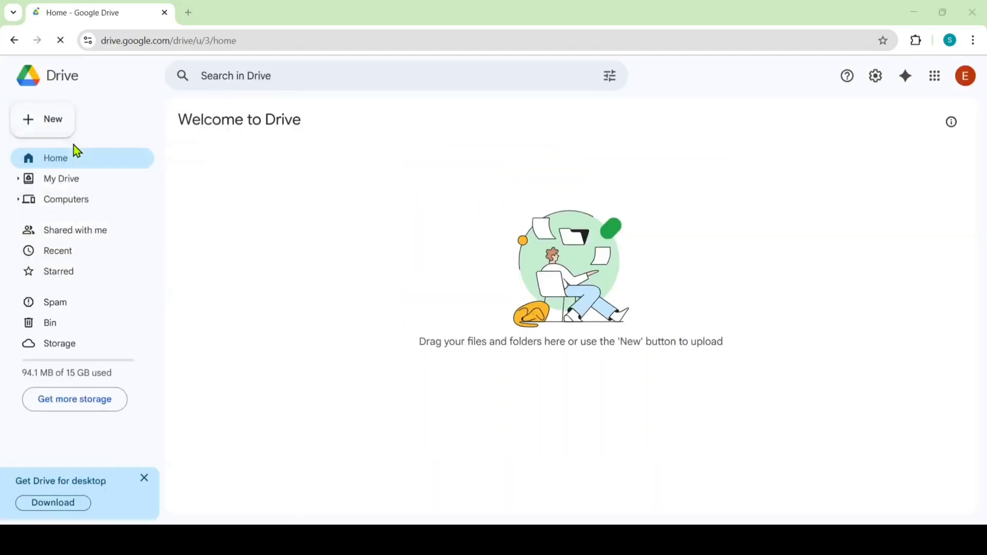
{"action": "left_click", "coordinate": [39, 120]}
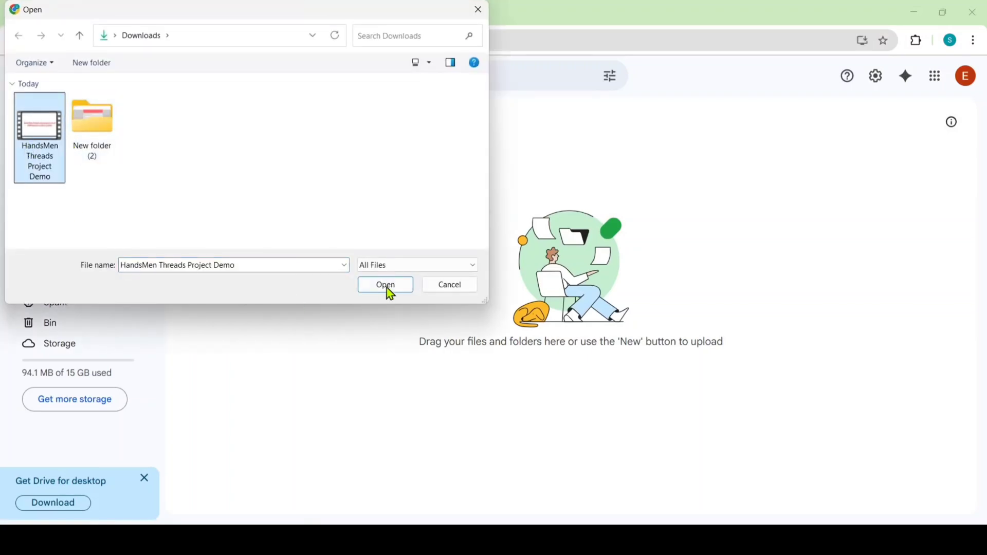
{"action": "left_click", "coordinate": [384, 284]}
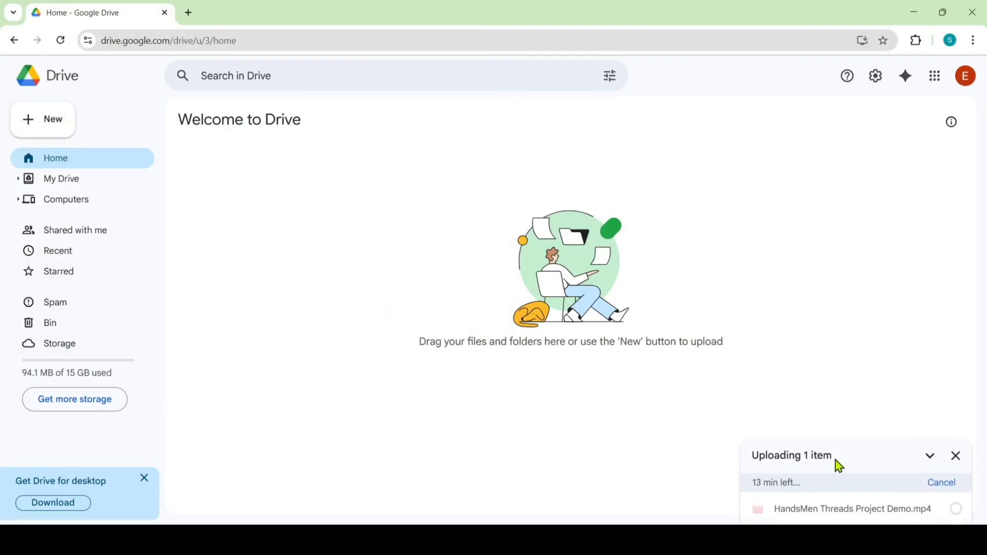
{"action": "mouse_move", "coordinate": [788, 495]}
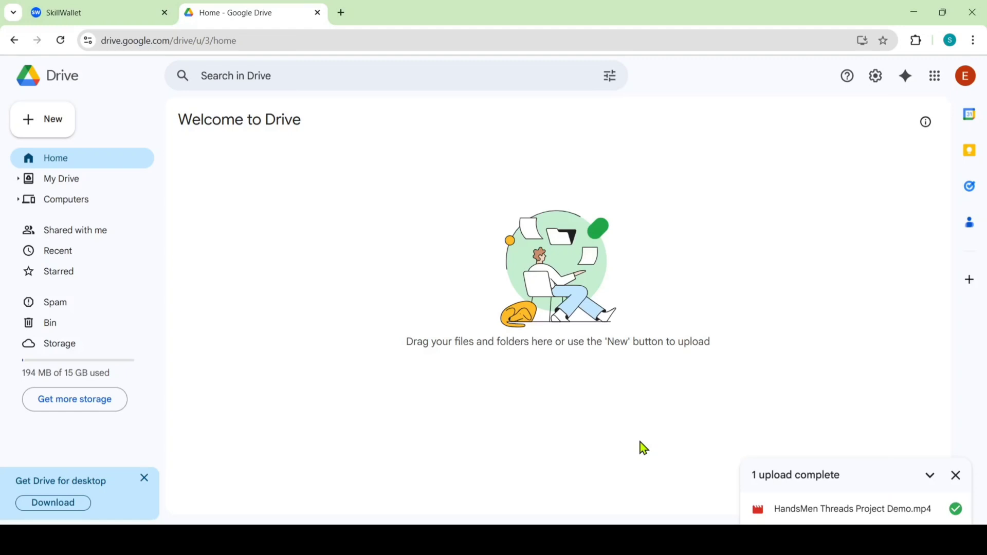
{"action": "mouse_move", "coordinate": [814, 493]}
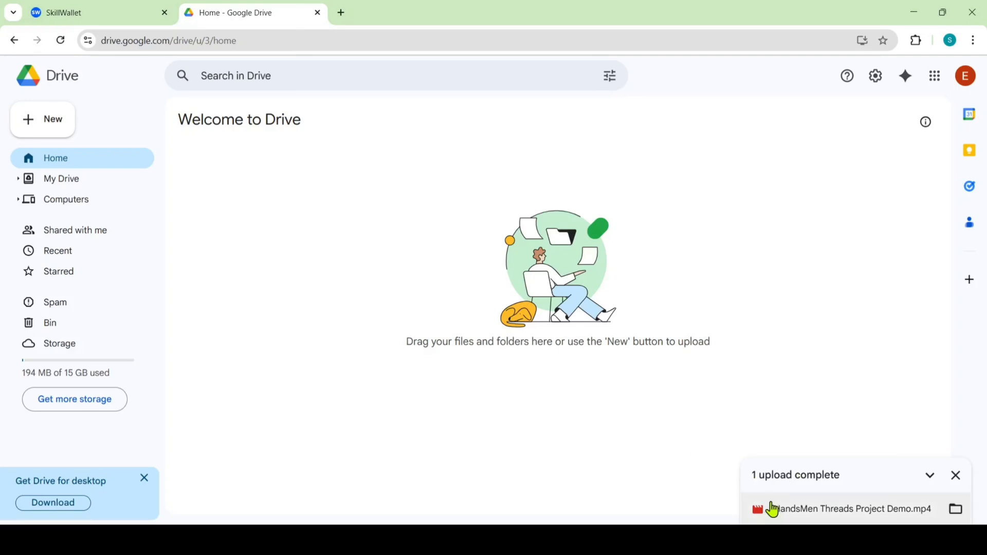
{"action": "left_click", "coordinate": [843, 508]}
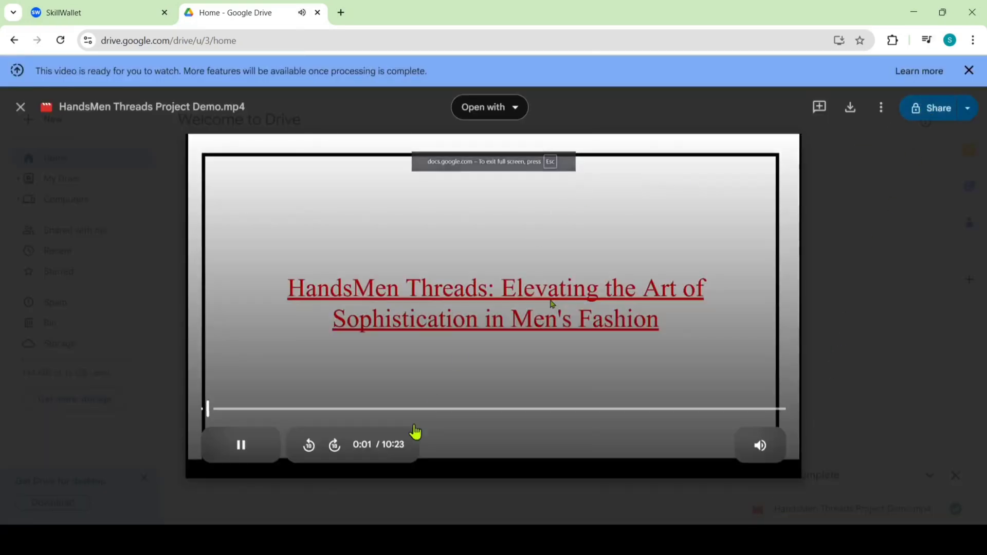
- Pause the demo video, set General access to Anyone with the link, and copy the link
{"action": "left_click", "coordinate": [241, 444]}
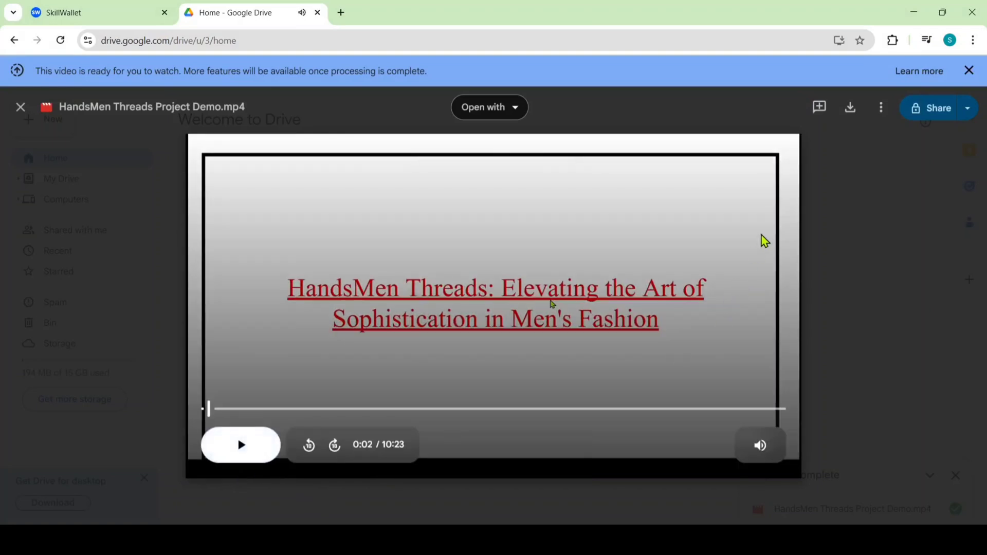
{"action": "mouse_move", "coordinate": [937, 109]}
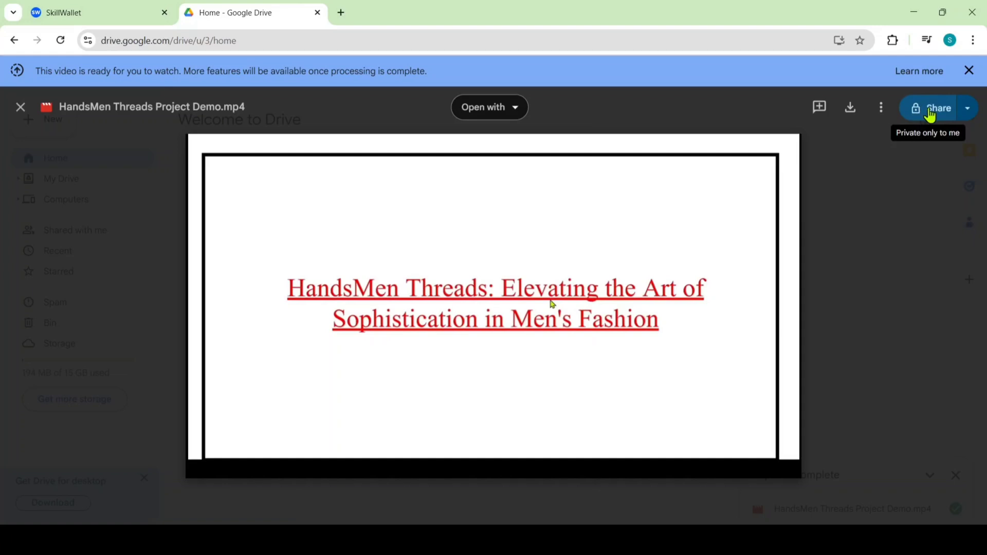
{"action": "left_click", "coordinate": [937, 107]}
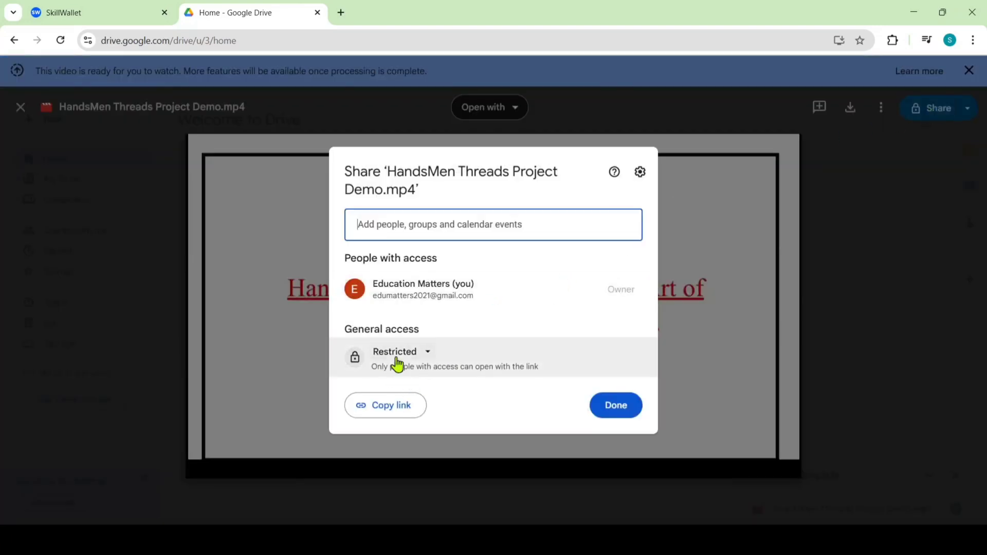
{"action": "left_click", "coordinate": [401, 351]}
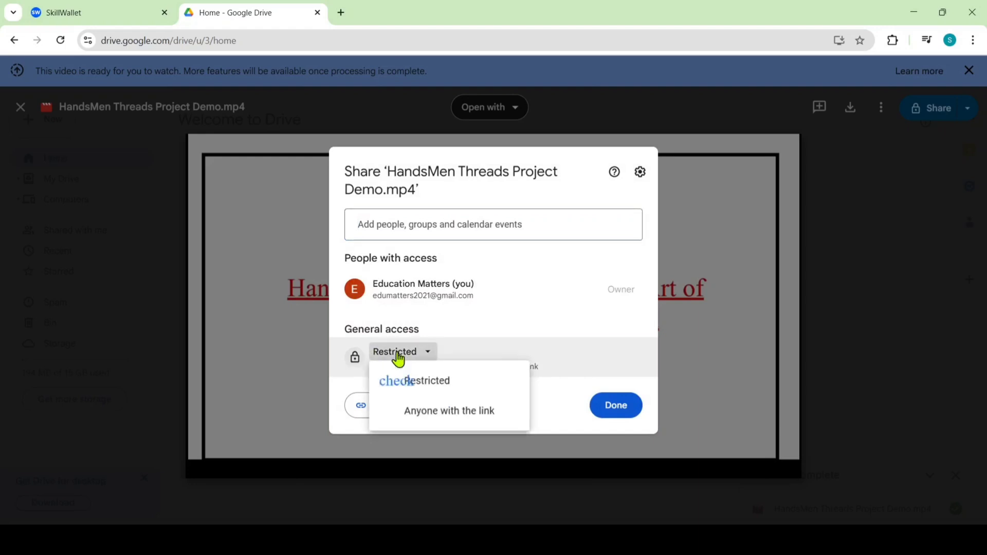
{"action": "left_click", "coordinate": [448, 410]}
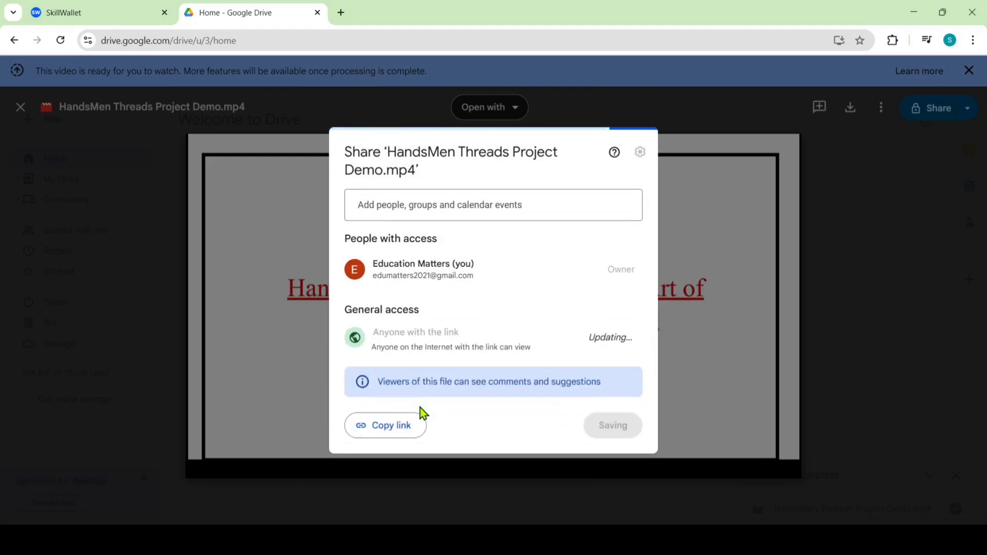
{"action": "left_click", "coordinate": [384, 425]}
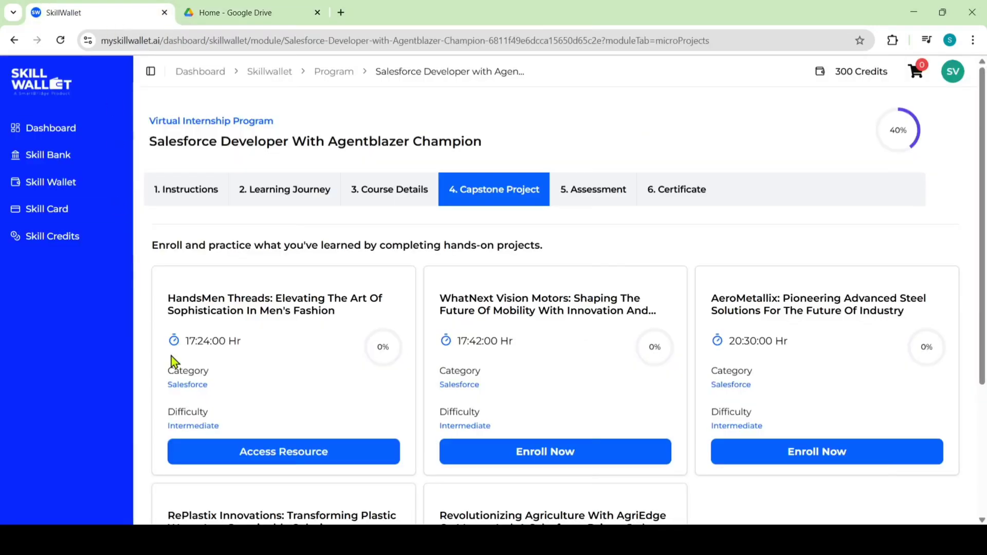
- Add the copied Drive URL as the HandsMen Threads project's demo link and save it
{"action": "left_click", "coordinate": [282, 452]}
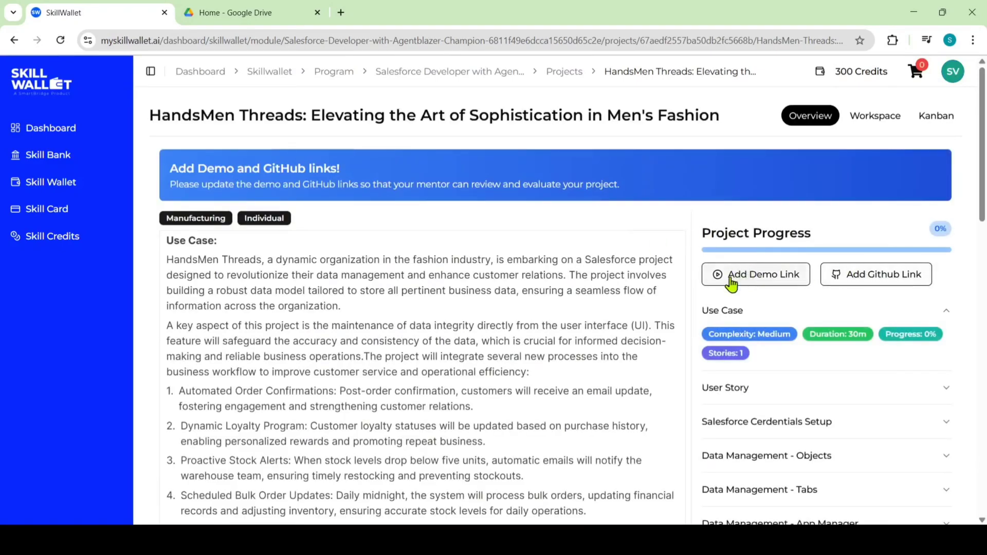
{"action": "left_click", "coordinate": [755, 273]}
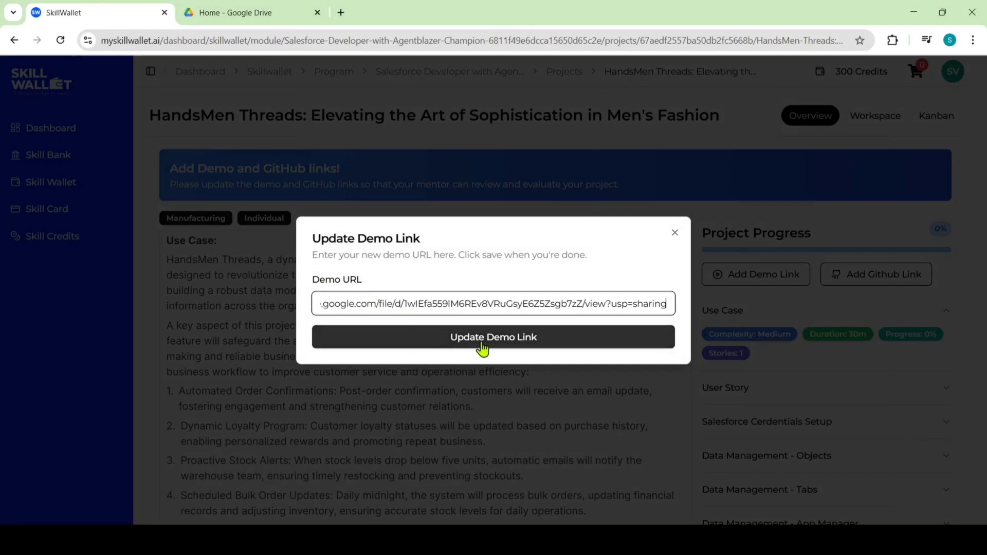
{"action": "left_click", "coordinate": [493, 336]}
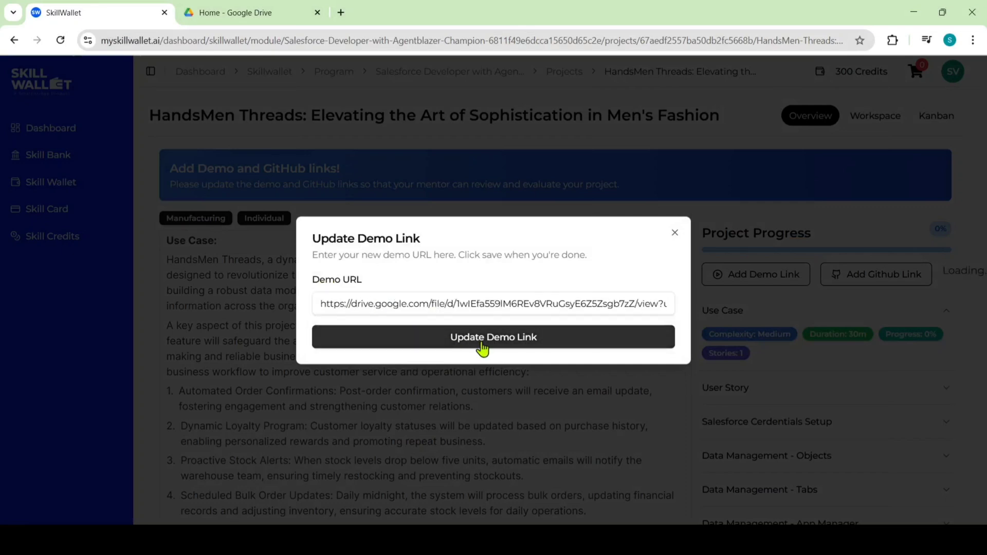
{"action": "left_click", "coordinate": [493, 337]}
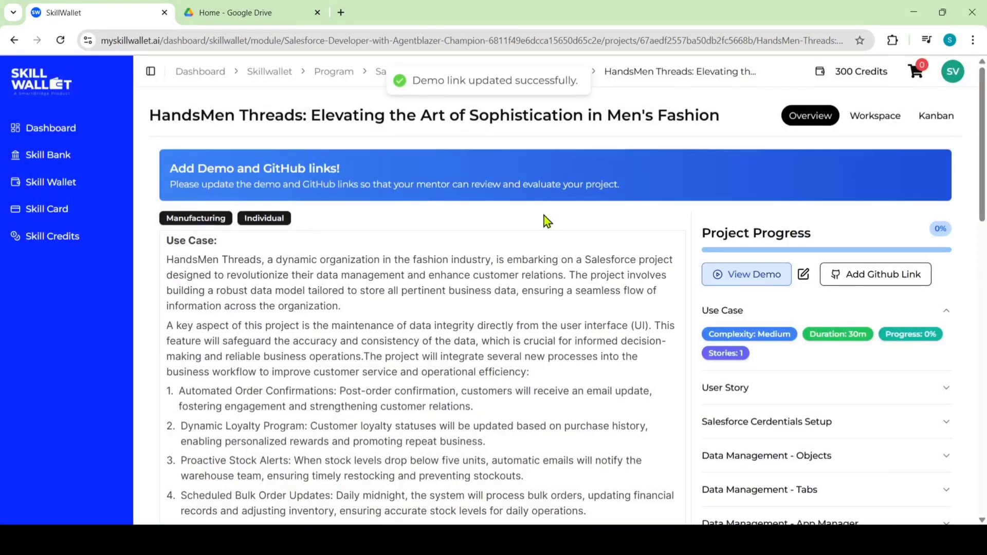
{"action": "mouse_move", "coordinate": [558, 95]}
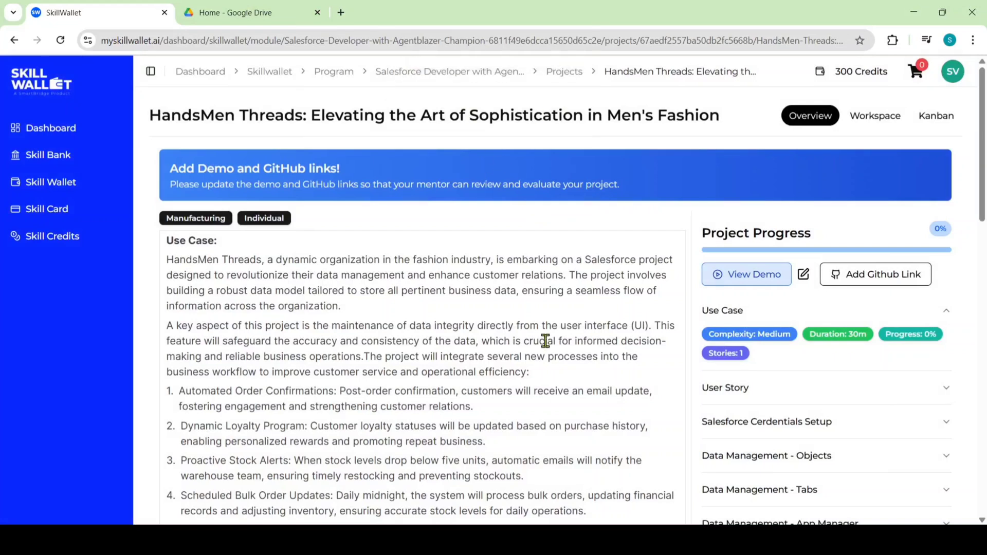
{"action": "mouse_move", "coordinate": [892, 284]}
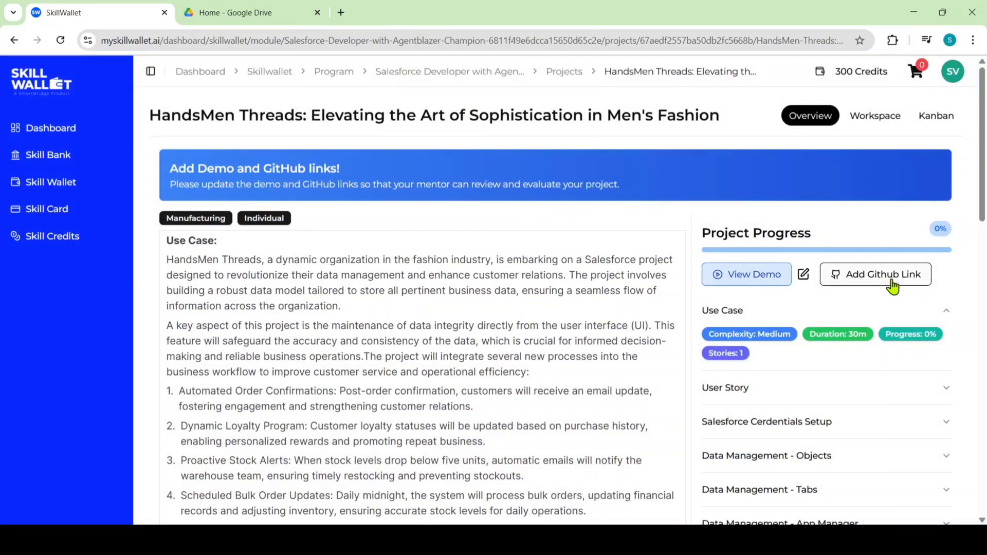